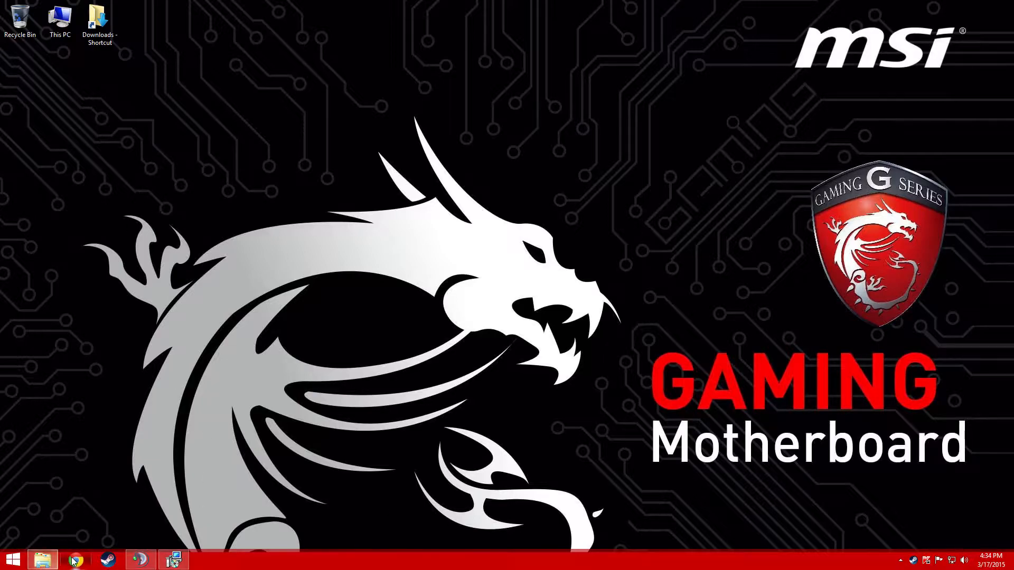
- Launch Chrome and search Google for 'ccg'
{"action": "left_click", "coordinate": [72, 559]}
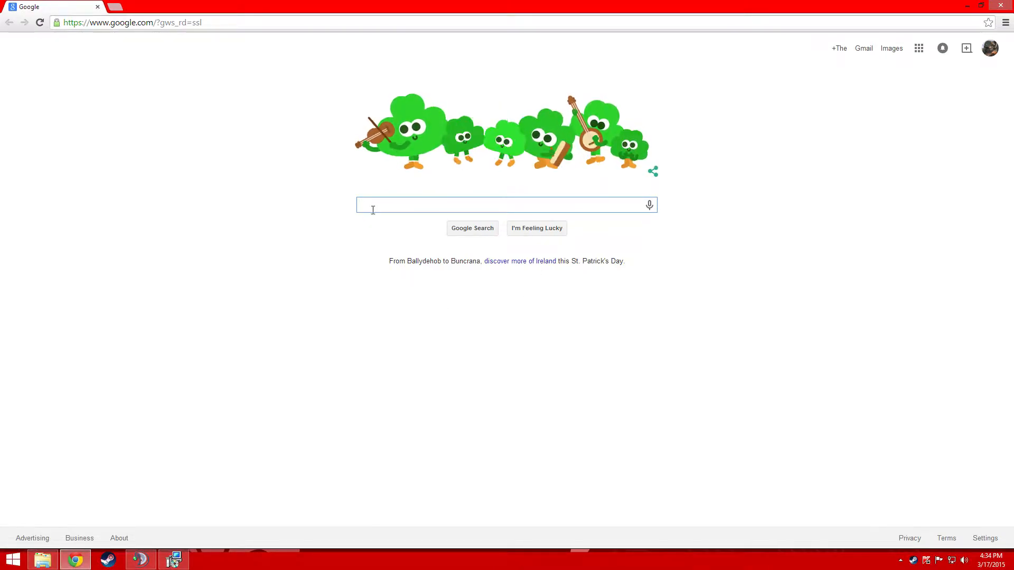
{"action": "type", "text": "d"}
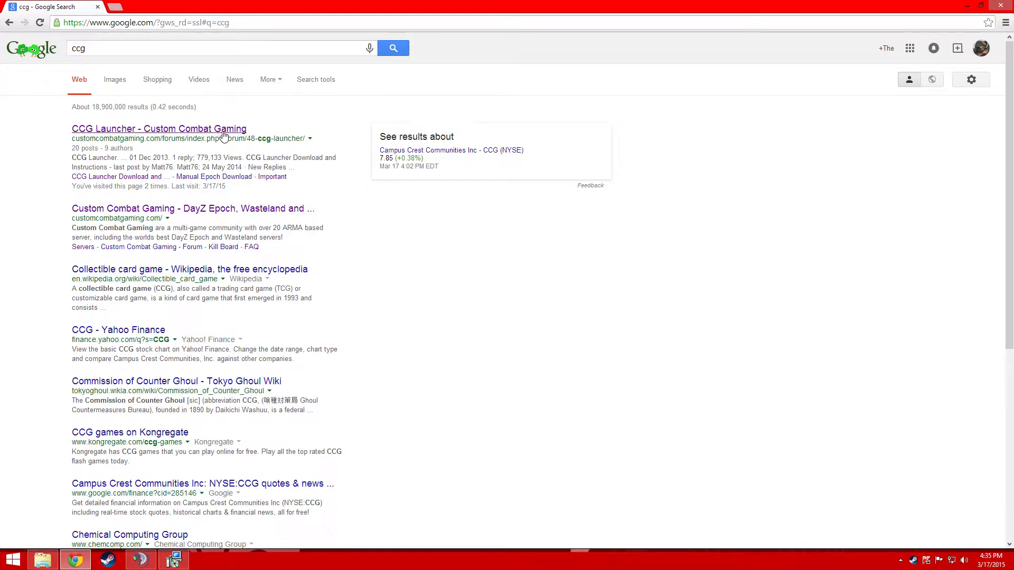
- Open the 'CCG Launcher - Custom Combat Gaming' result, briefly searching 'arma 3 launcher' in another tab
{"action": "left_click", "coordinate": [159, 129]}
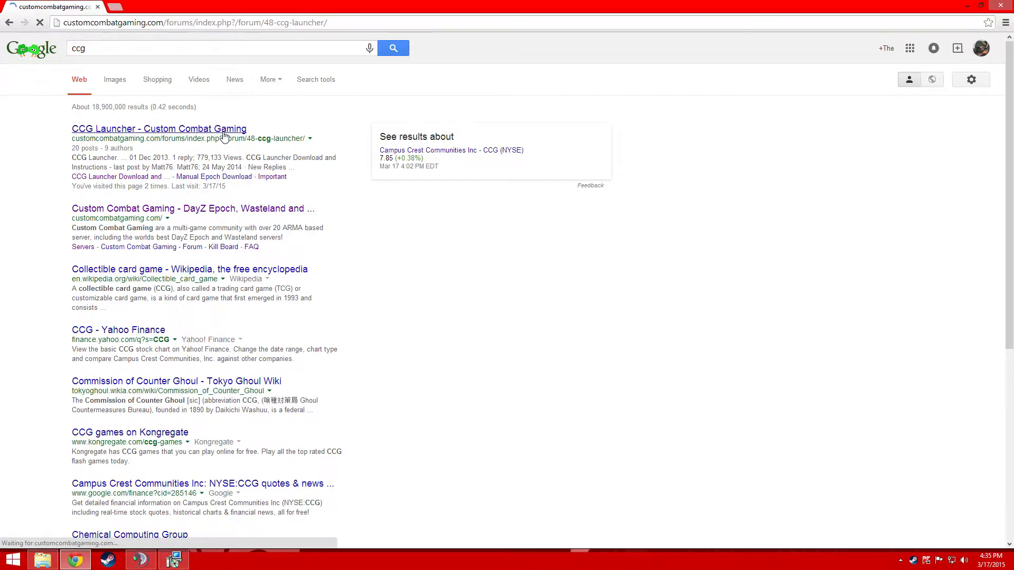
{"action": "left_click", "coordinate": [159, 129]}
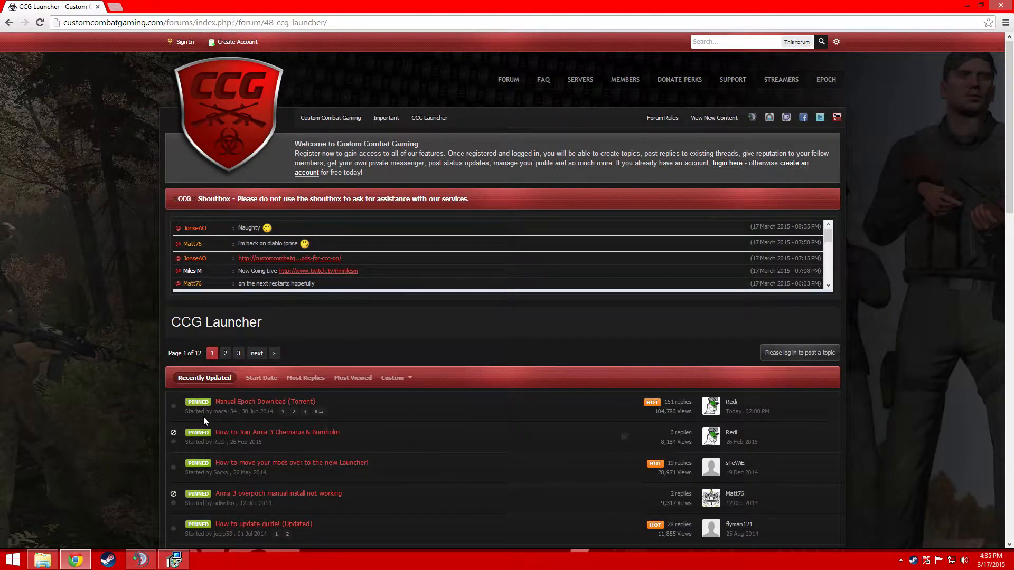
{"action": "mouse_move", "coordinate": [213, 76]}
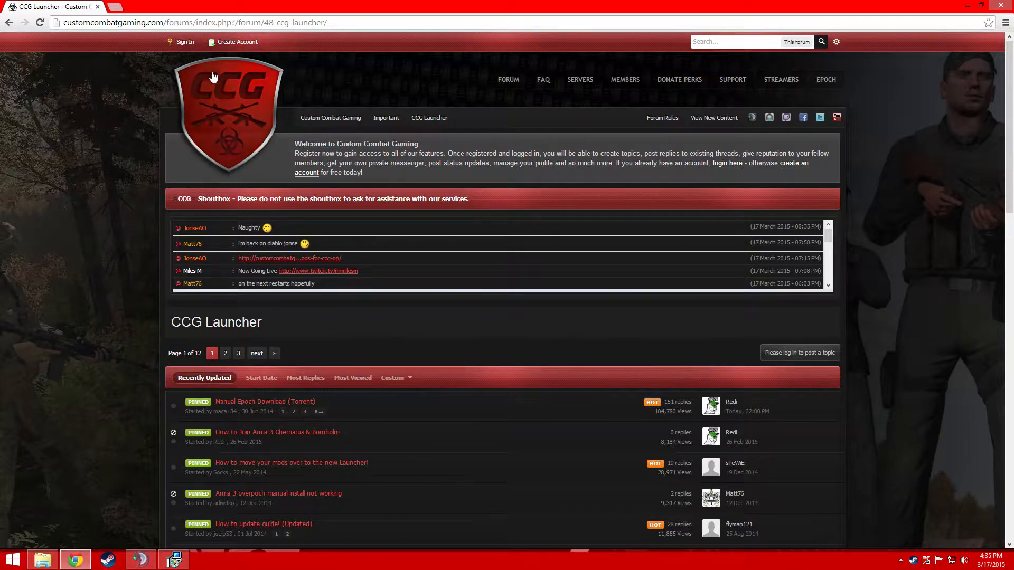
{"action": "scroll", "scroll_direction": "down", "scroll_amount": 3}
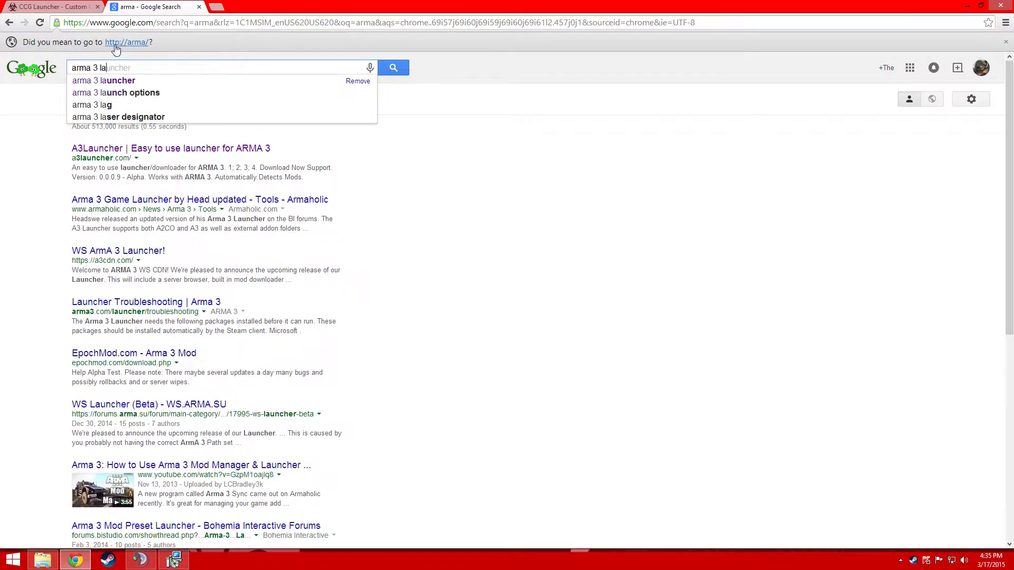
{"action": "left_click", "coordinate": [104, 80]}
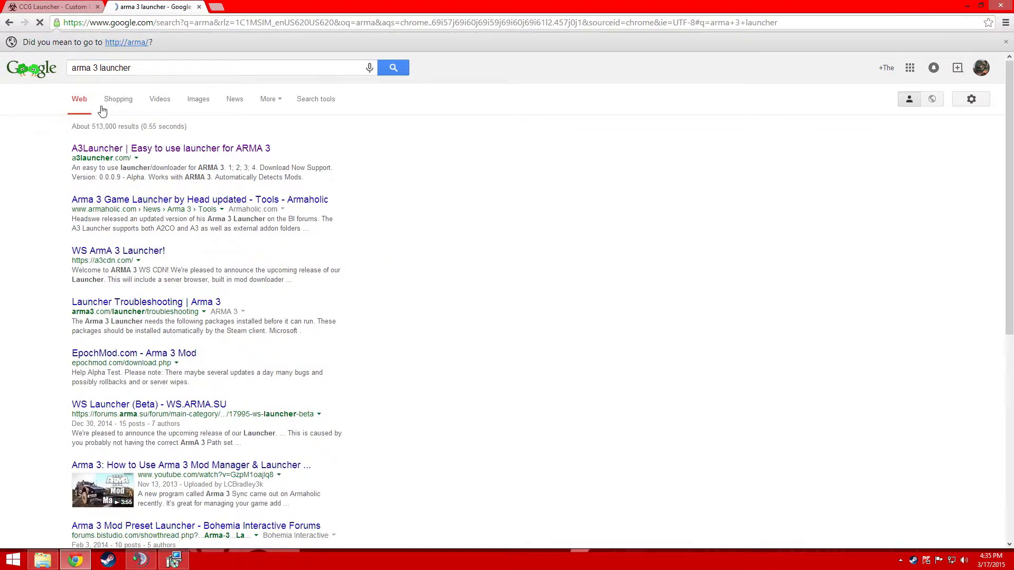
{"action": "left_click", "coordinate": [171, 147]}
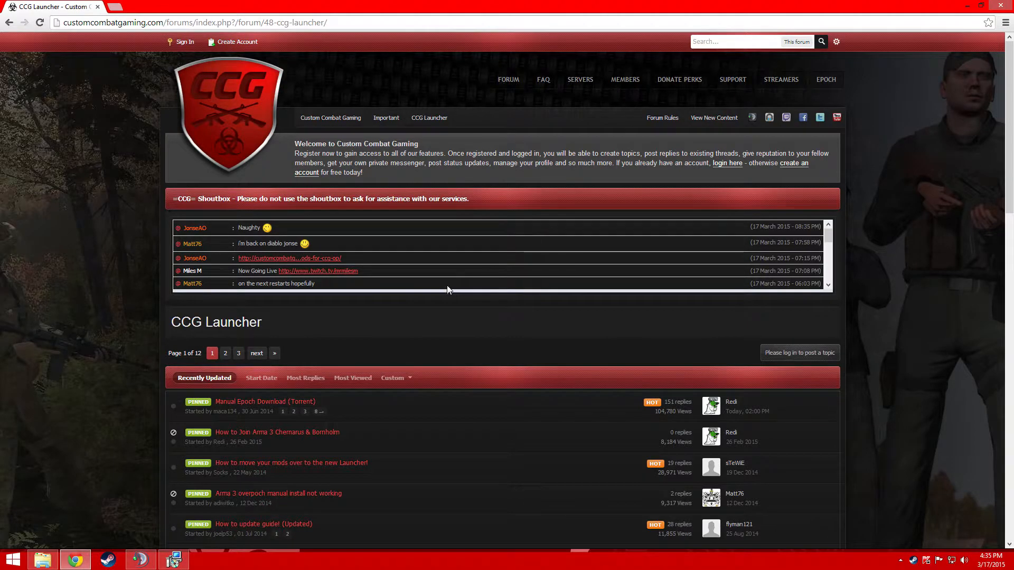
{"action": "scroll", "scroll_direction": "down", "scroll_amount": 3}
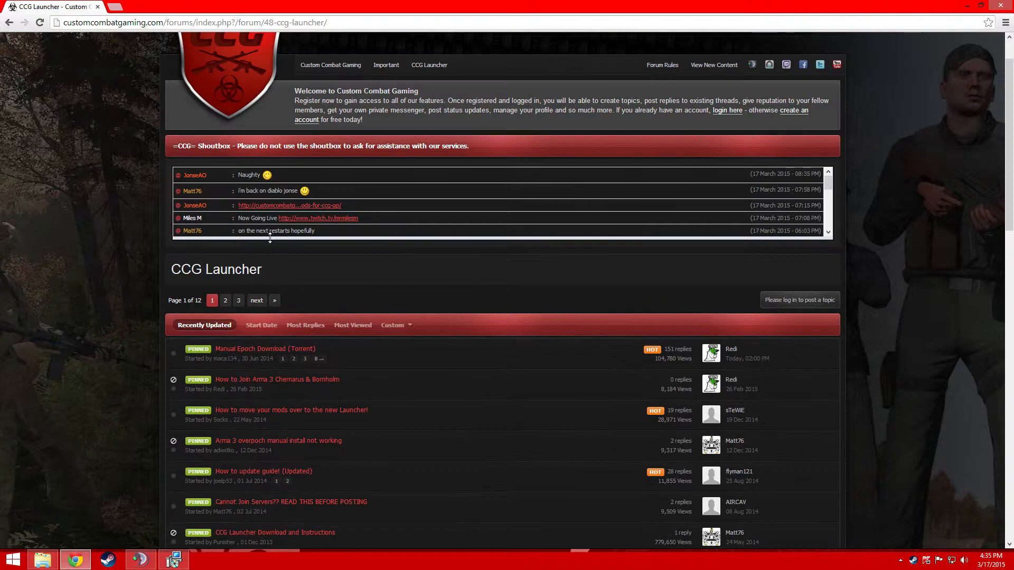
{"action": "scroll", "scroll_direction": "down", "scroll_amount": 3}
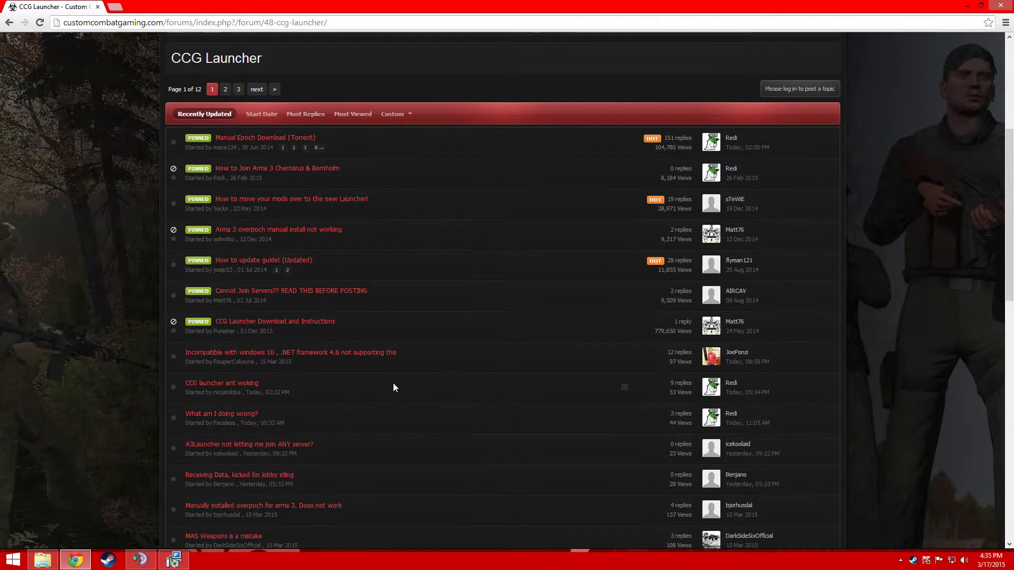
{"action": "mouse_move", "coordinate": [406, 393]}
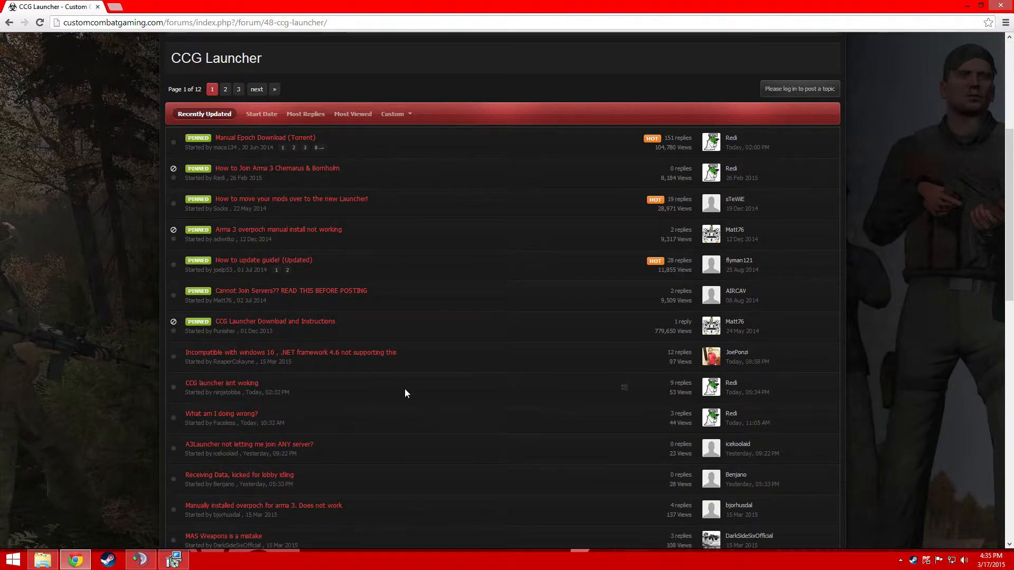
{"action": "scroll", "scroll_direction": "down", "scroll_amount": 3}
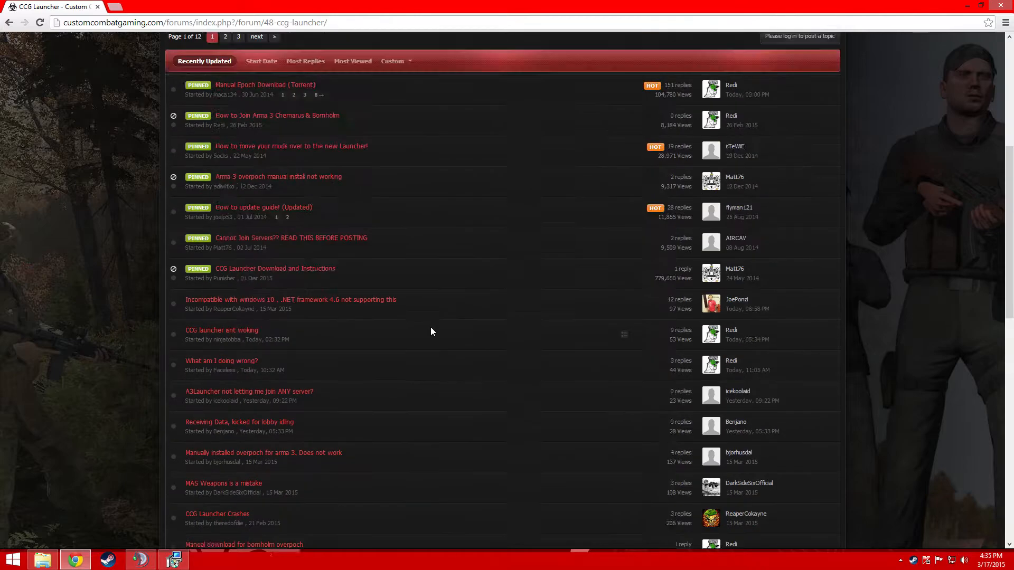
{"action": "scroll", "scroll_direction": "up", "scroll_amount": 3}
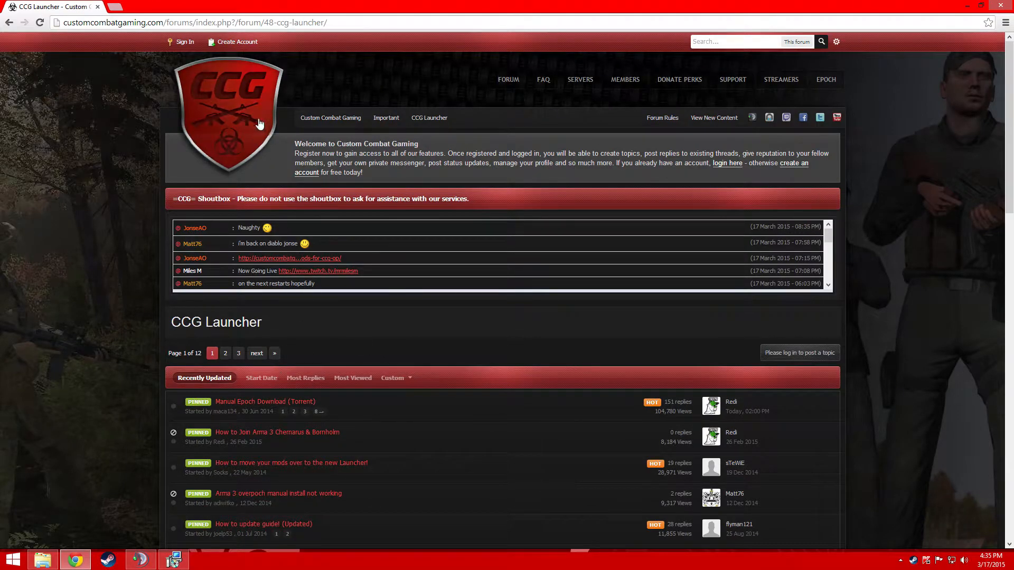
- Start Create Account and enter the Gmail address in the E-mail Address field
{"action": "left_click", "coordinate": [236, 41]}
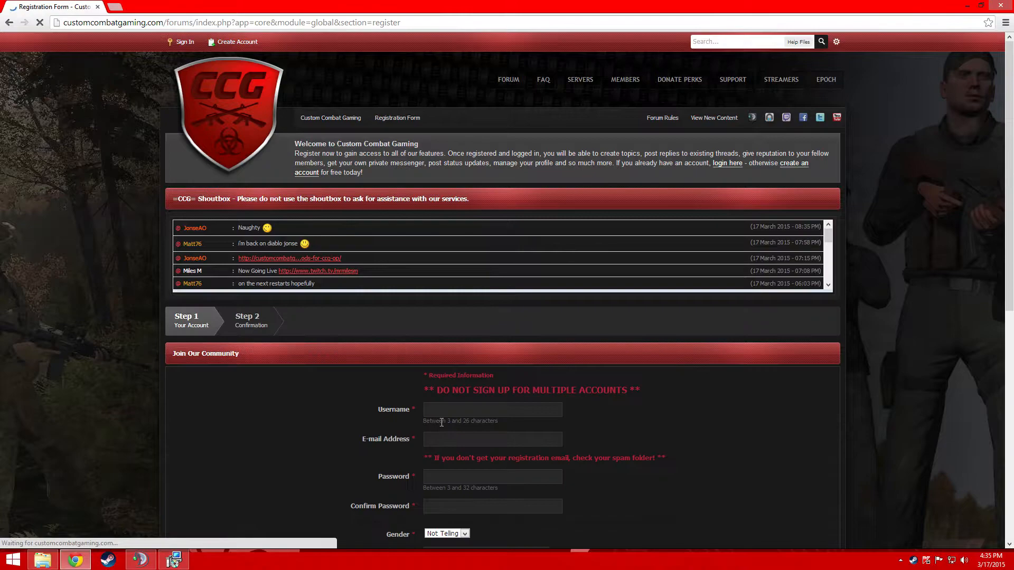
{"action": "type", "text": "ak"}
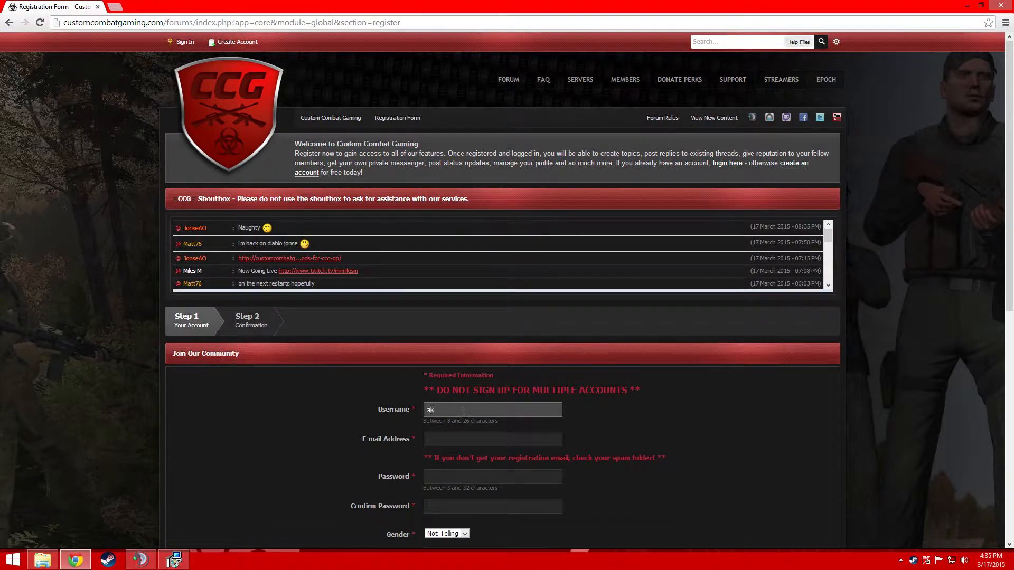
{"action": "key", "text": "BackSpace"}
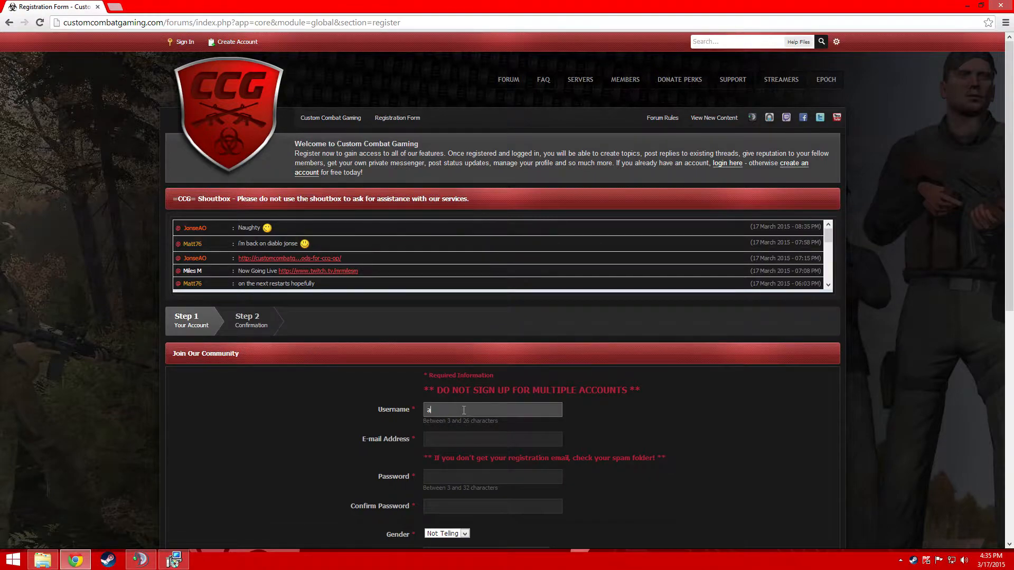
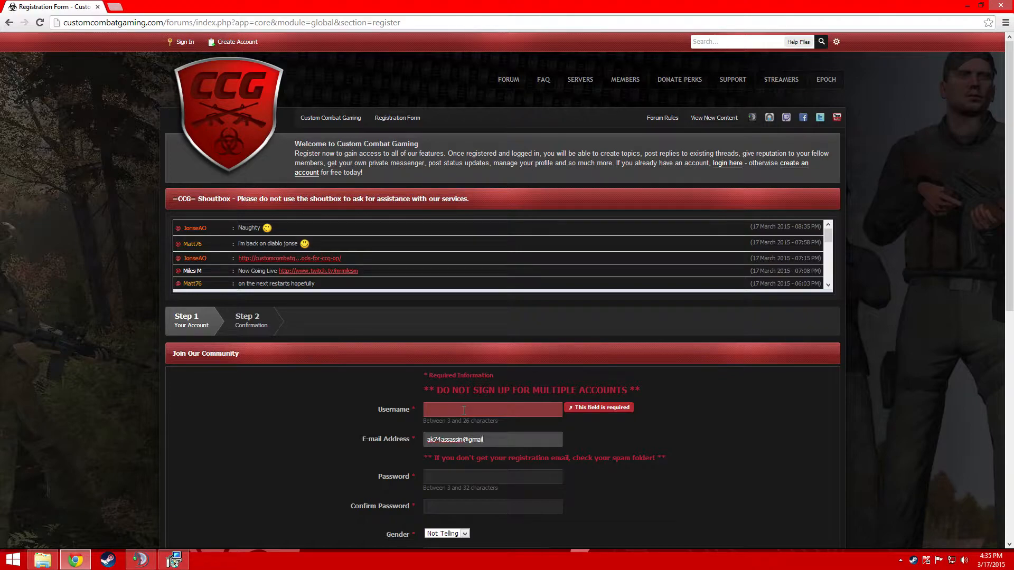
{"action": "left_click", "coordinate": [491, 476]}
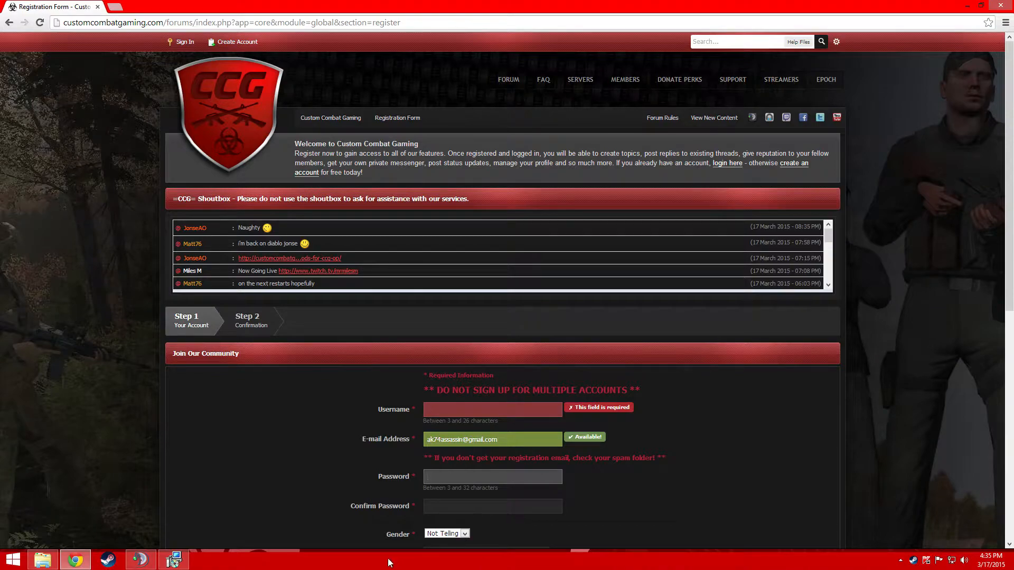
{"action": "left_click", "coordinate": [491, 409]}
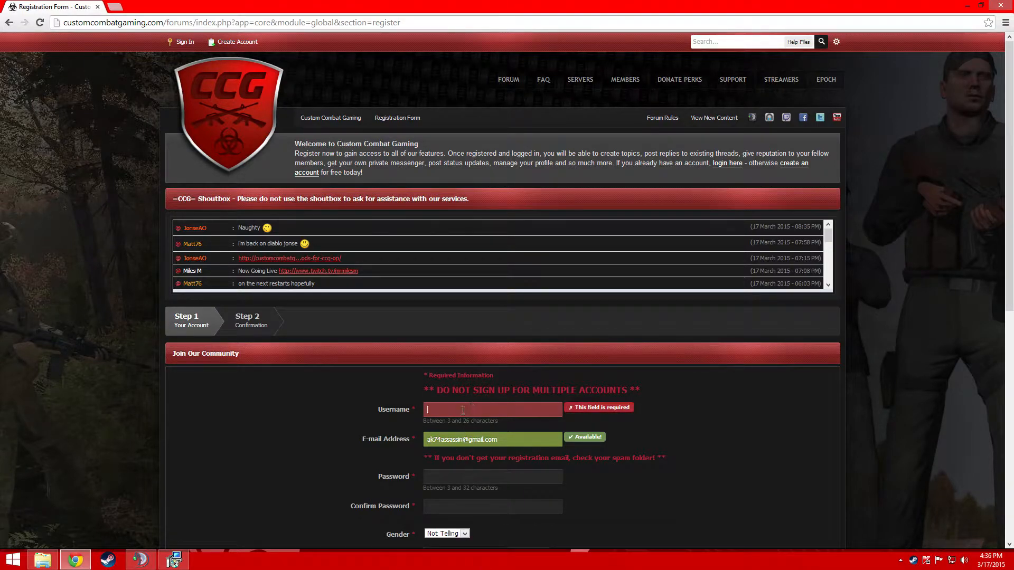
- Set the registration birth date to November 12 and pick a birth year
{"action": "scroll", "scroll_direction": "down", "scroll_amount": 3}
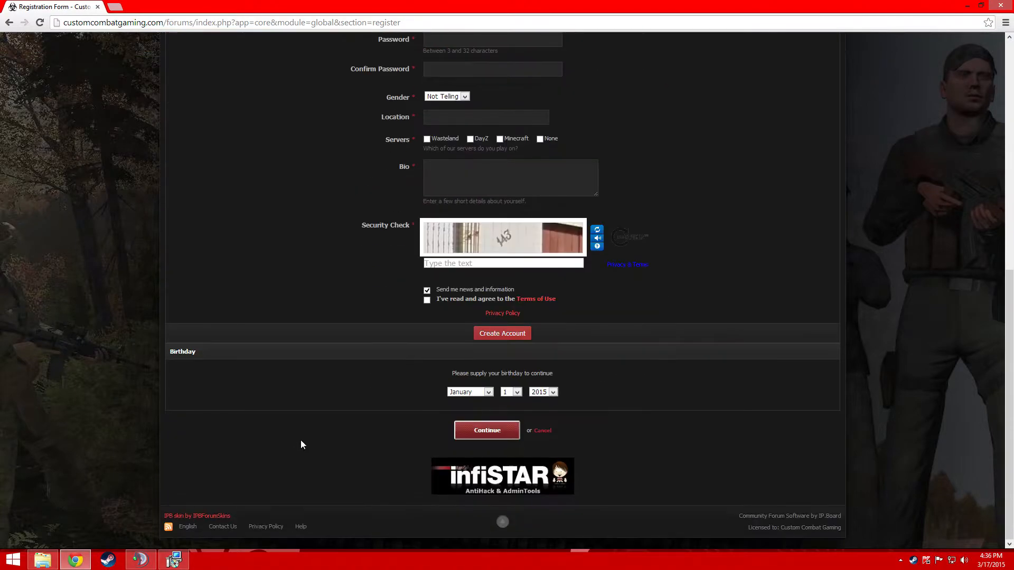
{"action": "left_click", "coordinate": [468, 391]}
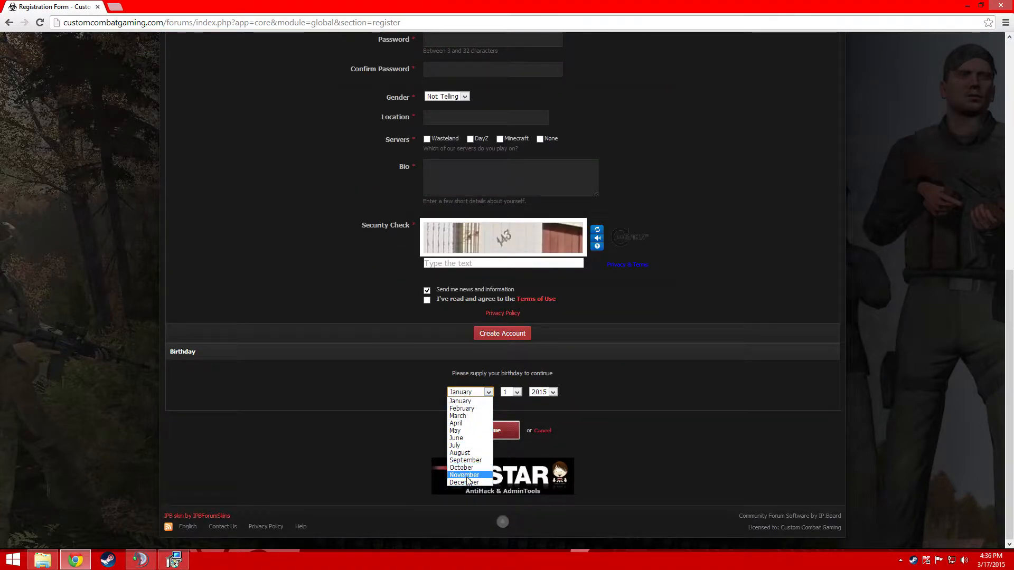
{"action": "left_click", "coordinate": [510, 392]}
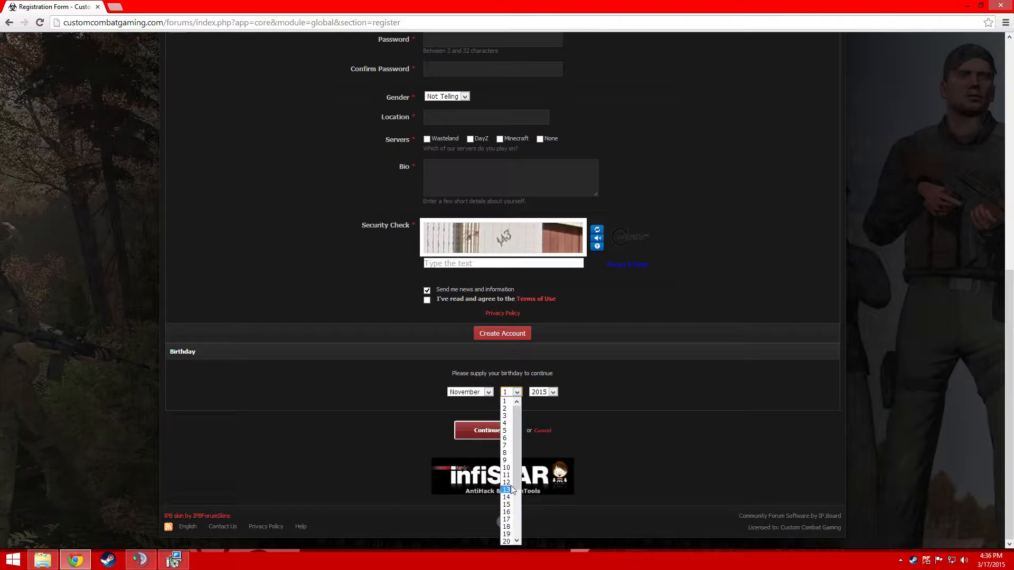
{"action": "left_click", "coordinate": [542, 392]}
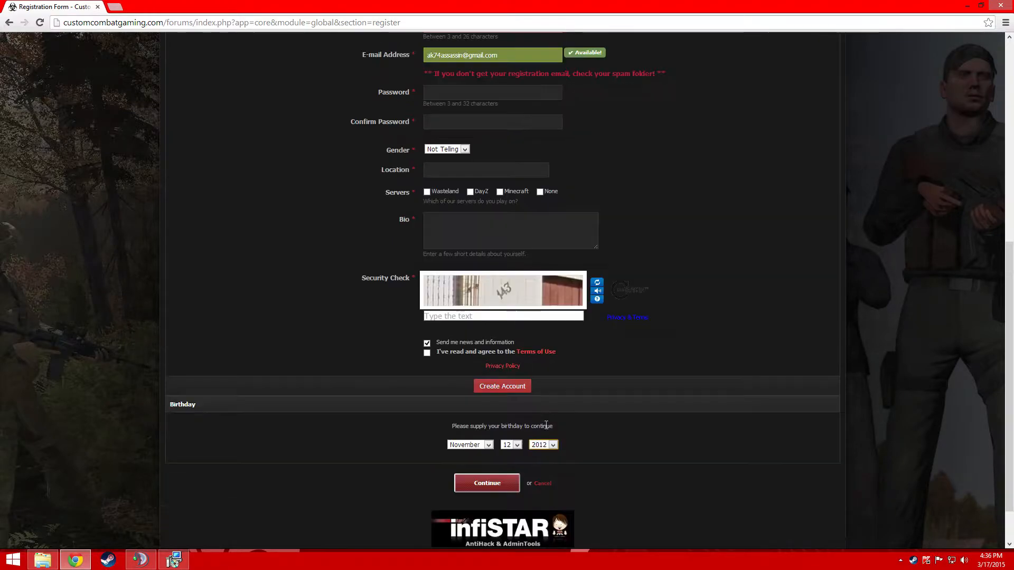
{"action": "left_click", "coordinate": [553, 444]}
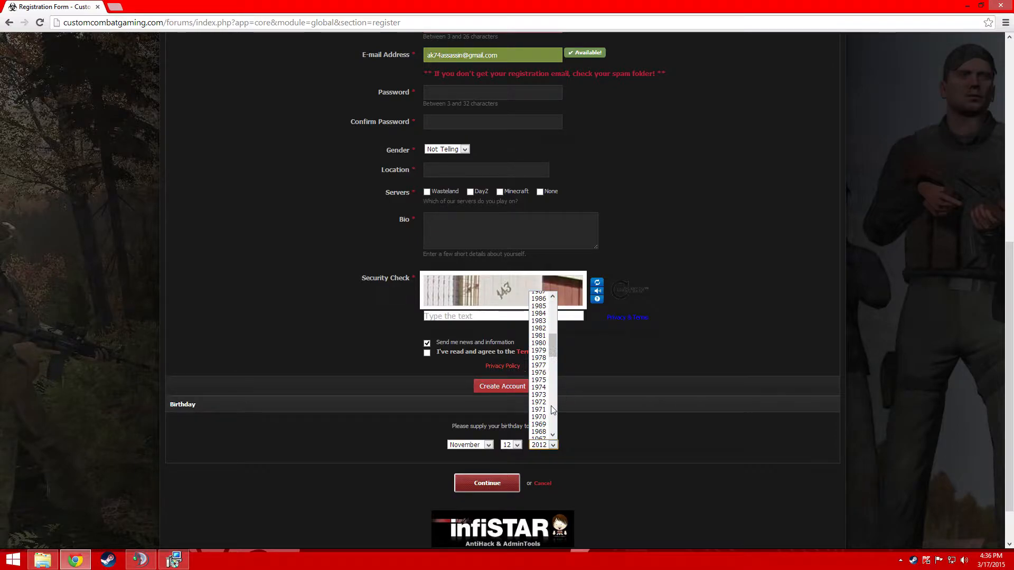
{"action": "scroll", "scroll_direction": "down", "scroll_amount": 3}
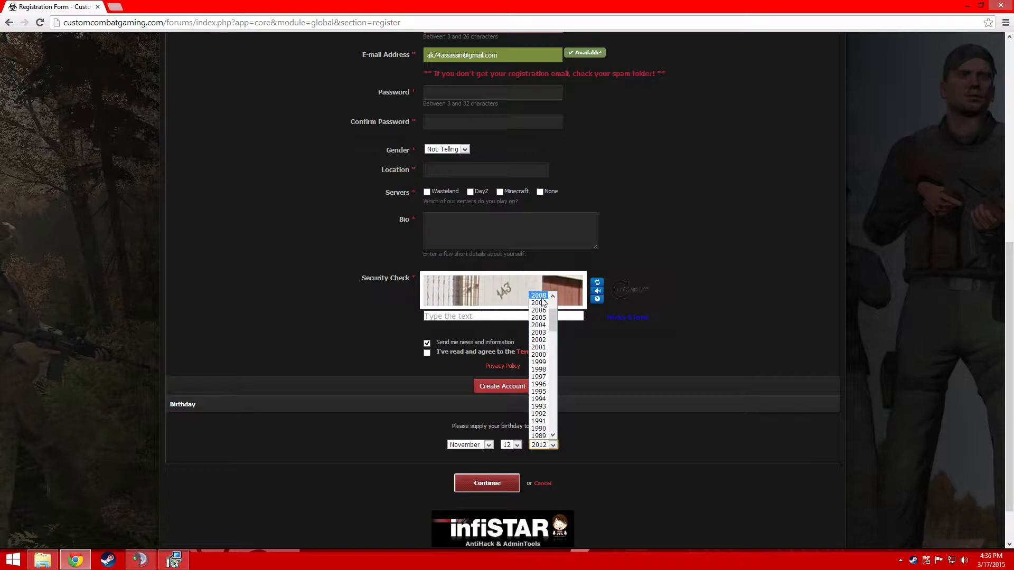
{"action": "scroll", "scroll_direction": "down", "scroll_amount": 3}
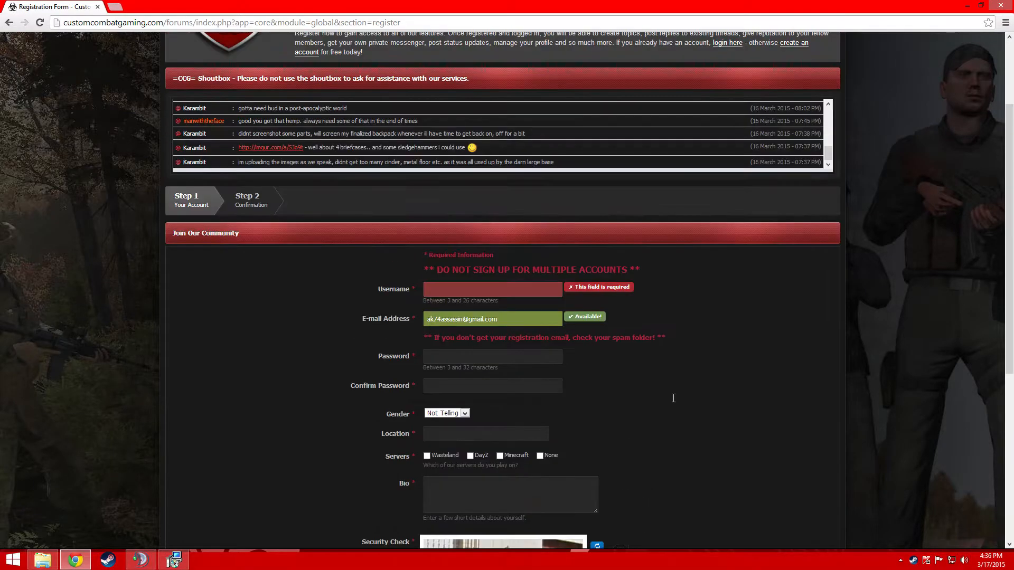
{"action": "left_click", "coordinate": [551, 391]}
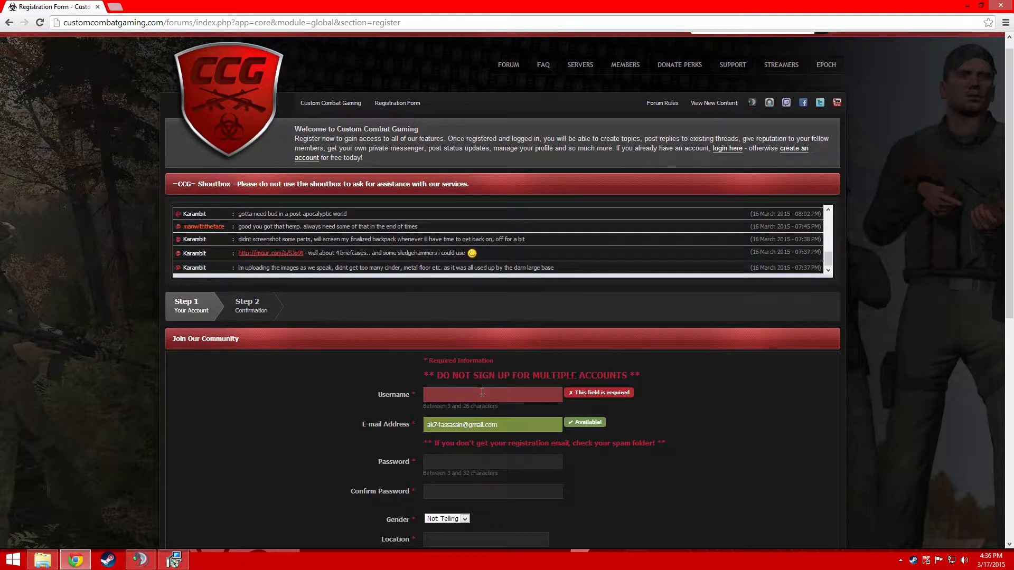
- Enter the username 'TheRedRightHand' and the matching password fields
{"action": "left_click", "coordinate": [492, 394]}
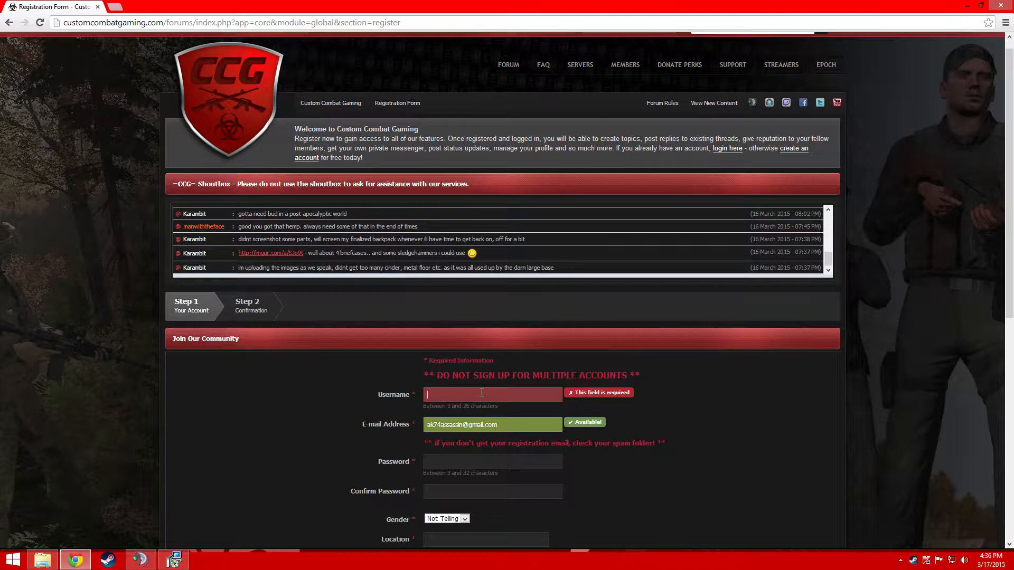
{"action": "type", "text": "The"}
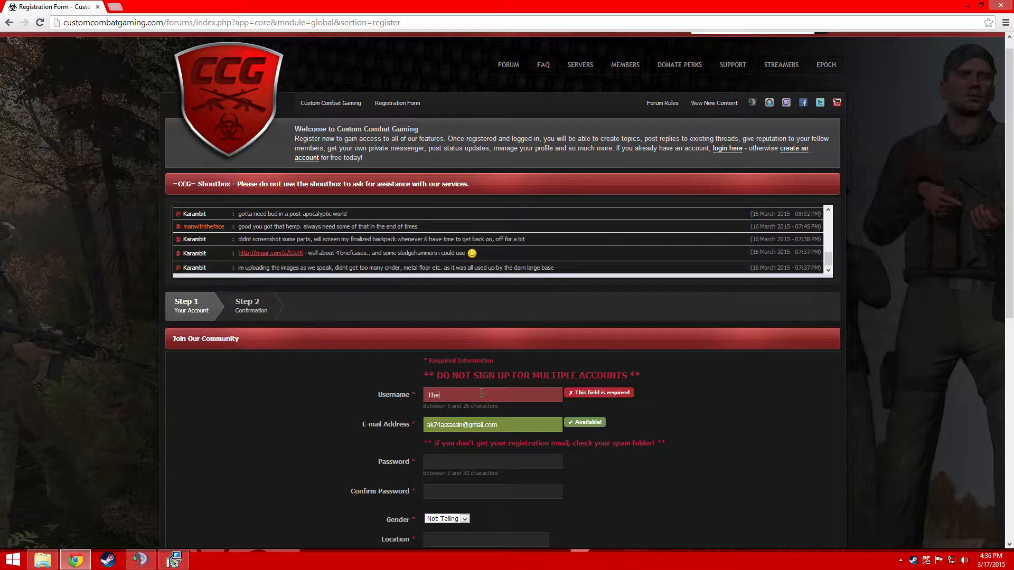
{"action": "type", "text": "Red"}
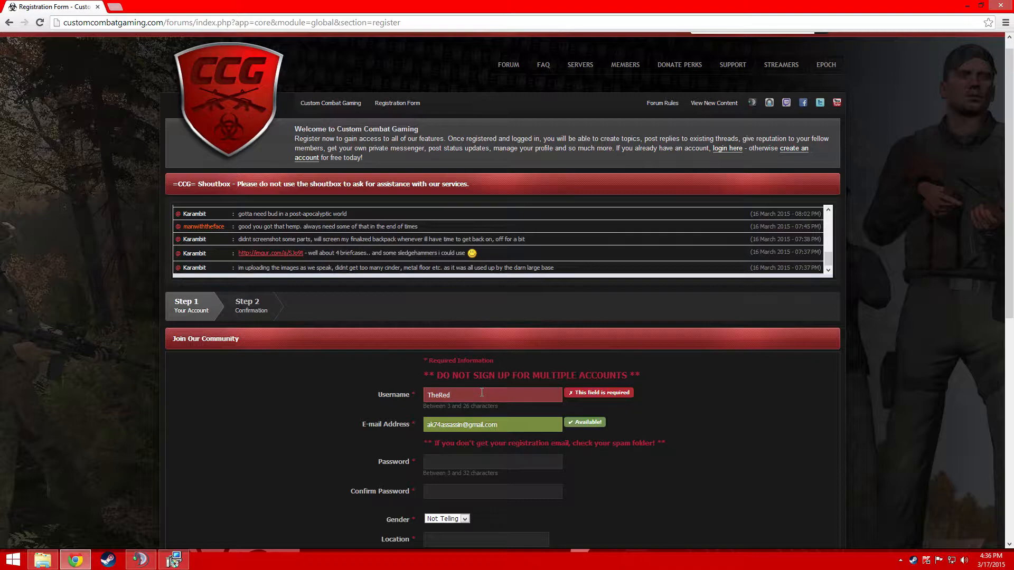
{"action": "type", "text": "RightHand"}
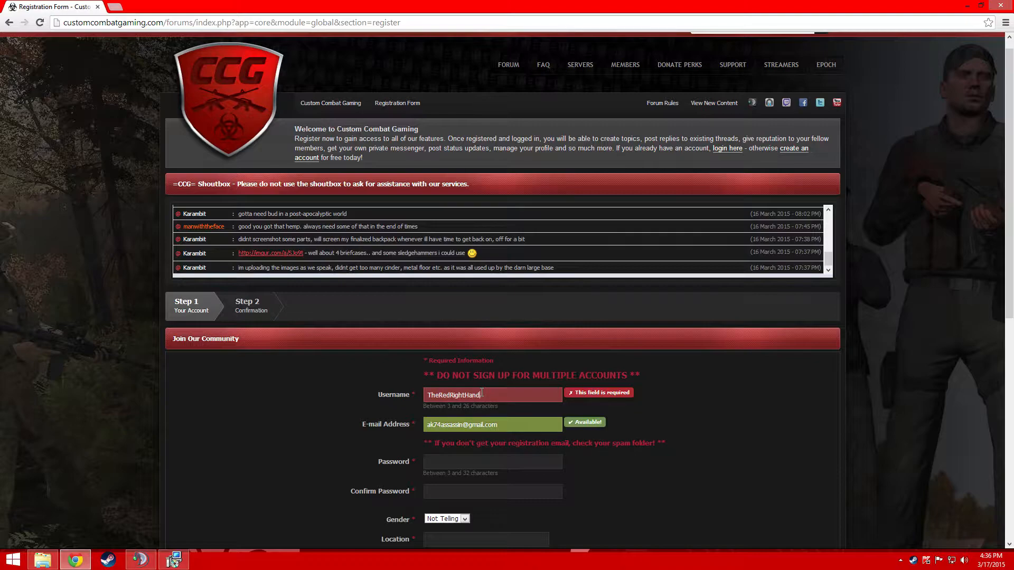
{"action": "scroll", "scroll_direction": "down", "scroll_amount": 3}
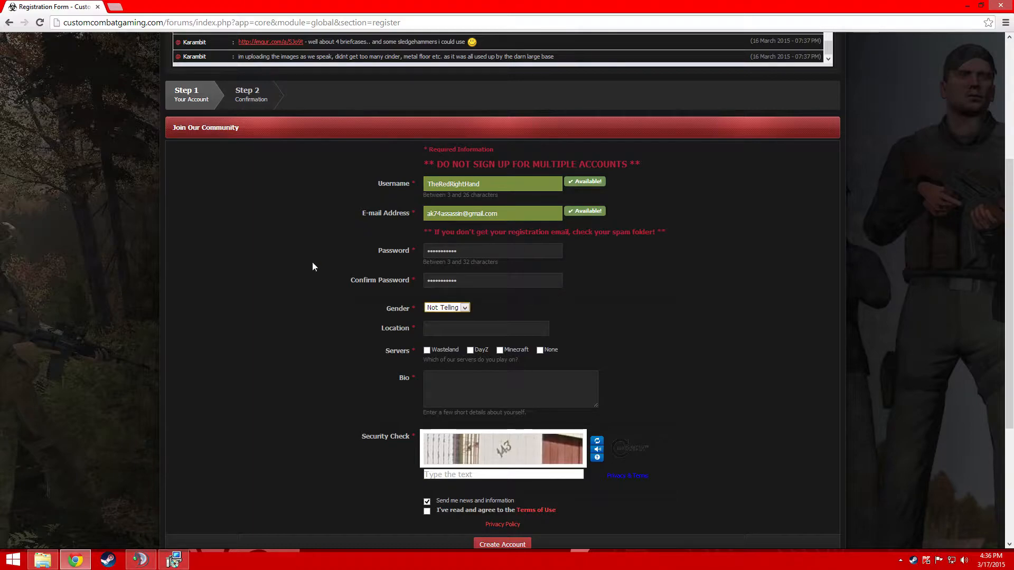
- Set gender to Male, enter the location, tick Wasteland, write a bio and captcha 143
{"action": "left_click", "coordinate": [445, 307]}
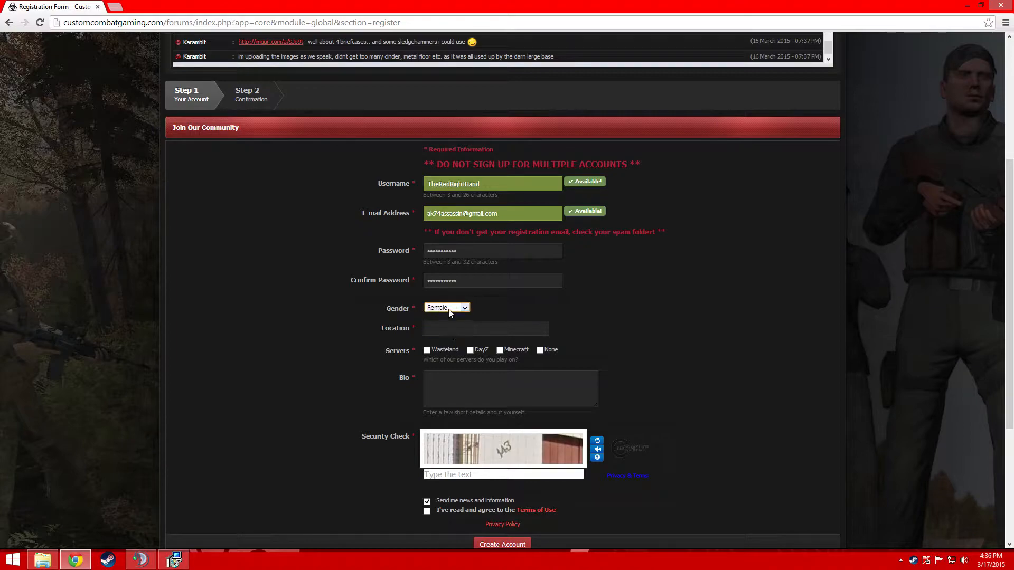
{"action": "left_click", "coordinate": [446, 307]}
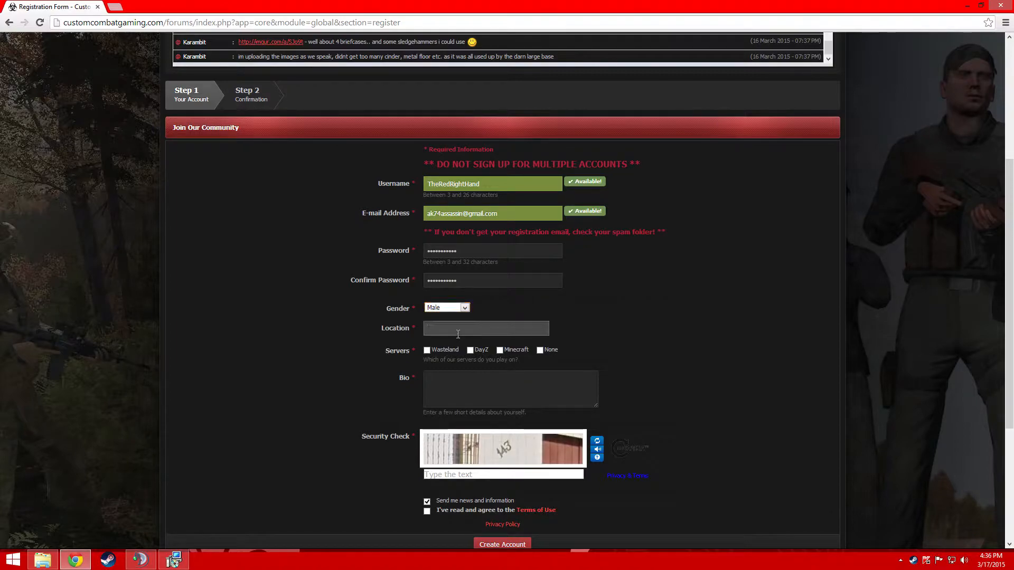
{"action": "type", "text": "United States OF"}
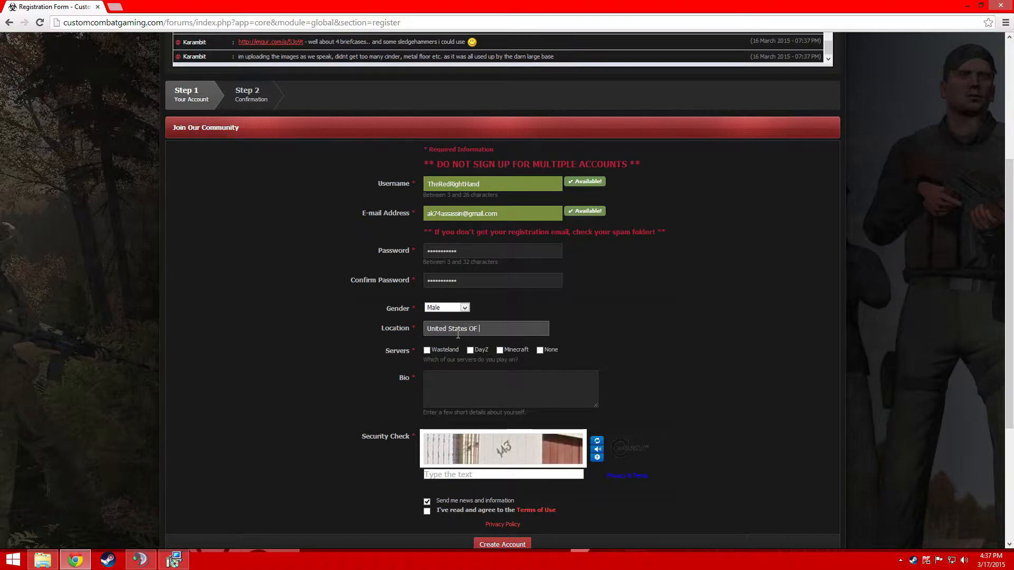
{"action": "type", "text": "A"}
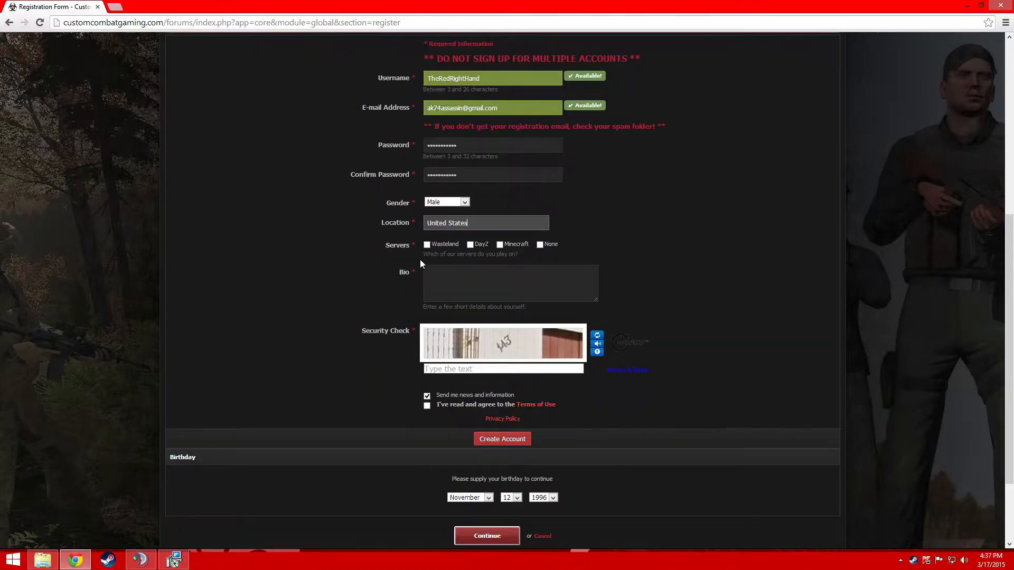
{"action": "left_click", "coordinate": [426, 244]}
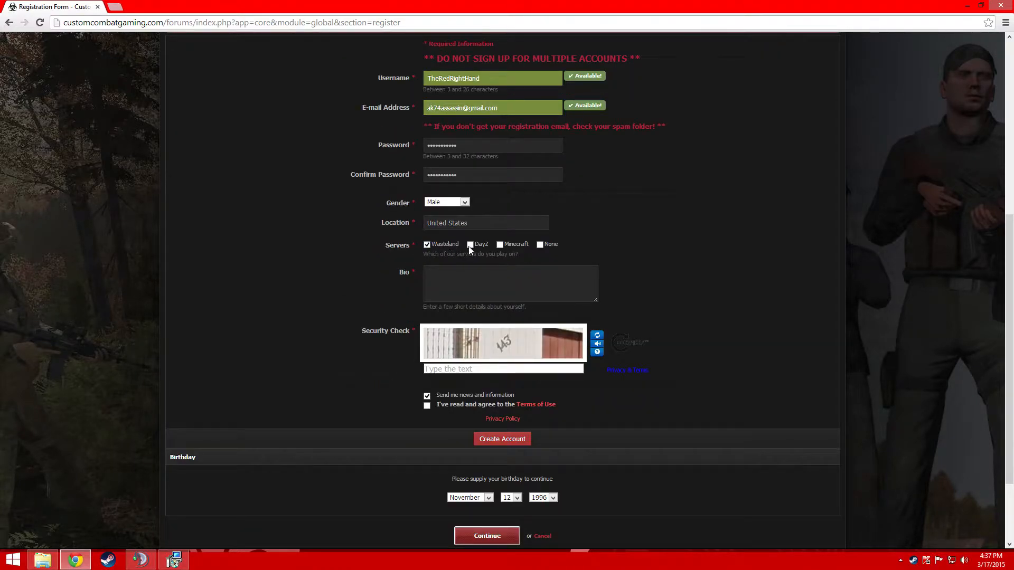
{"action": "type", "text": "THE NIPPLE"}
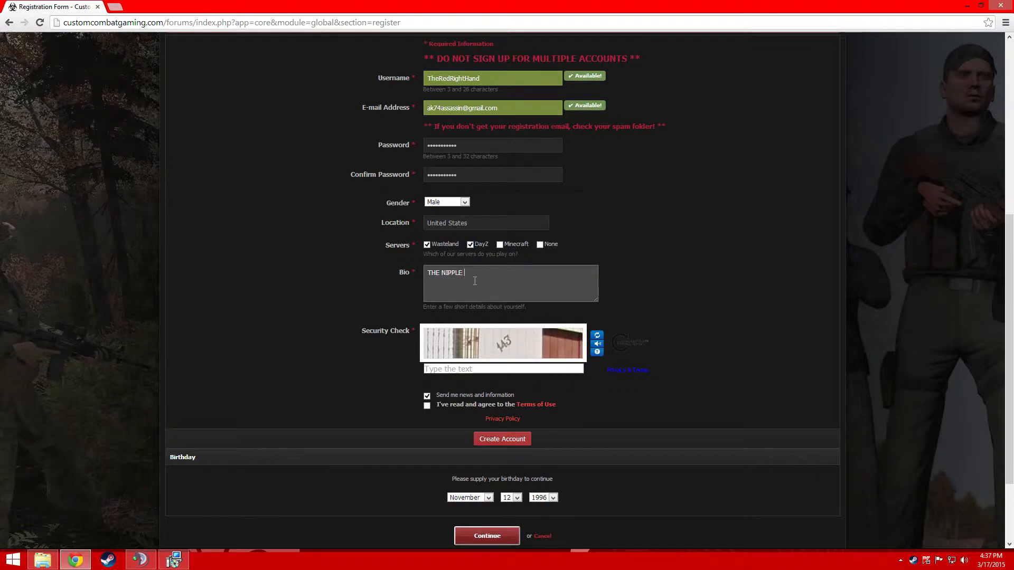
{"action": "type", "text": "OF TALOS!"}
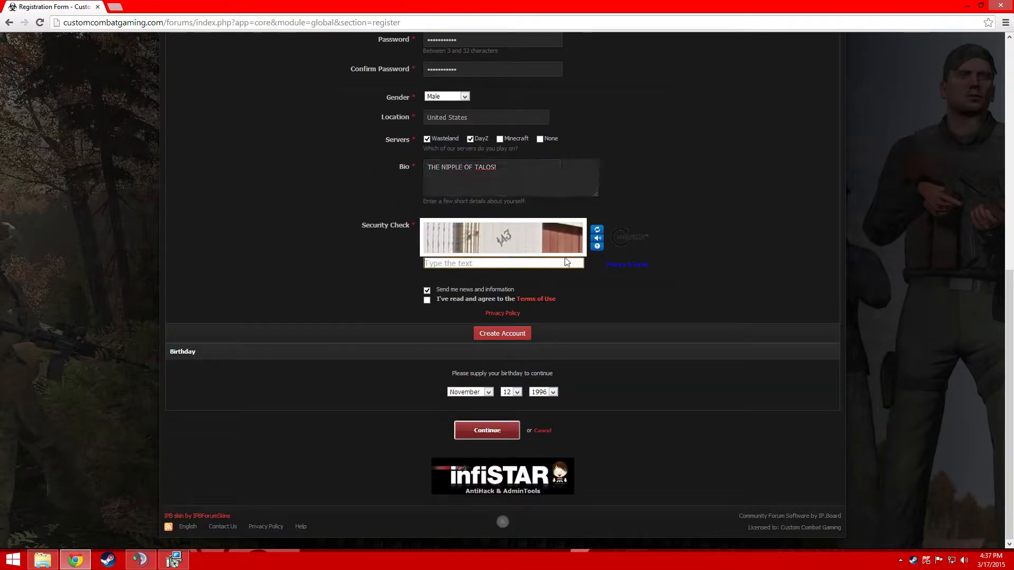
{"action": "type", "text": "143"}
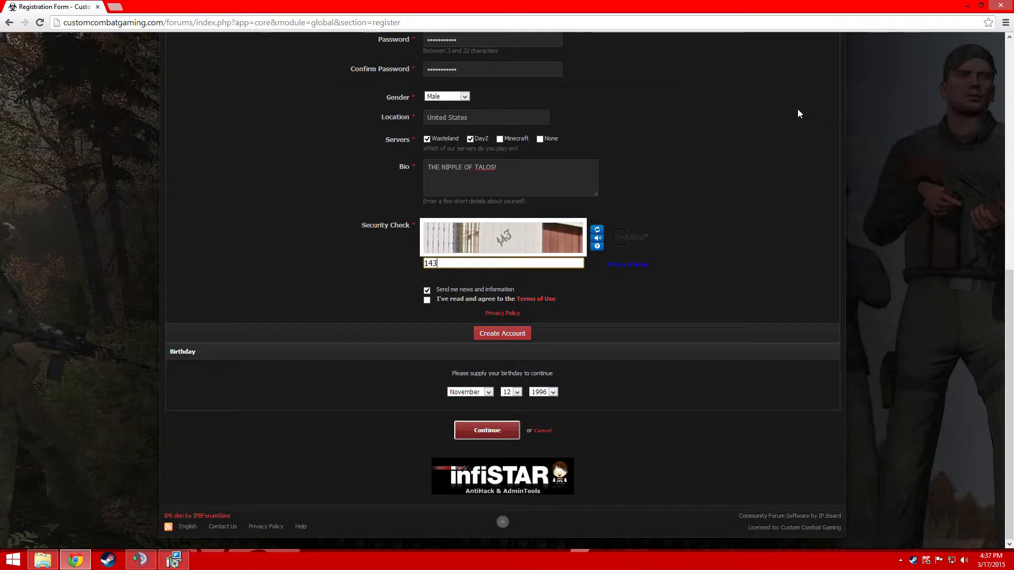
- Opt out of news emails, accept the Terms of Use and submit the registration
{"action": "left_click", "coordinate": [427, 290]}
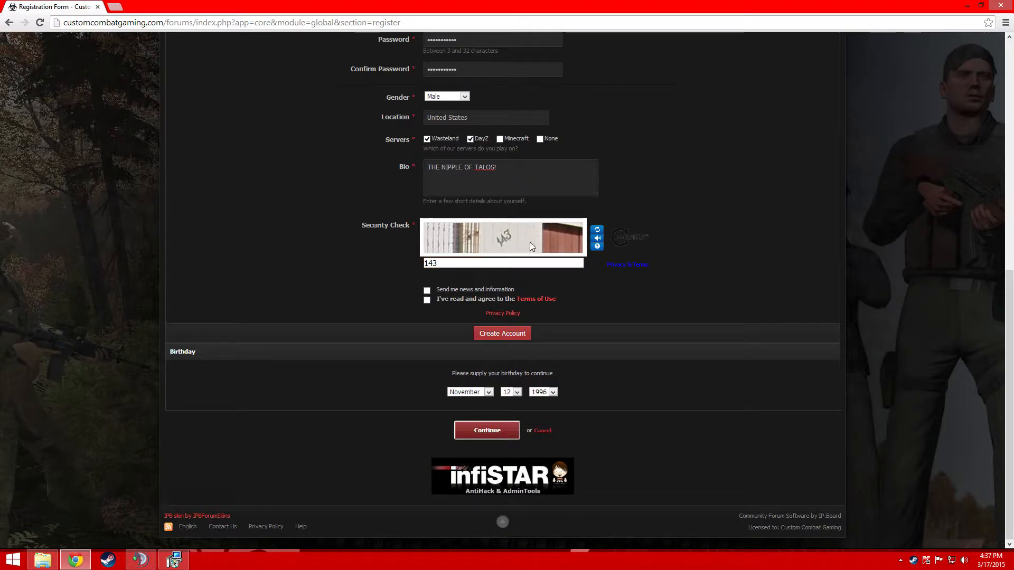
{"action": "left_click", "coordinate": [427, 299]}
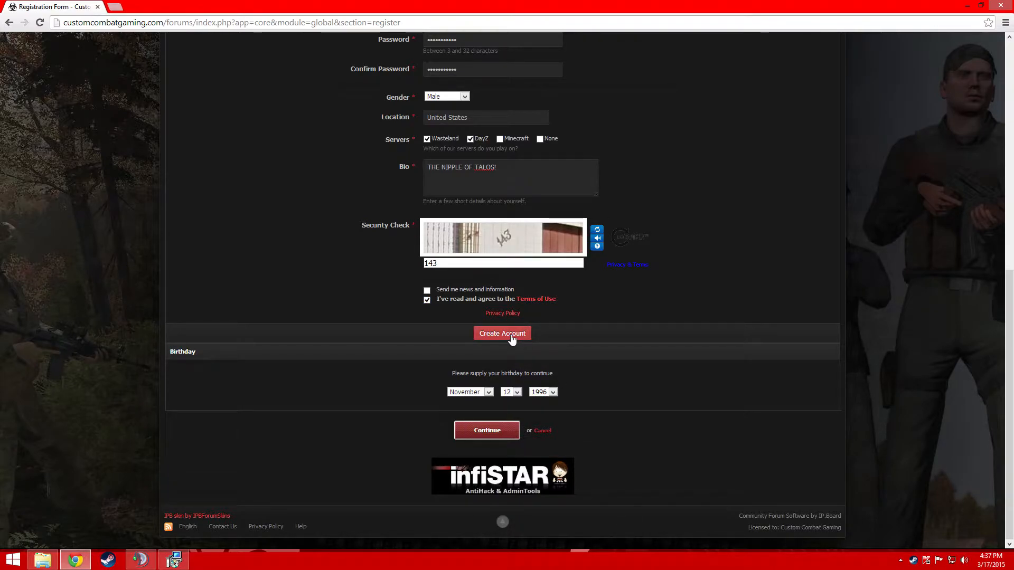
{"action": "left_click", "coordinate": [502, 333]}
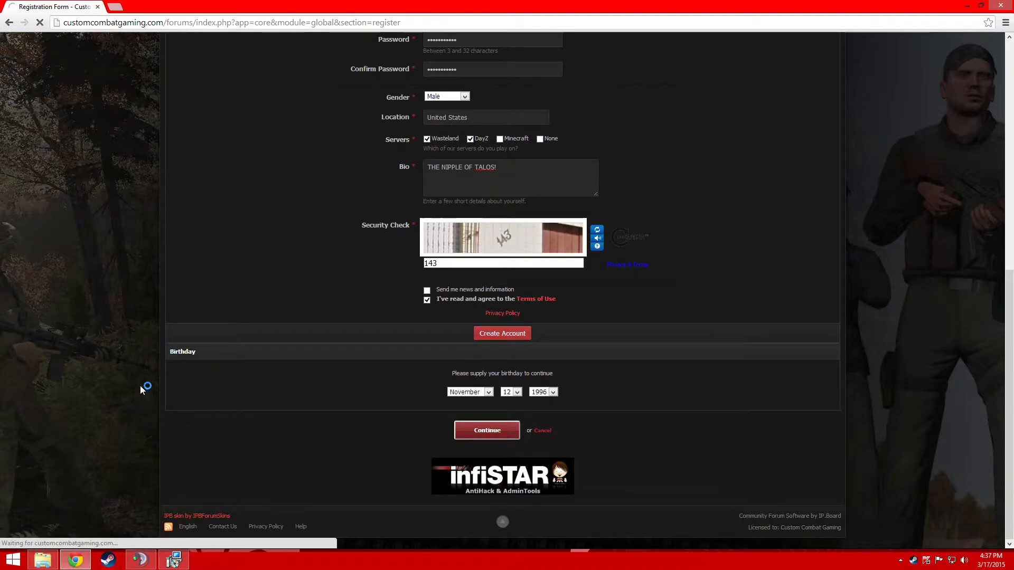
{"action": "left_click", "coordinate": [486, 430]}
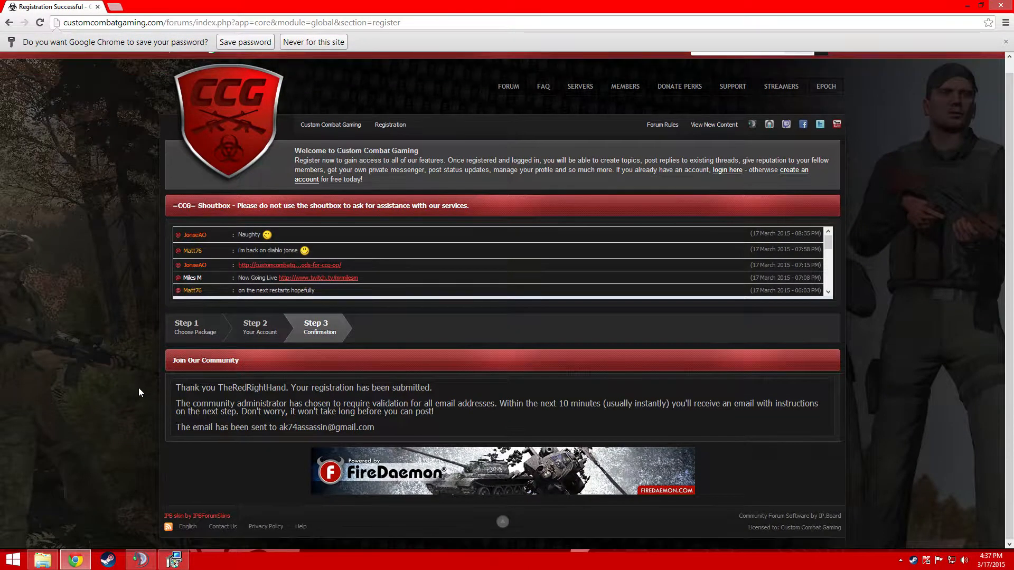
{"action": "mouse_move", "coordinate": [415, 351]}
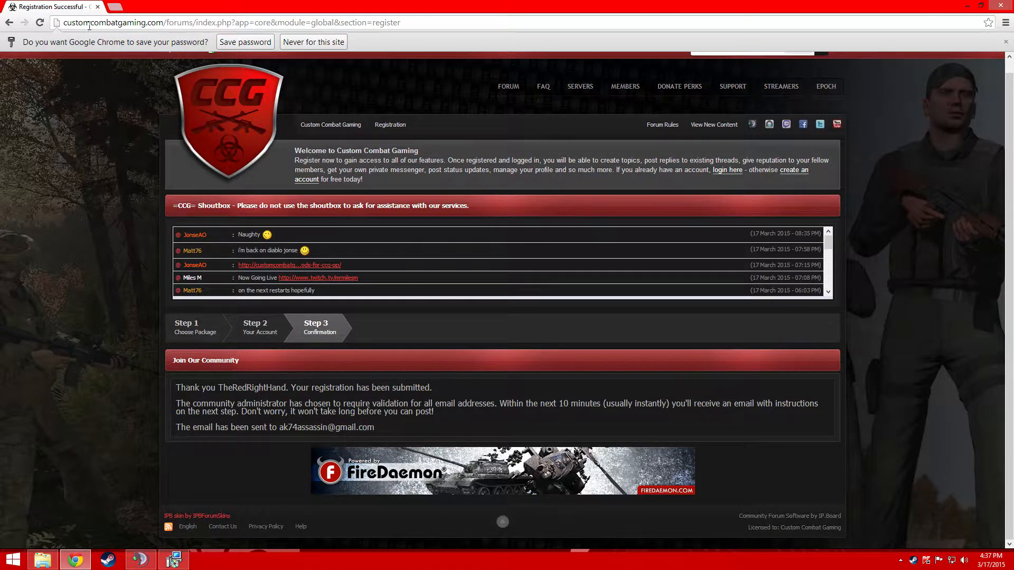
{"action": "left_click", "coordinate": [215, 6]}
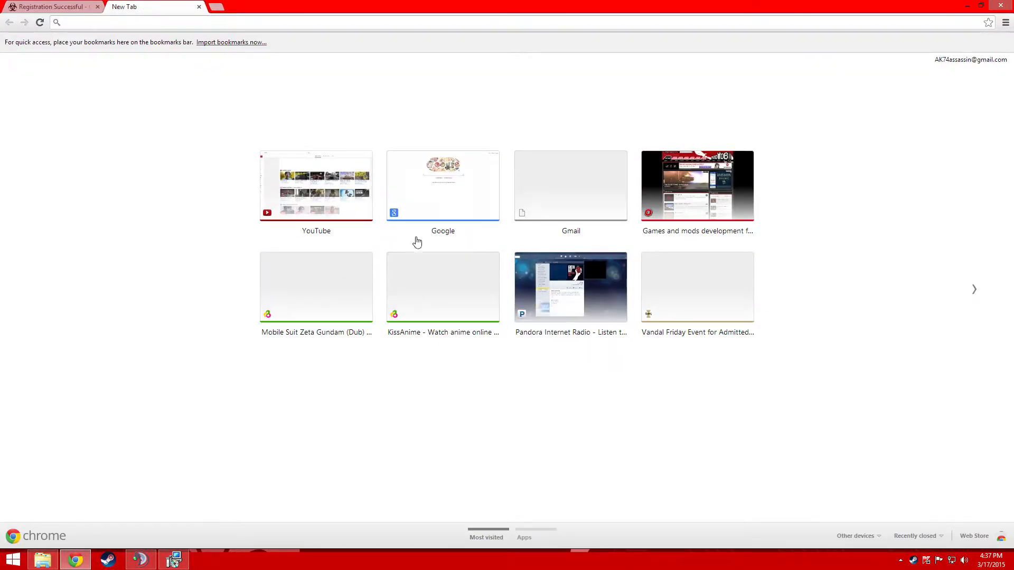
- Open the New Registration email in Gmail and follow its activation link
{"action": "left_click", "coordinate": [443, 185]}
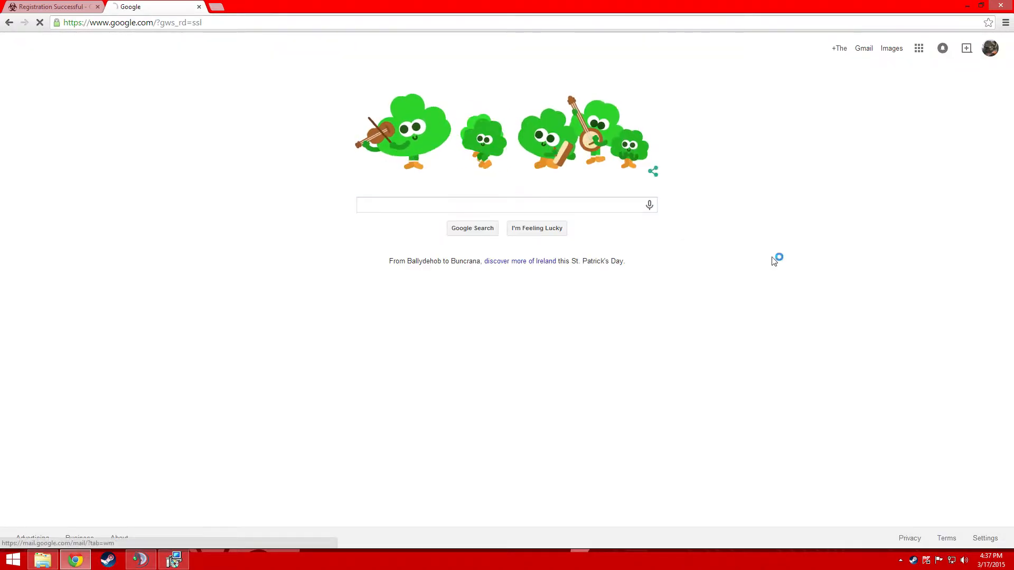
{"action": "left_click", "coordinate": [863, 48]}
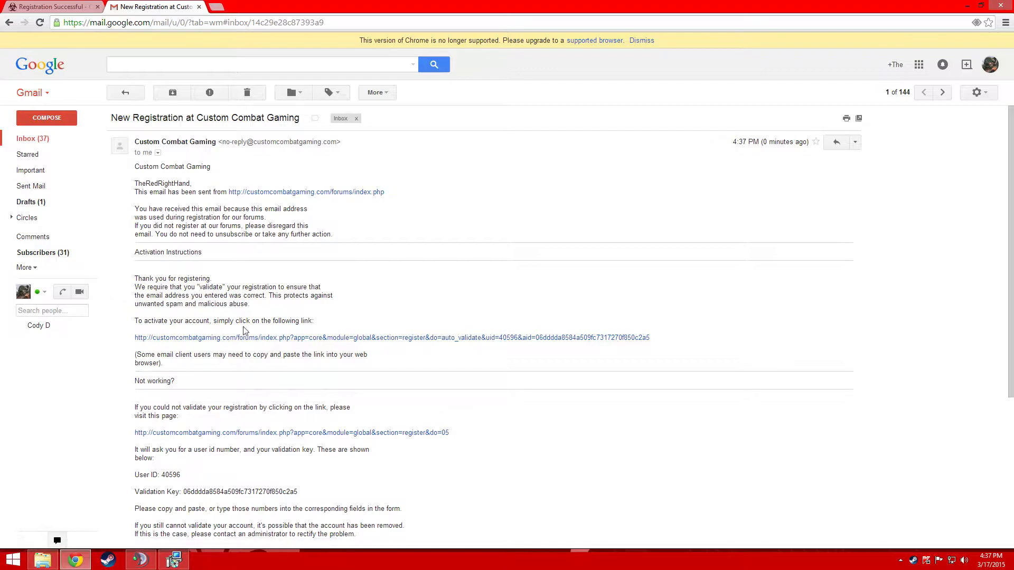
{"action": "left_click", "coordinate": [391, 337]}
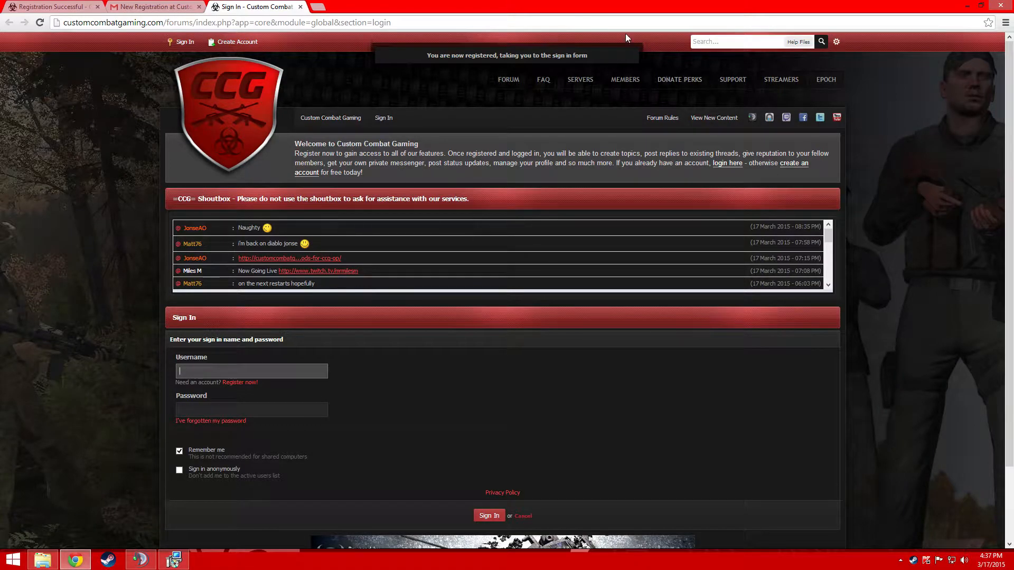
{"action": "mouse_move", "coordinate": [625, 410]}
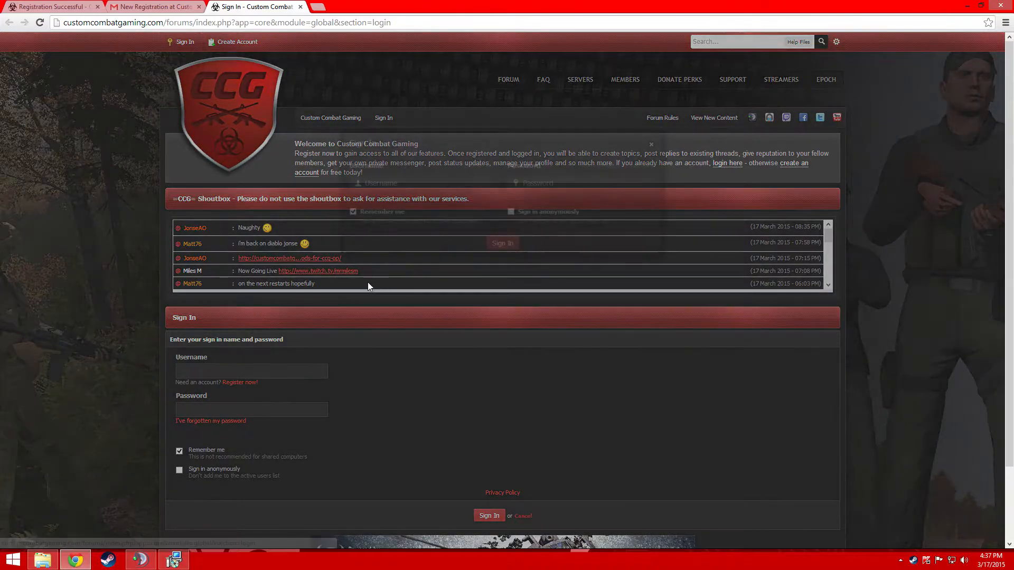
- Sign in with the saved username TheRedRightHand and its password
{"action": "type", "text": "The"}
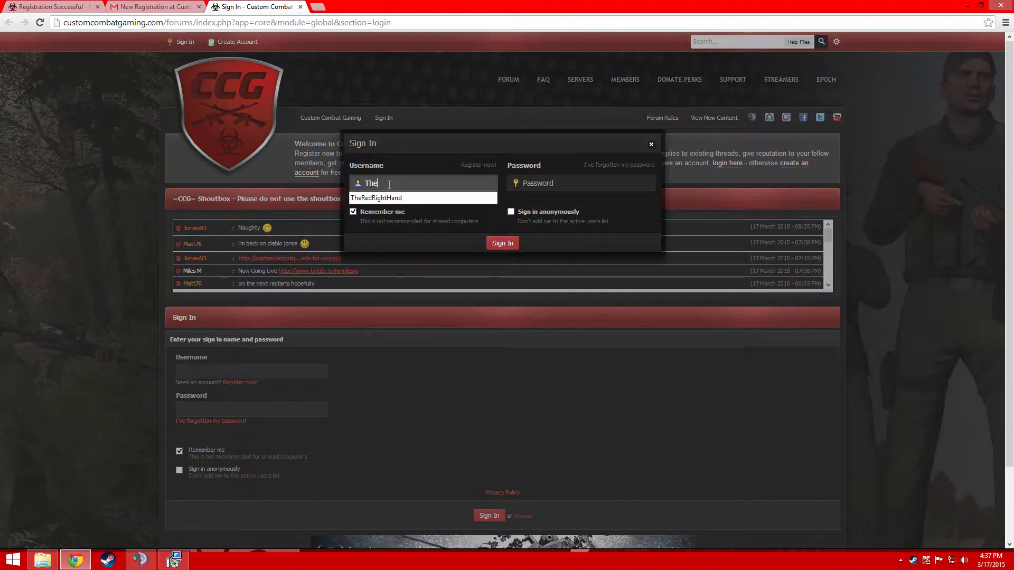
{"action": "left_click", "coordinate": [375, 198]}
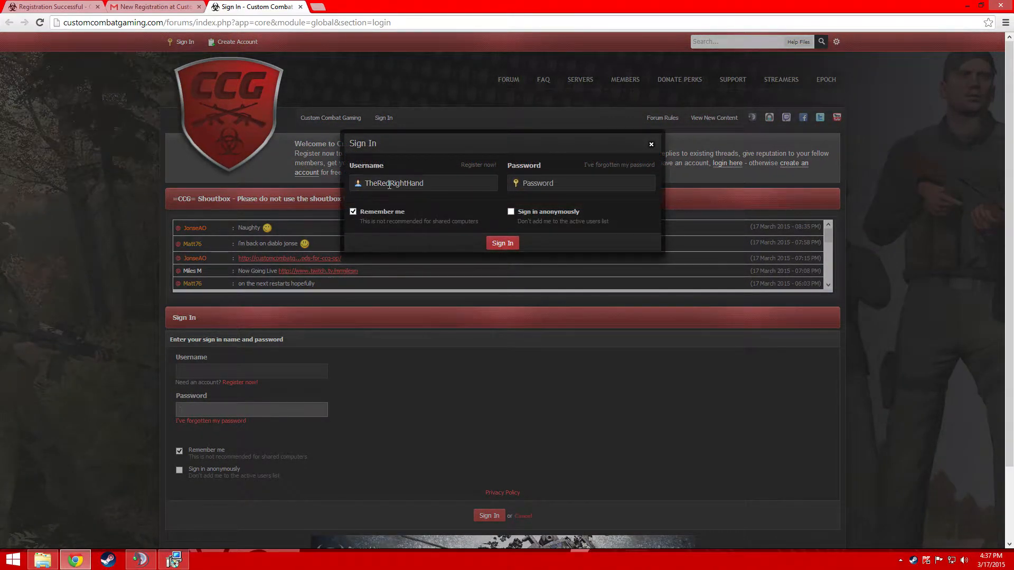
{"action": "type", "text": "••••"}
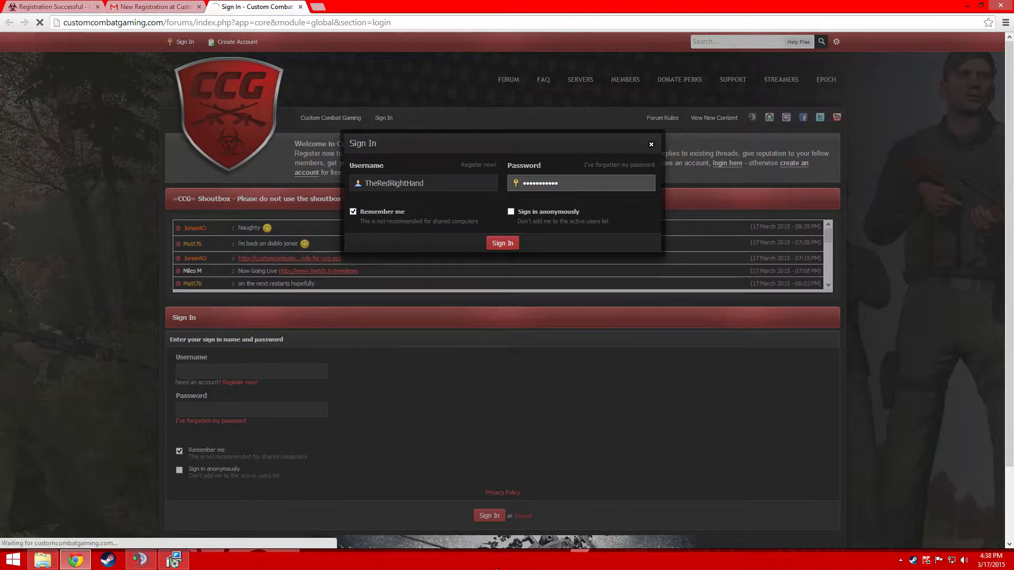
{"action": "left_click", "coordinate": [502, 243]}
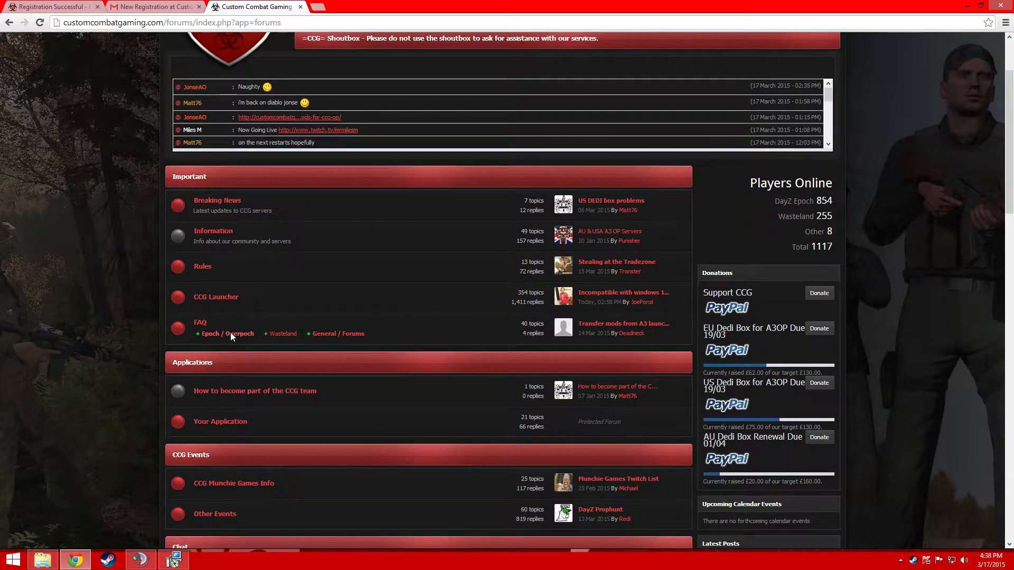
- View the Epoch/Overpoch FAQ/Wiki/Tips topic, then go back to the index's Gaming section
{"action": "left_click", "coordinate": [211, 333]}
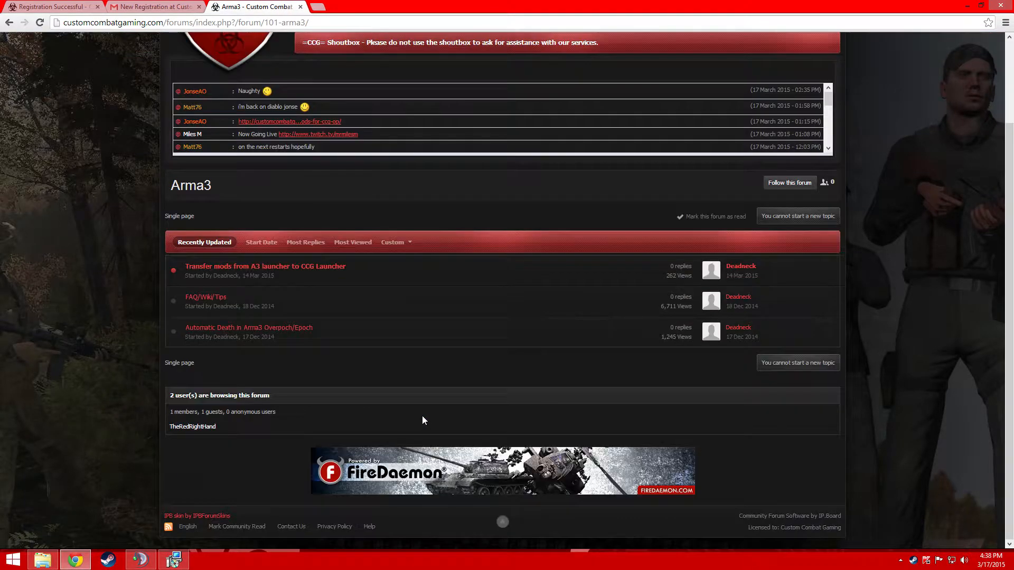
{"action": "mouse_move", "coordinate": [213, 303]}
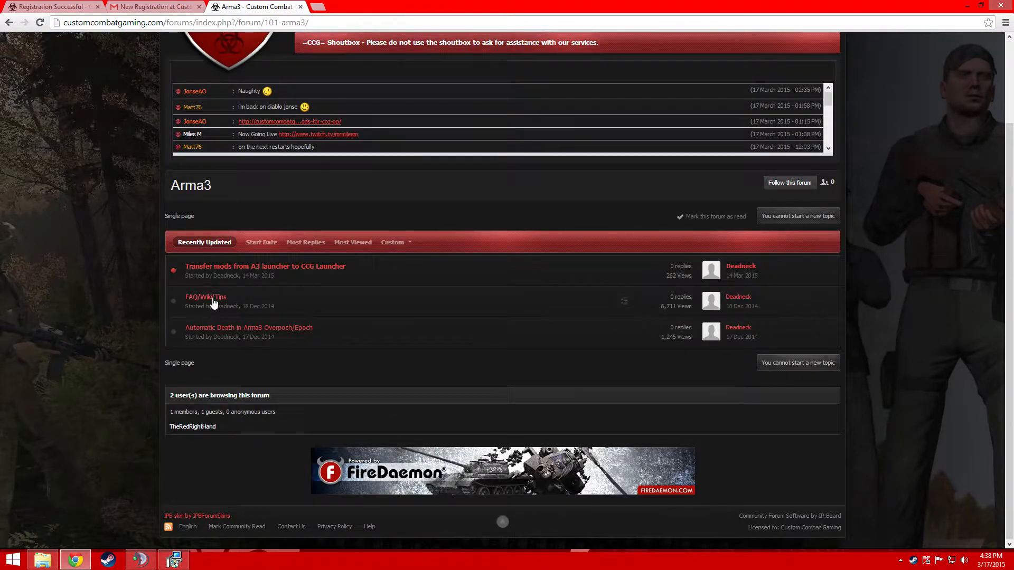
{"action": "left_click", "coordinate": [206, 297]}
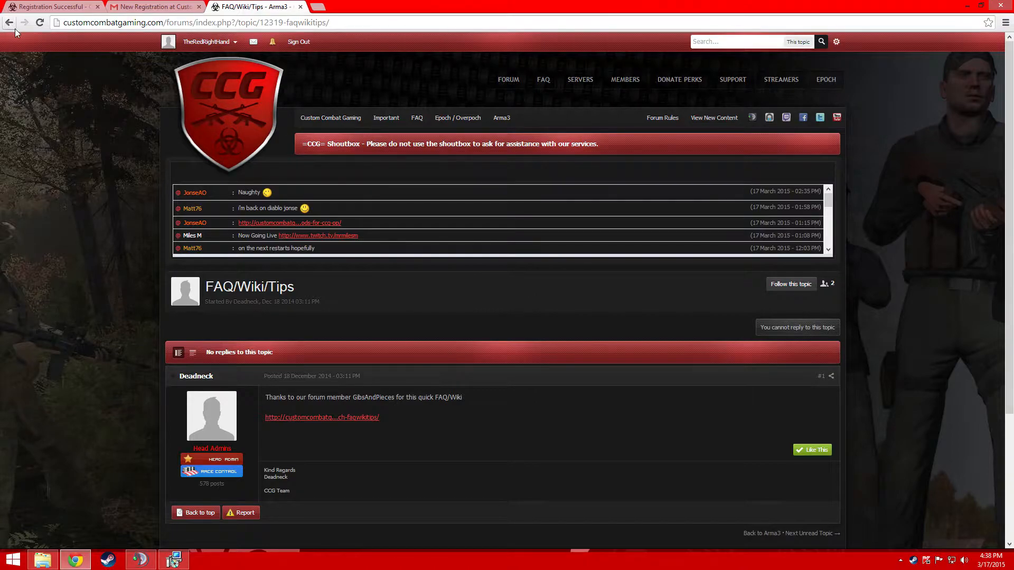
{"action": "left_click", "coordinate": [9, 22]}
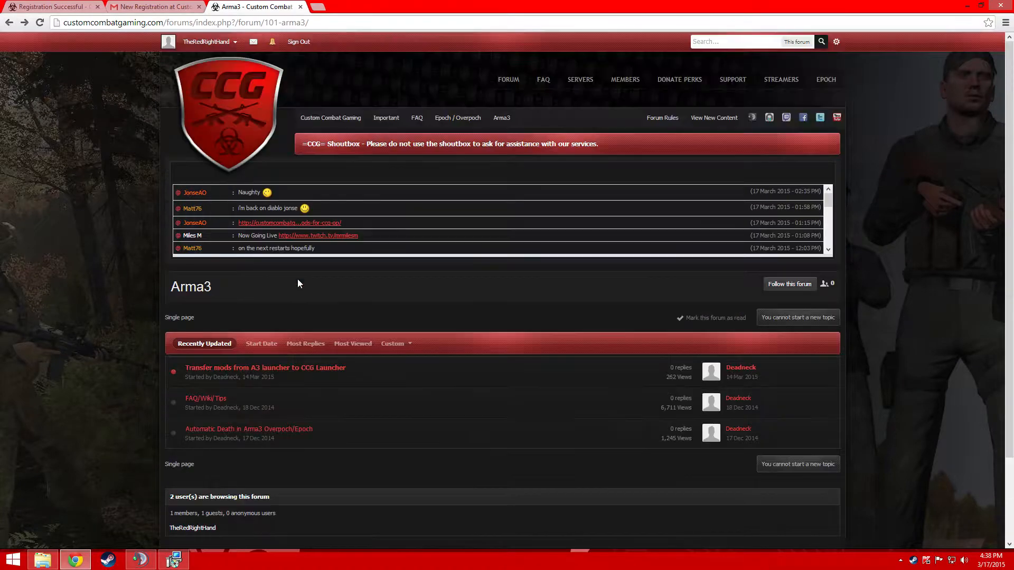
{"action": "scroll", "scroll_direction": "down", "scroll_amount": 3}
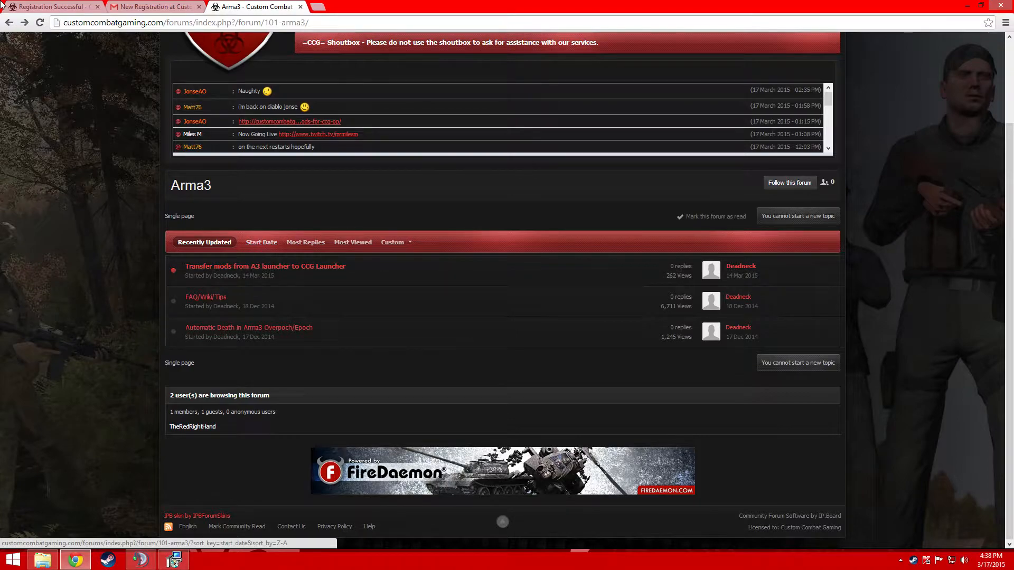
{"action": "left_click", "coordinate": [9, 22]}
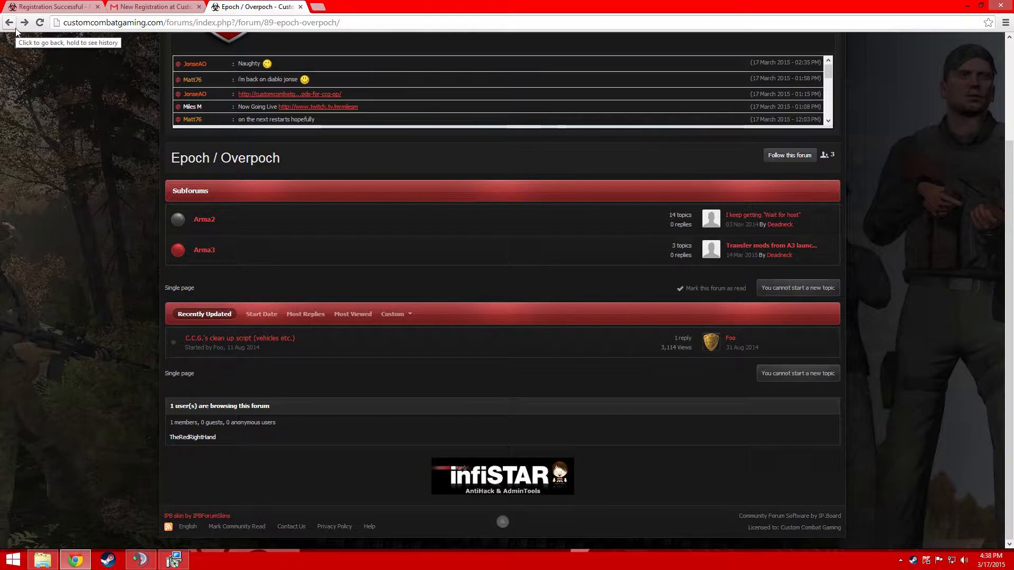
{"action": "left_click", "coordinate": [9, 22]}
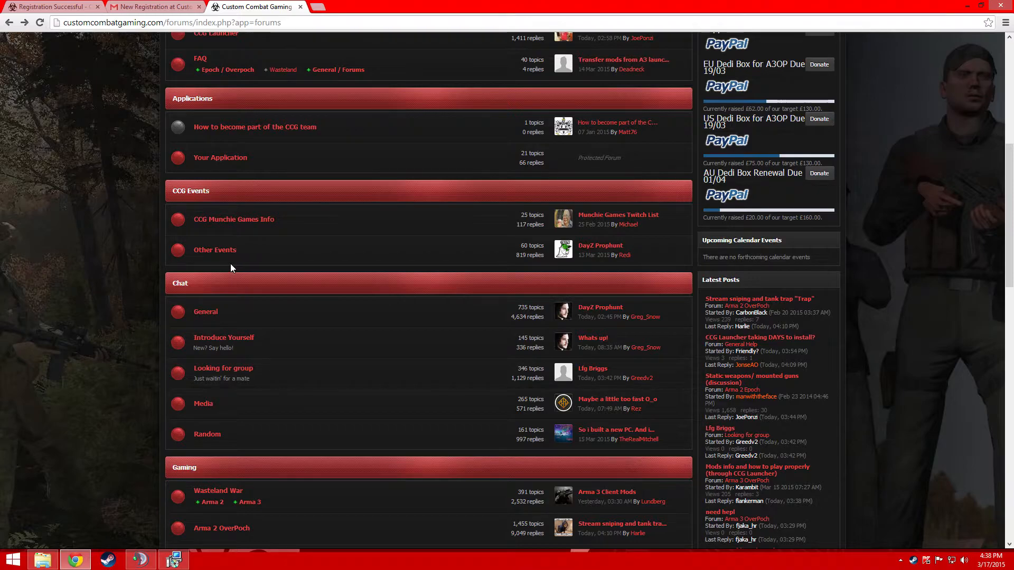
{"action": "scroll", "scroll_direction": "down", "scroll_amount": 3}
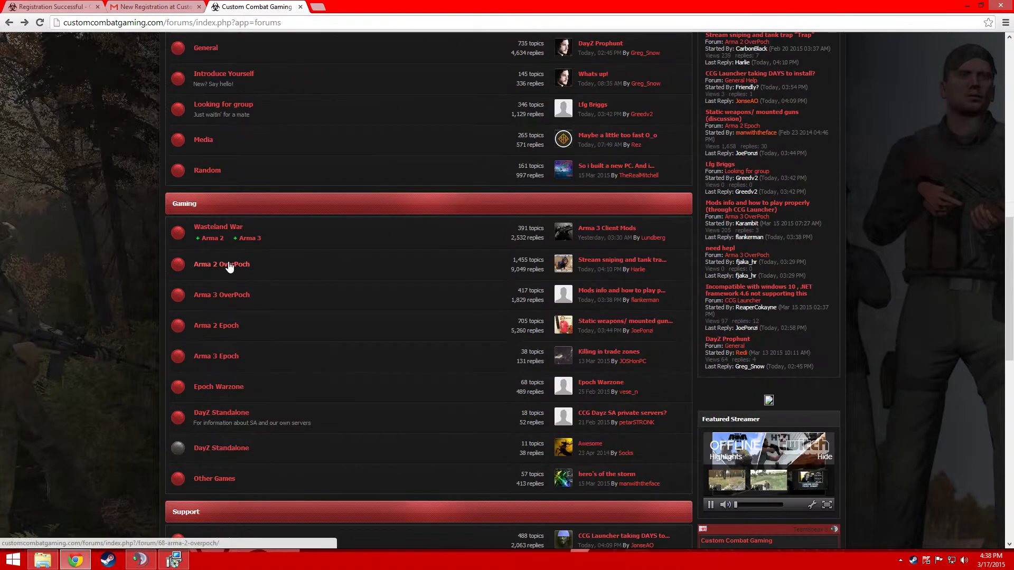
{"action": "scroll", "scroll_direction": "down", "scroll_amount": 3}
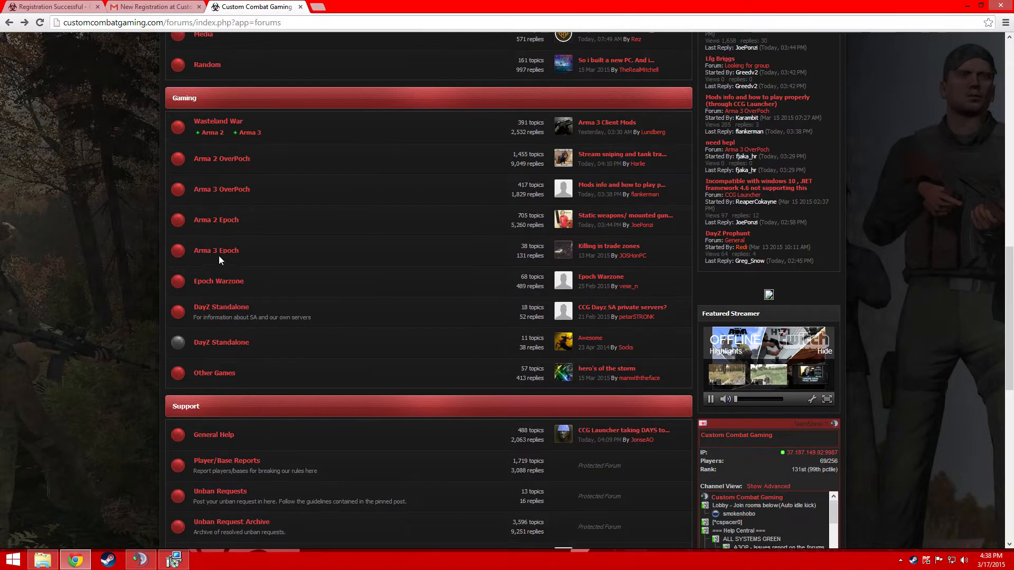
{"action": "left_click", "coordinate": [216, 250]}
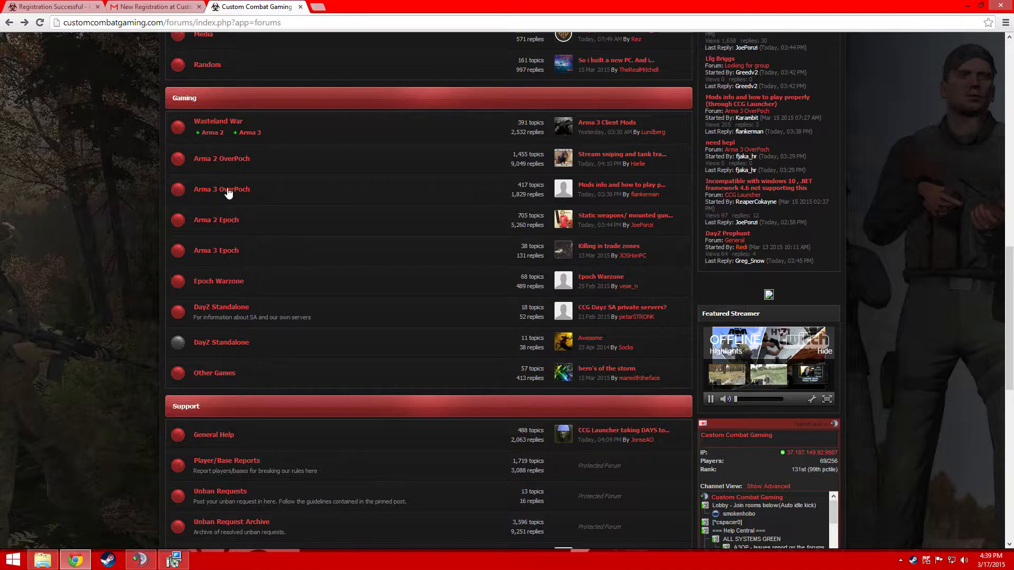
- Read the pinned 'How to download the mods and join our servers' guide in Arma 3 OverPoch
{"action": "left_click", "coordinate": [221, 189]}
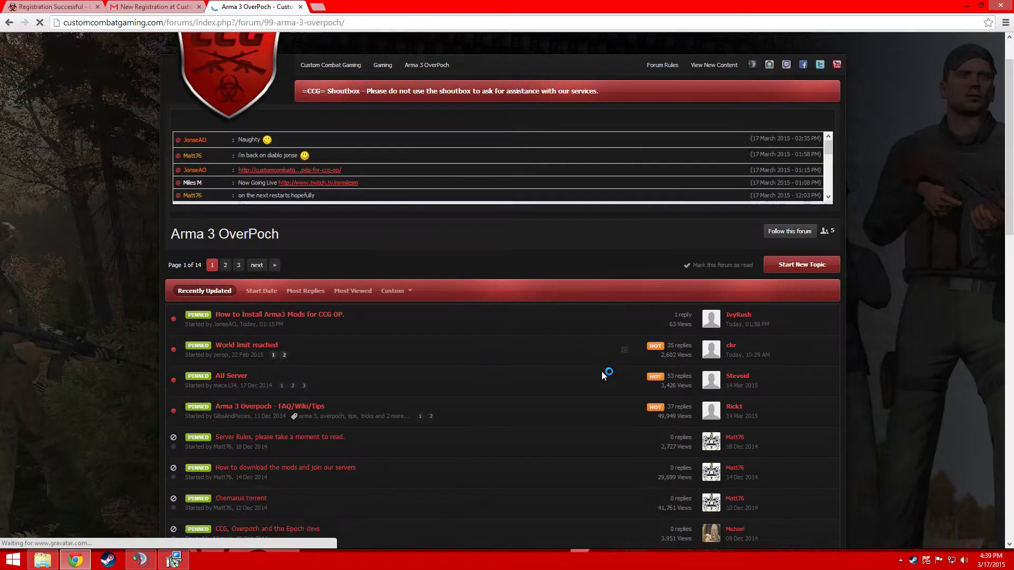
{"action": "scroll", "scroll_direction": "down", "scroll_amount": 3}
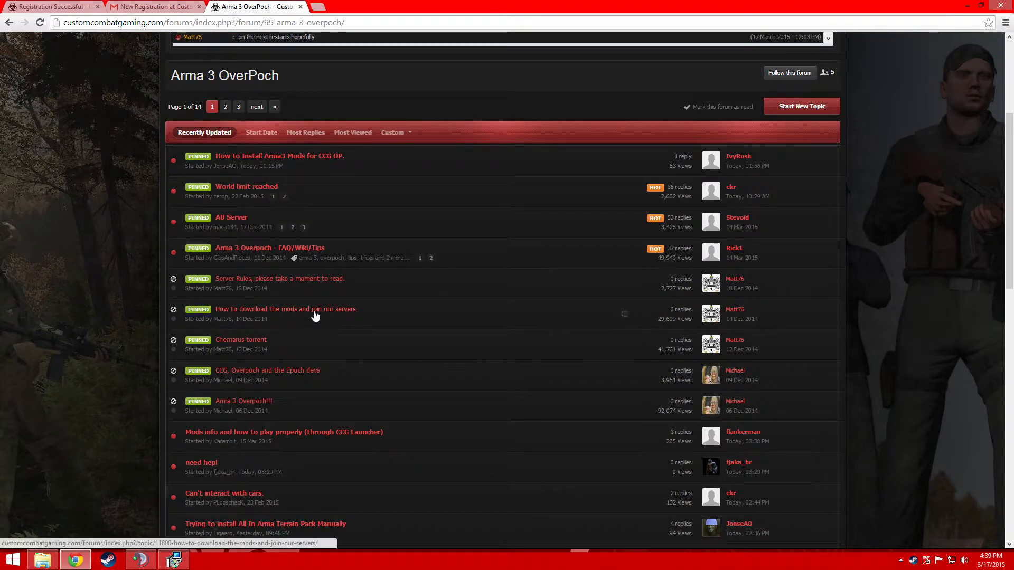
{"action": "left_click", "coordinate": [284, 308]}
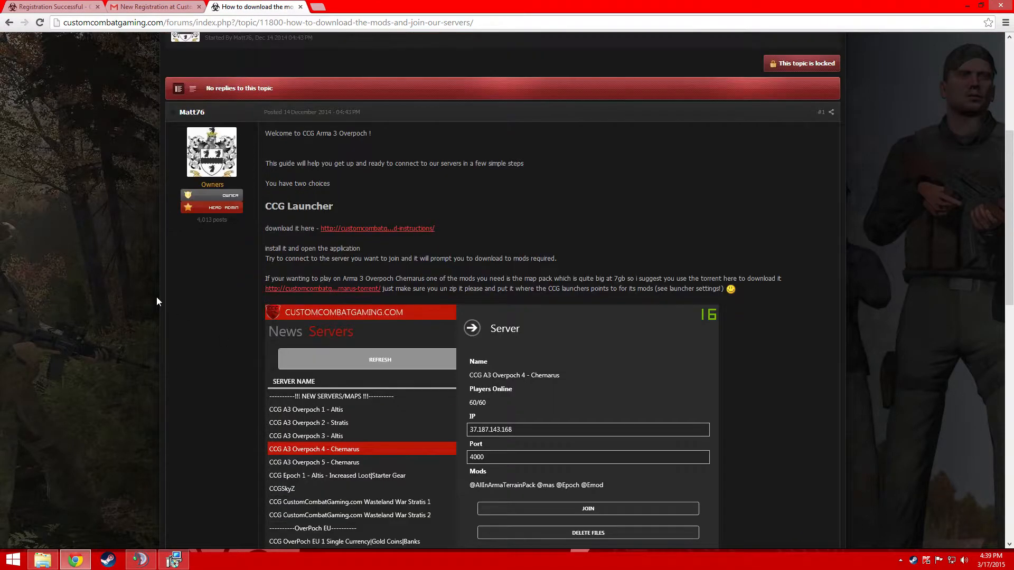
{"action": "mouse_move", "coordinate": [830, 274]}
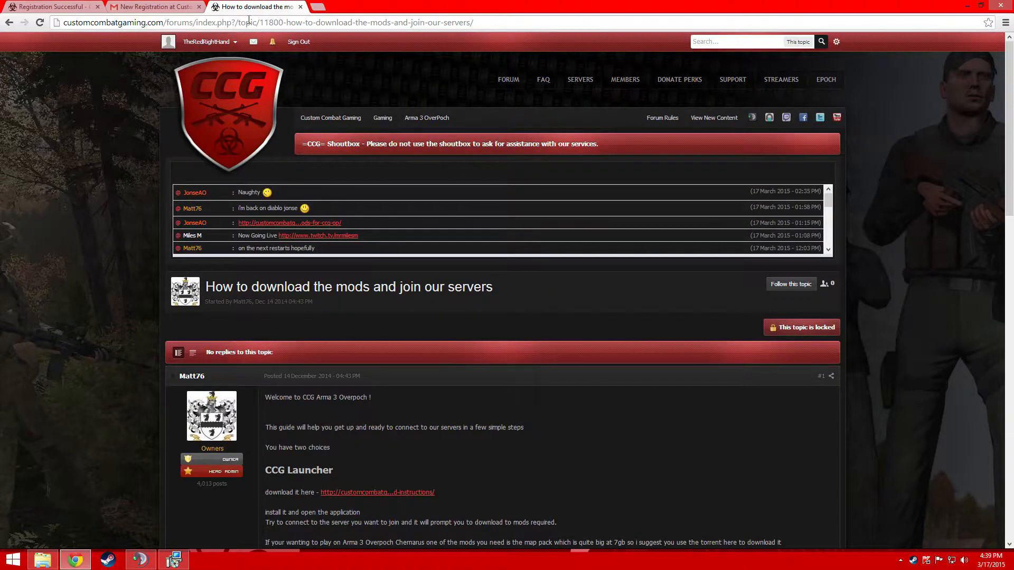
{"action": "scroll", "scroll_direction": "down", "scroll_amount": 3}
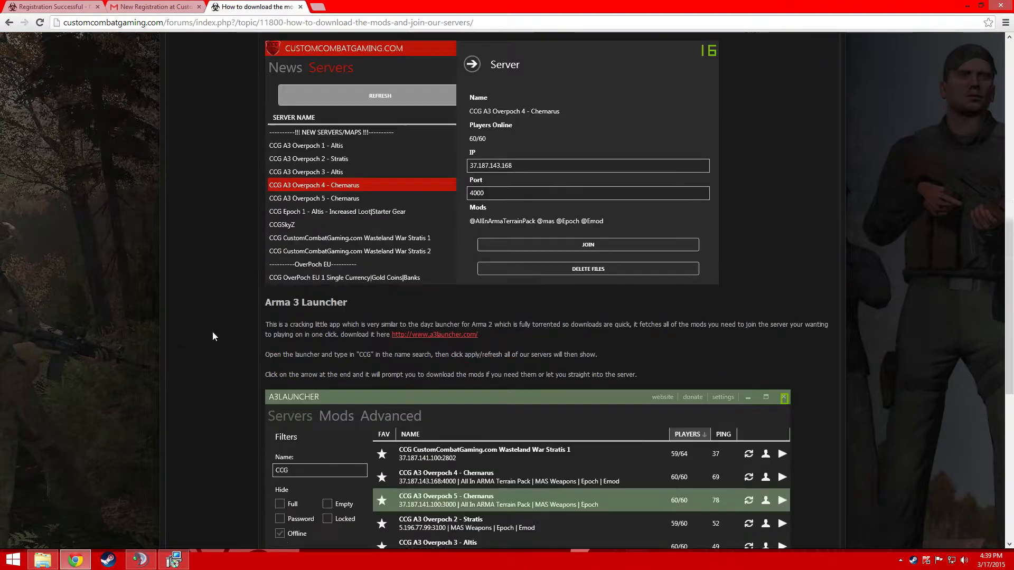
{"action": "scroll", "scroll_direction": "up", "scroll_amount": 3}
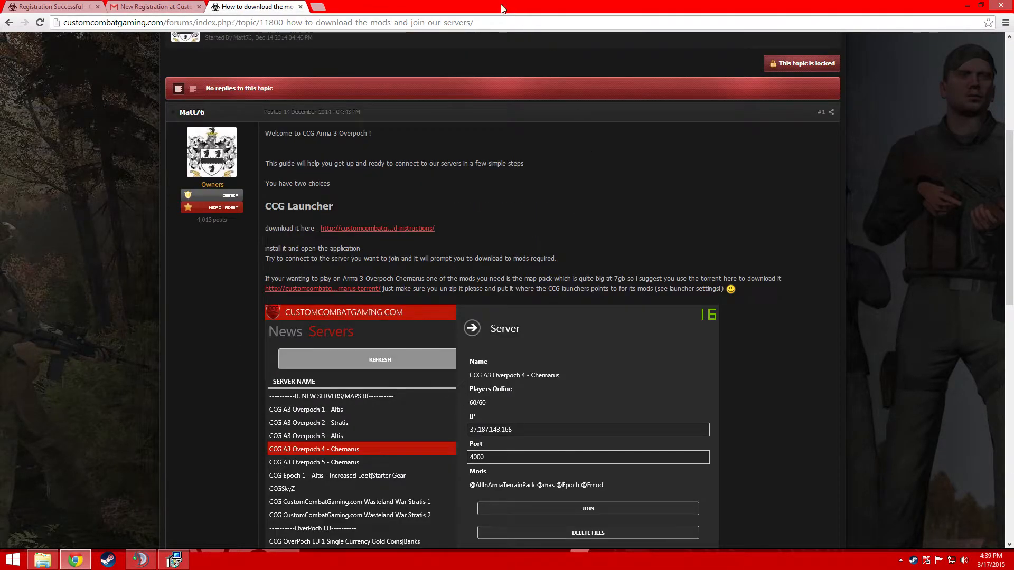
{"action": "mouse_move", "coordinate": [506, 297]}
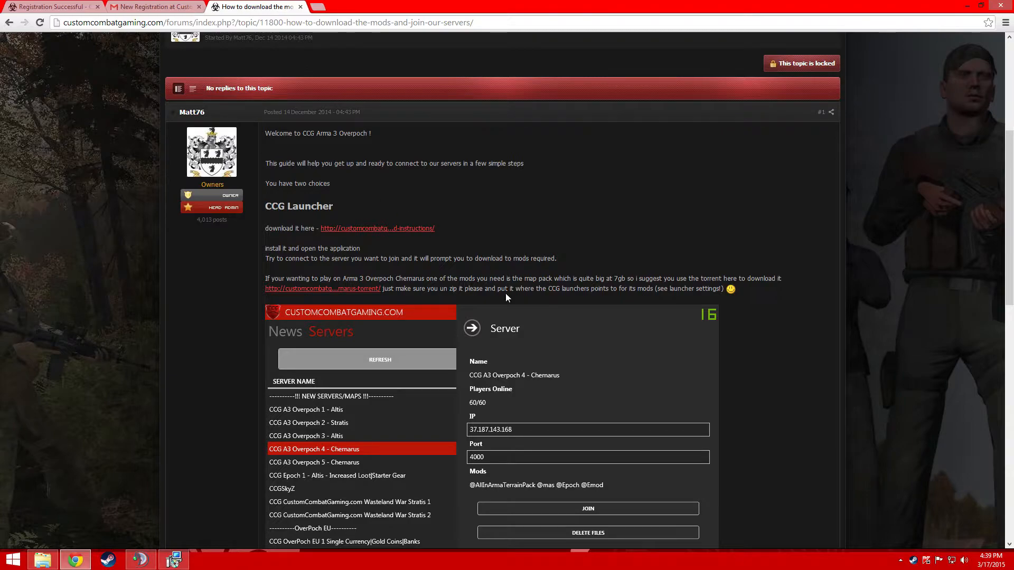
{"action": "mouse_move", "coordinate": [307, 243]}
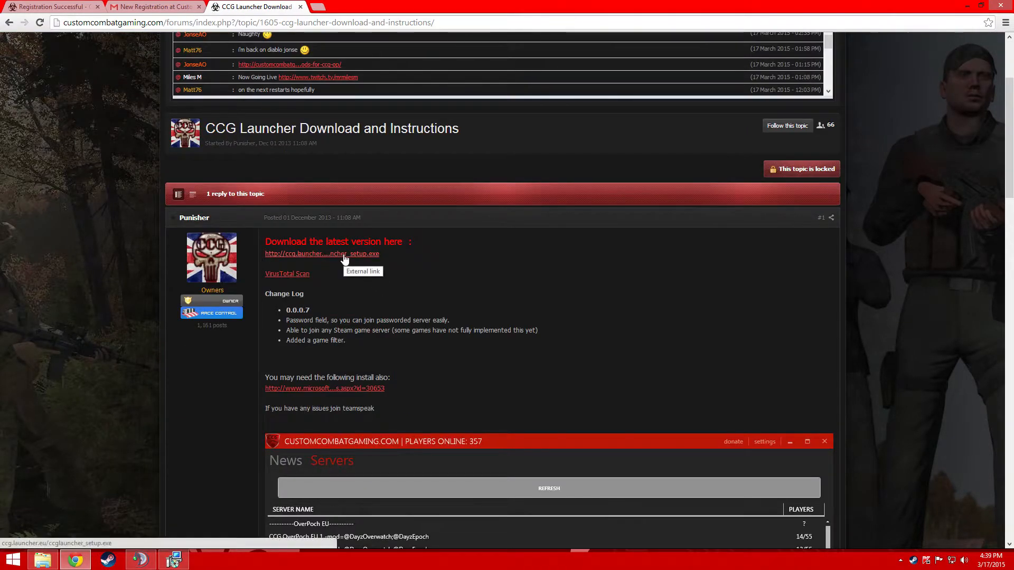
{"action": "mouse_move", "coordinate": [326, 271]}
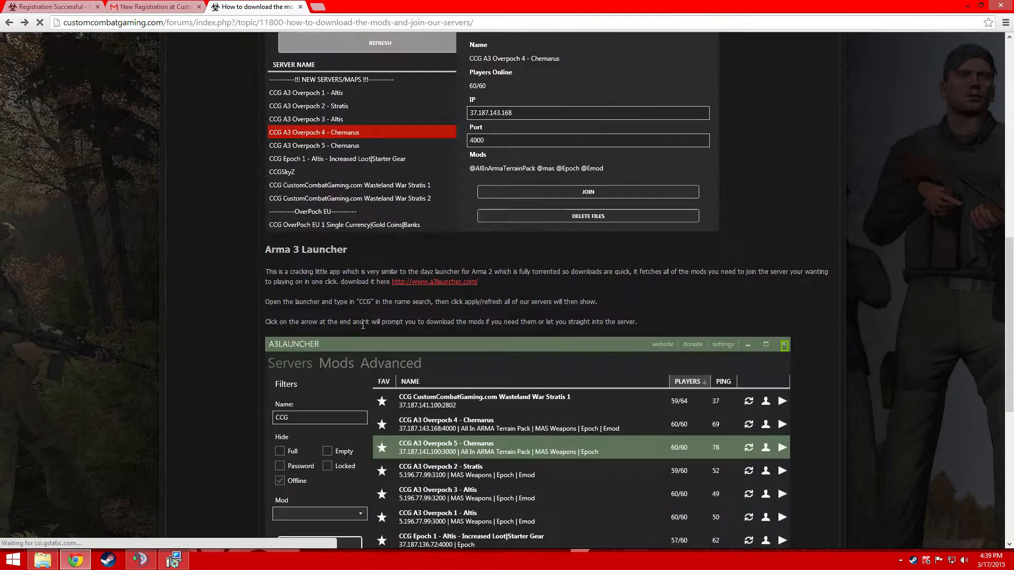
{"action": "scroll", "scroll_direction": "down", "scroll_amount": 3}
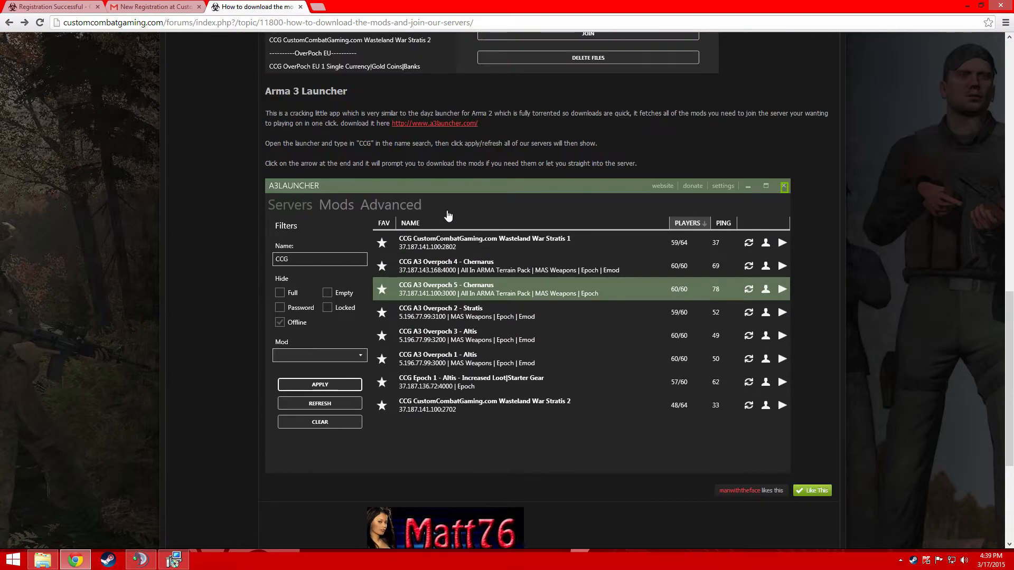
{"action": "scroll", "scroll_direction": "down", "scroll_amount": 3}
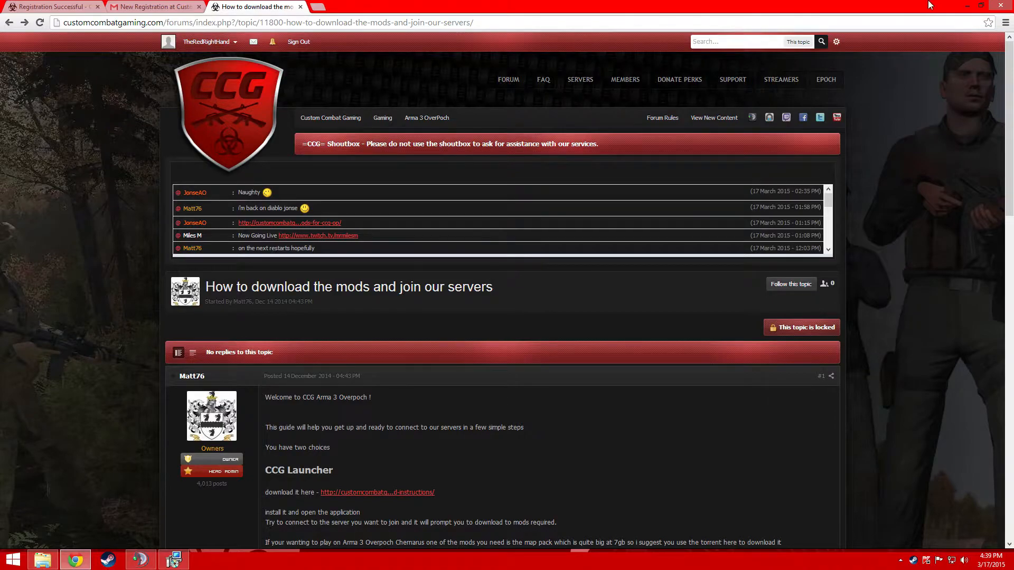
- Minimize Chrome and run ccglauncher_setup.exe from the Downloads folder
{"action": "left_click", "coordinate": [980, 6]}
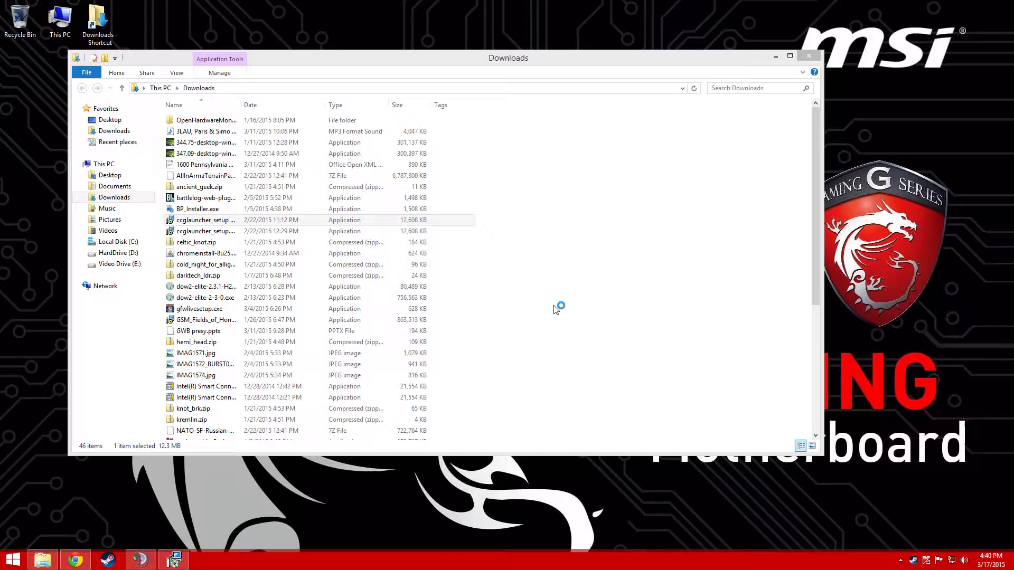
{"action": "double_click", "coordinate": [206, 219]}
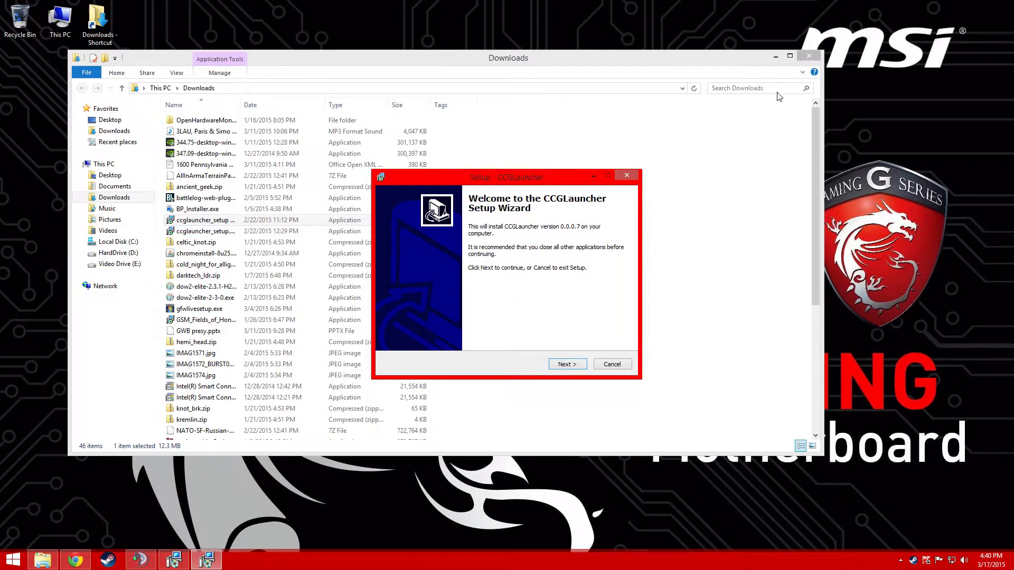
- Set the CCGLauncher install location to D:\CCGLauncher
{"action": "left_click", "coordinate": [567, 363]}
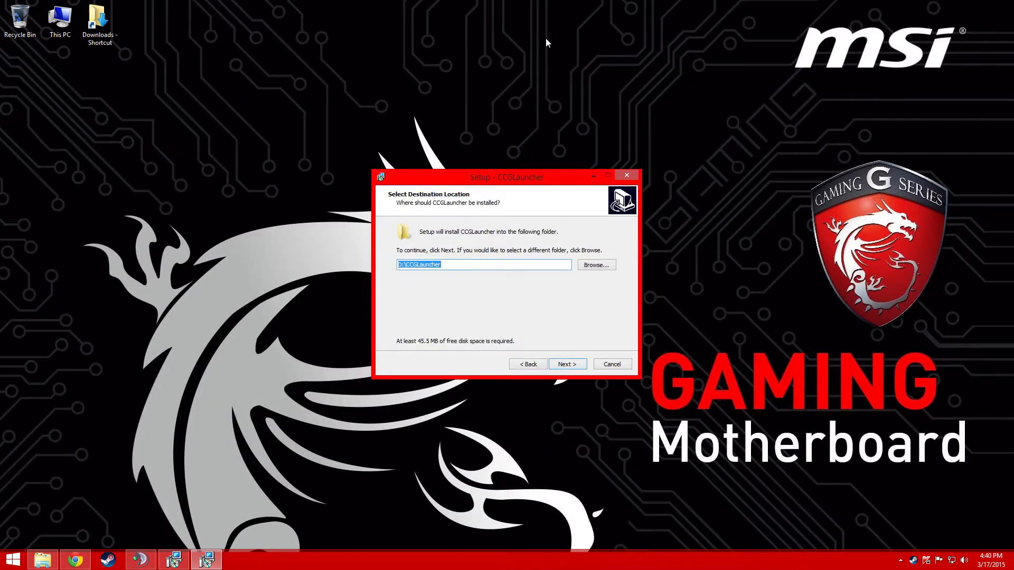
{"action": "mouse_move", "coordinate": [613, 283]}
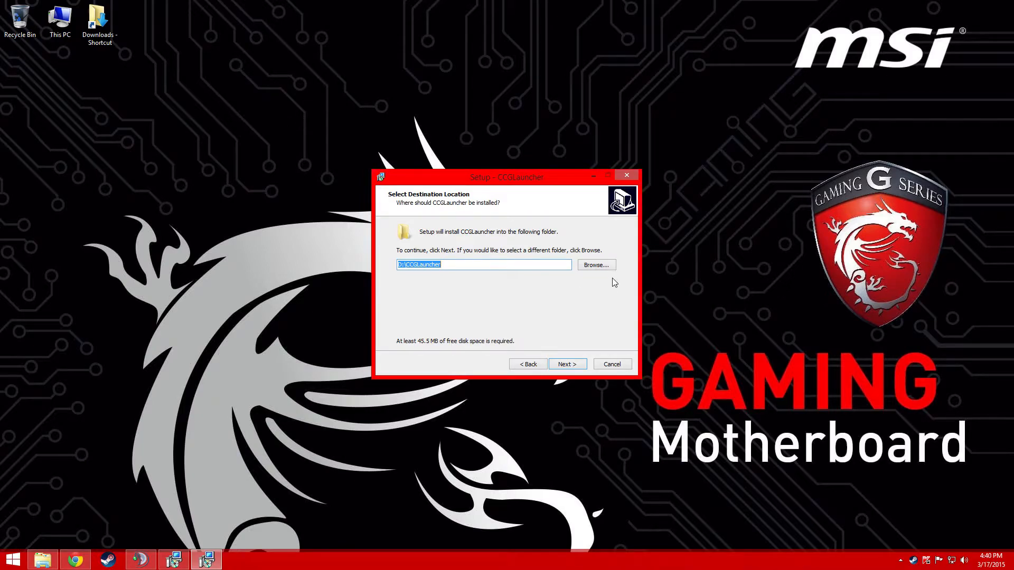
{"action": "left_click", "coordinate": [596, 265]}
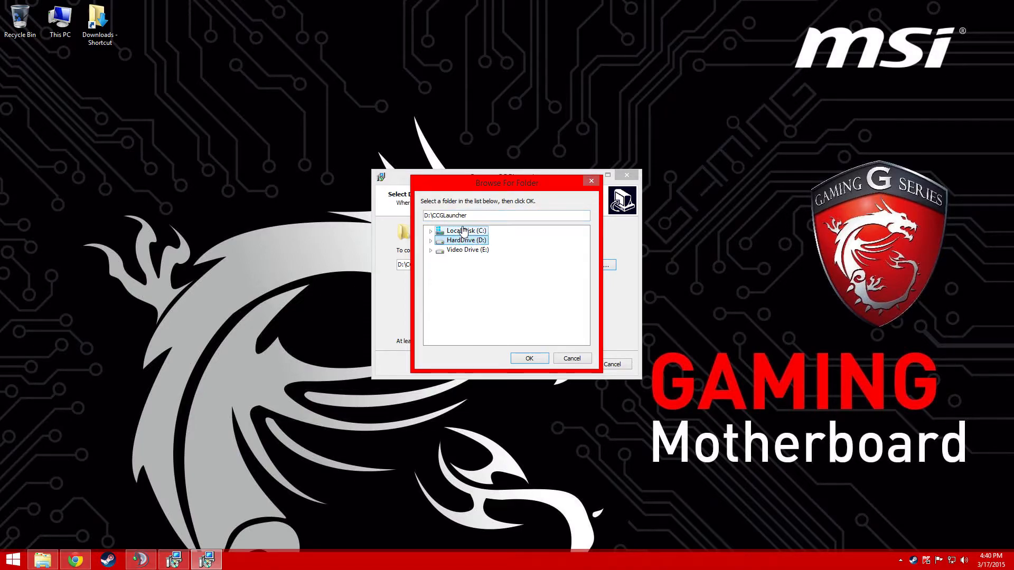
{"action": "left_click", "coordinate": [528, 358]}
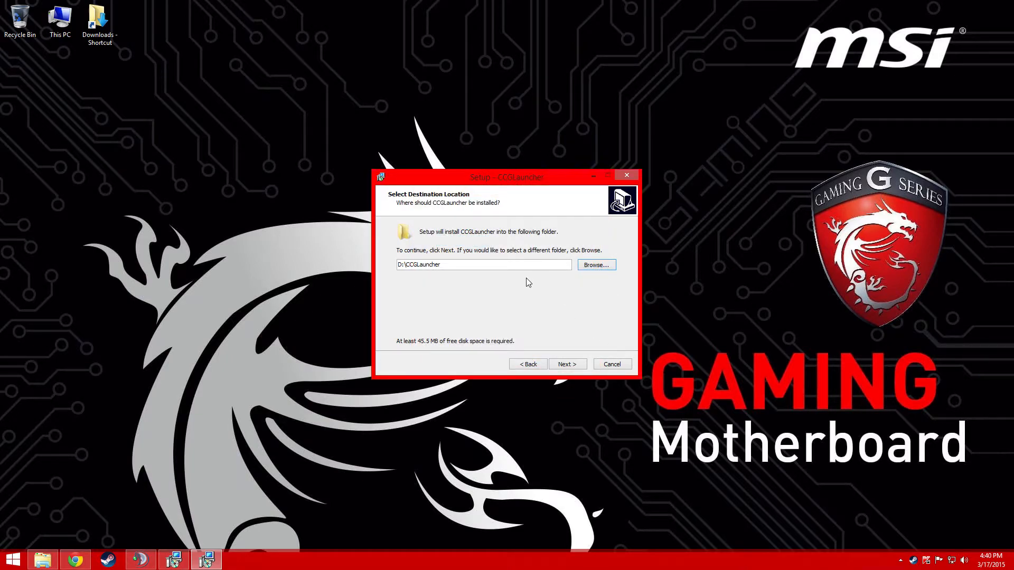
{"action": "mouse_move", "coordinate": [359, 314]}
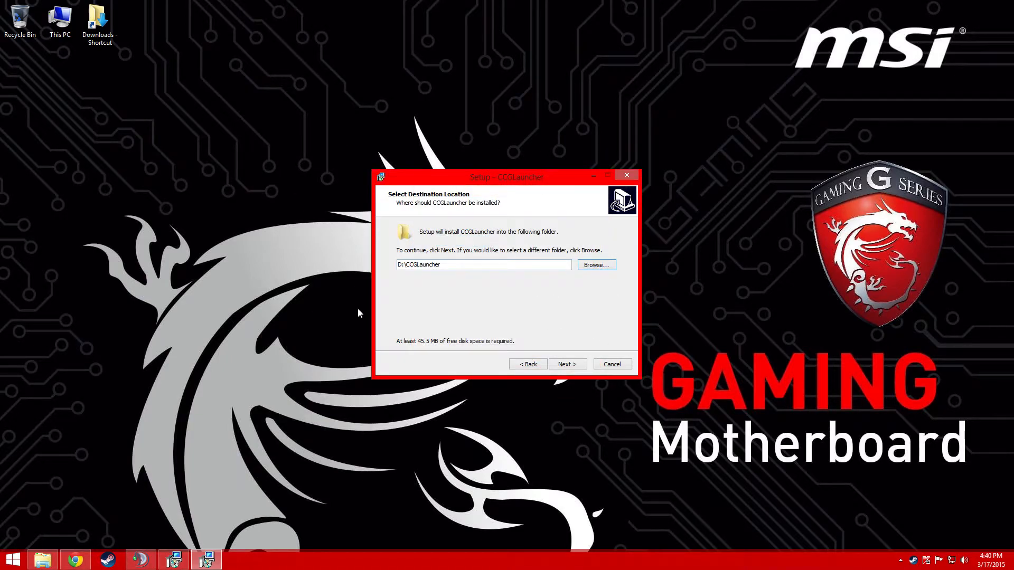
{"action": "mouse_move", "coordinate": [490, 253]}
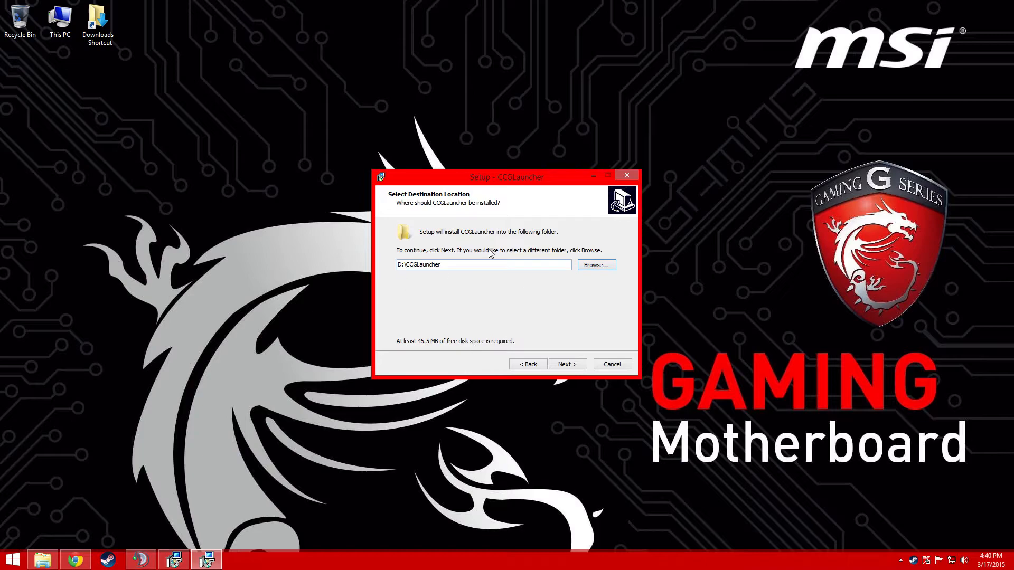
{"action": "mouse_move", "coordinate": [556, 306]}
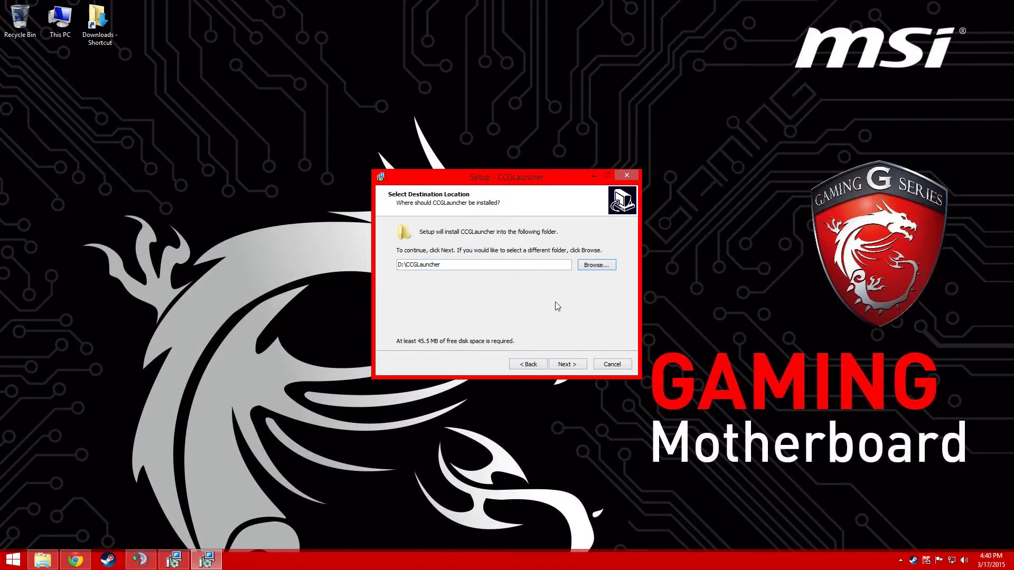
{"action": "mouse_move", "coordinate": [418, 283]}
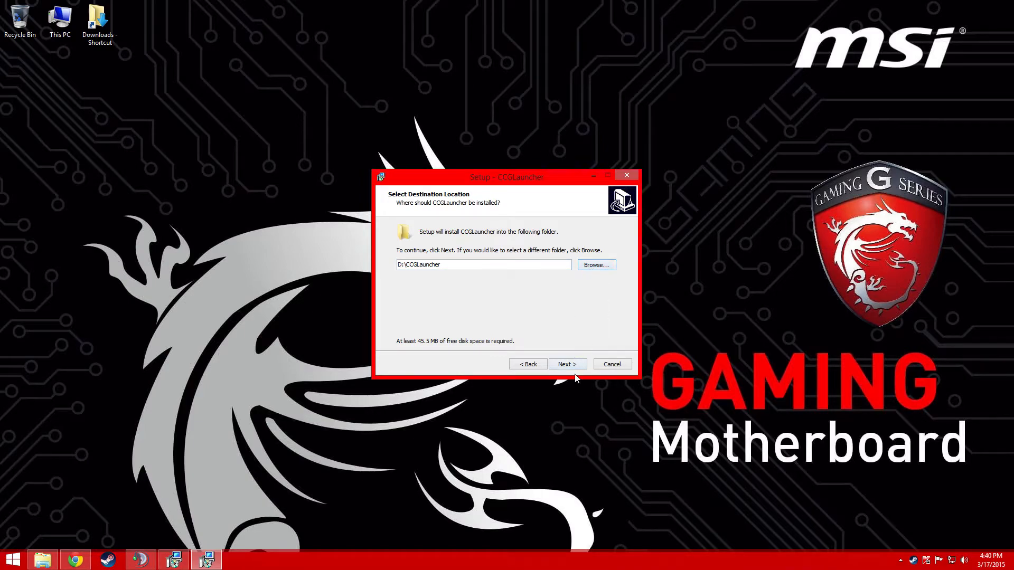
- Keep the default Start Menu folder, skip the desktop icon, and install
{"action": "left_click", "coordinate": [567, 363]}
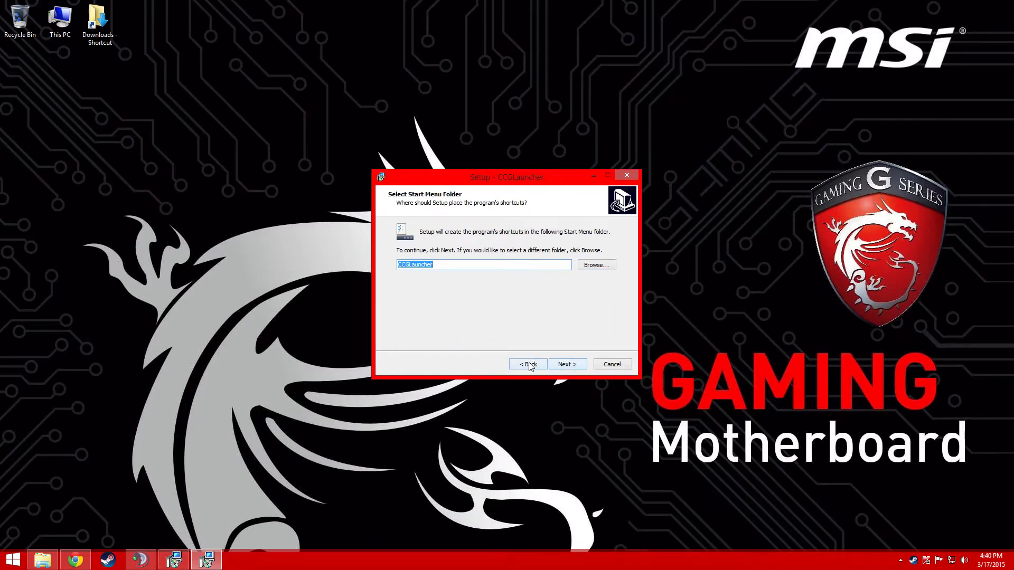
{"action": "left_click", "coordinate": [527, 364]}
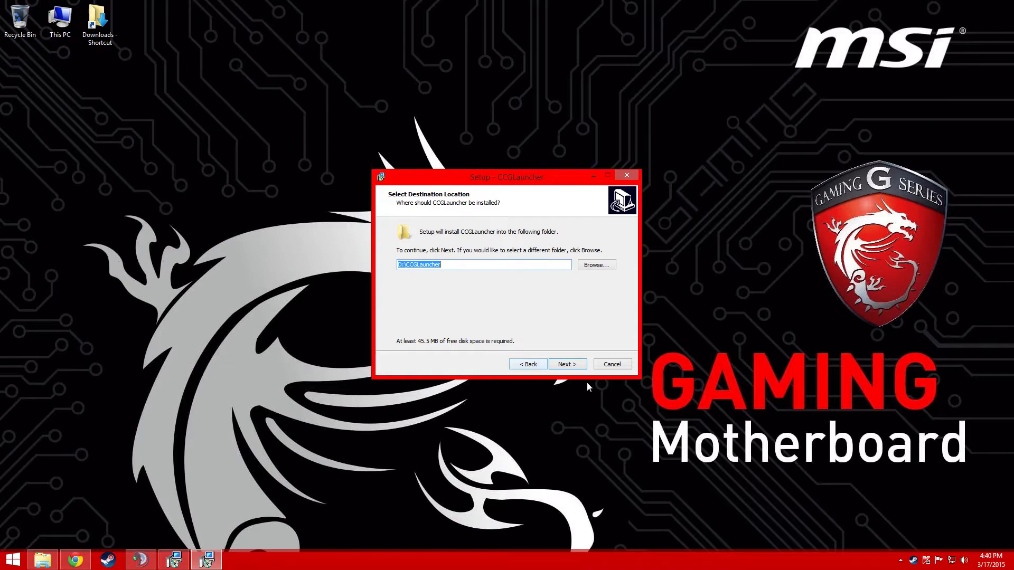
{"action": "left_click", "coordinate": [566, 363]}
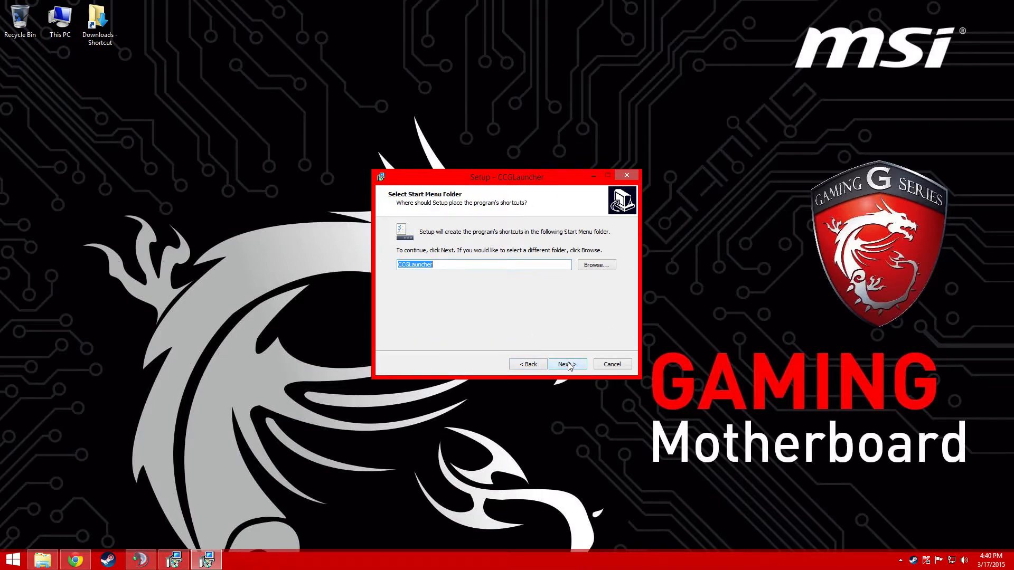
{"action": "mouse_move", "coordinate": [599, 240]}
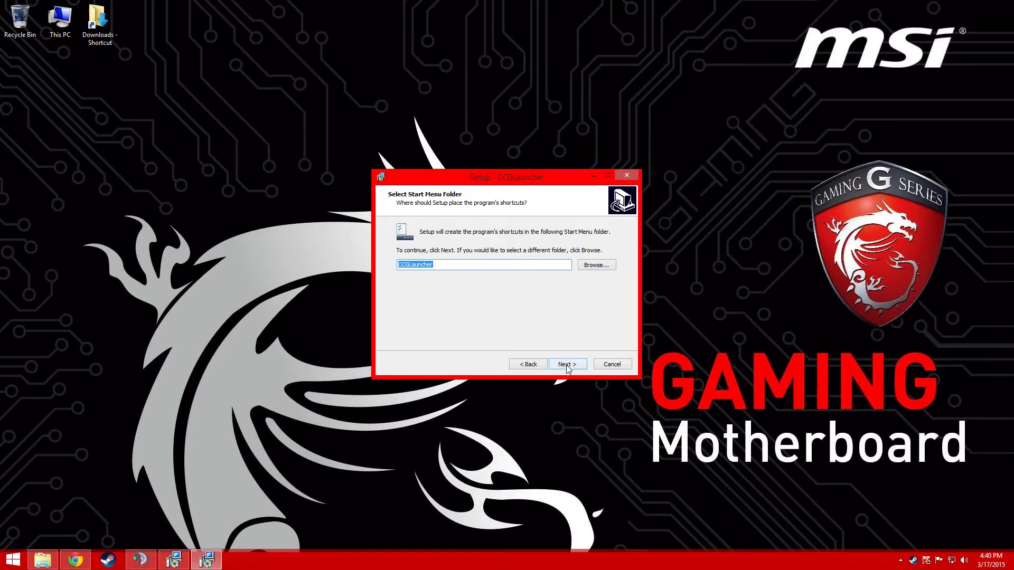
{"action": "left_click", "coordinate": [567, 364]}
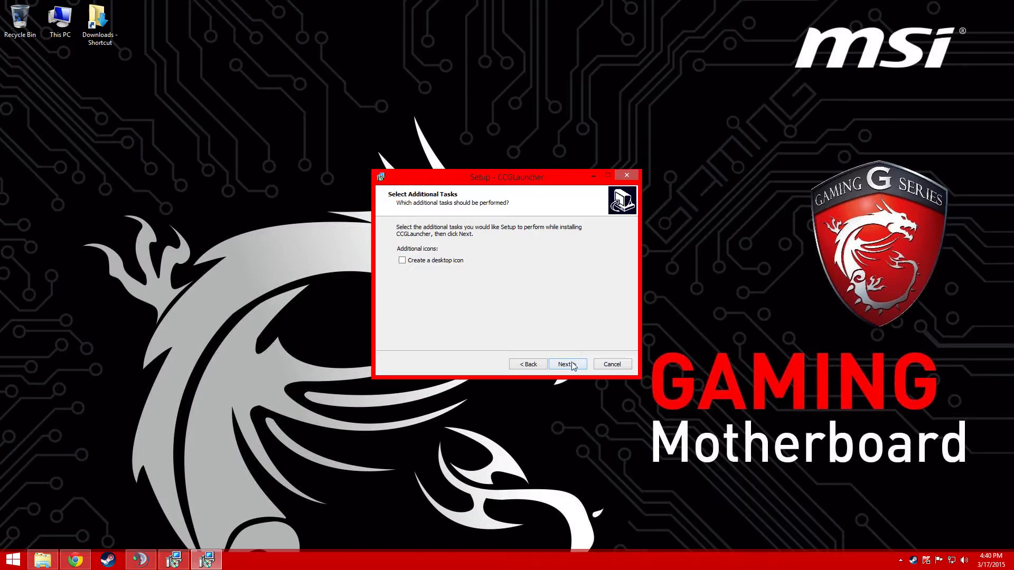
{"action": "left_click", "coordinate": [567, 364]}
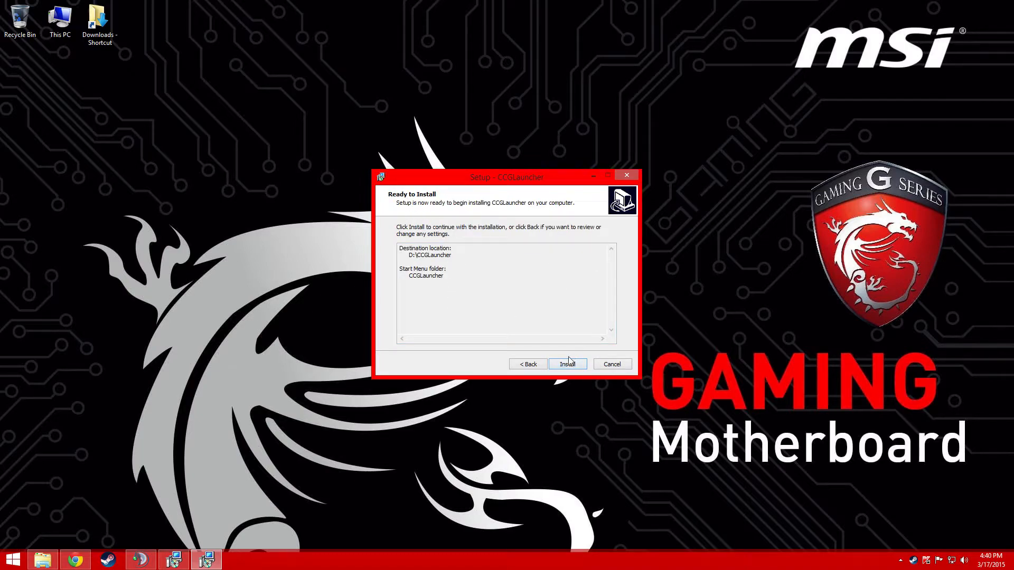
{"action": "left_click", "coordinate": [567, 363]}
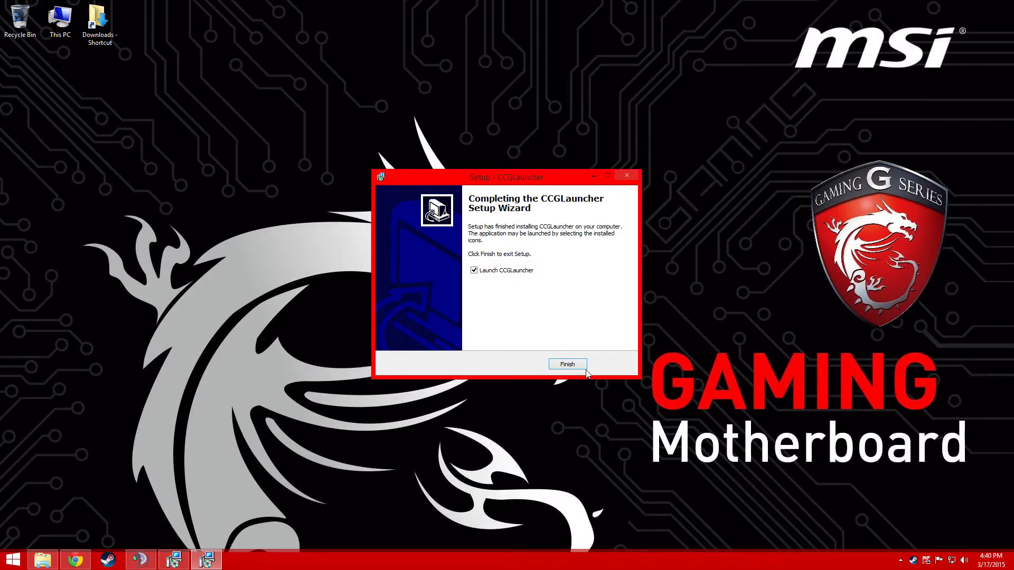
- Finish setup, launch CCGLauncher, and dismiss the Arma2 and Arma2OA path warnings
{"action": "left_click", "coordinate": [566, 363]}
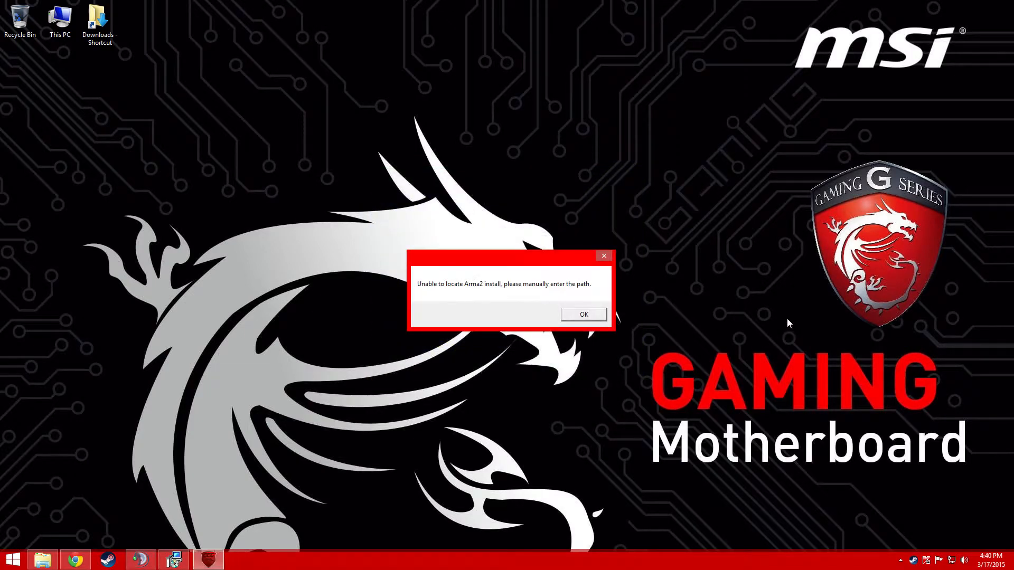
{"action": "mouse_move", "coordinate": [512, 298]}
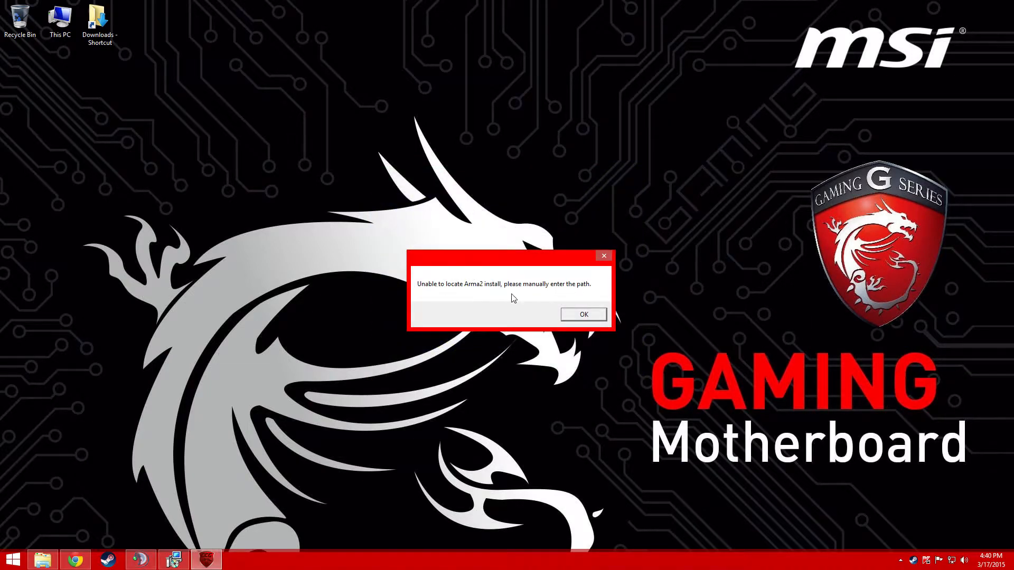
{"action": "left_click", "coordinate": [582, 314]}
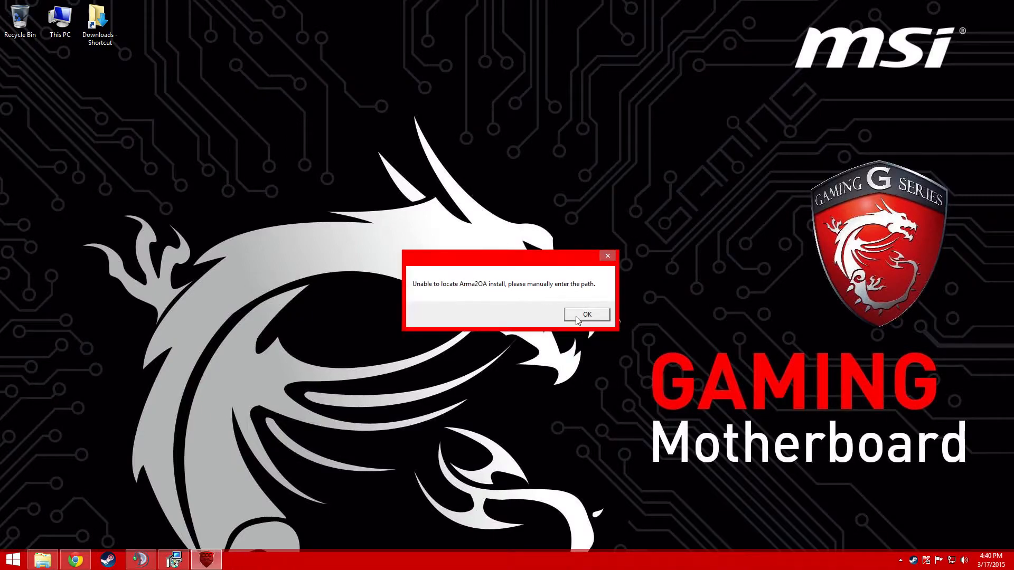
{"action": "left_click", "coordinate": [585, 314]}
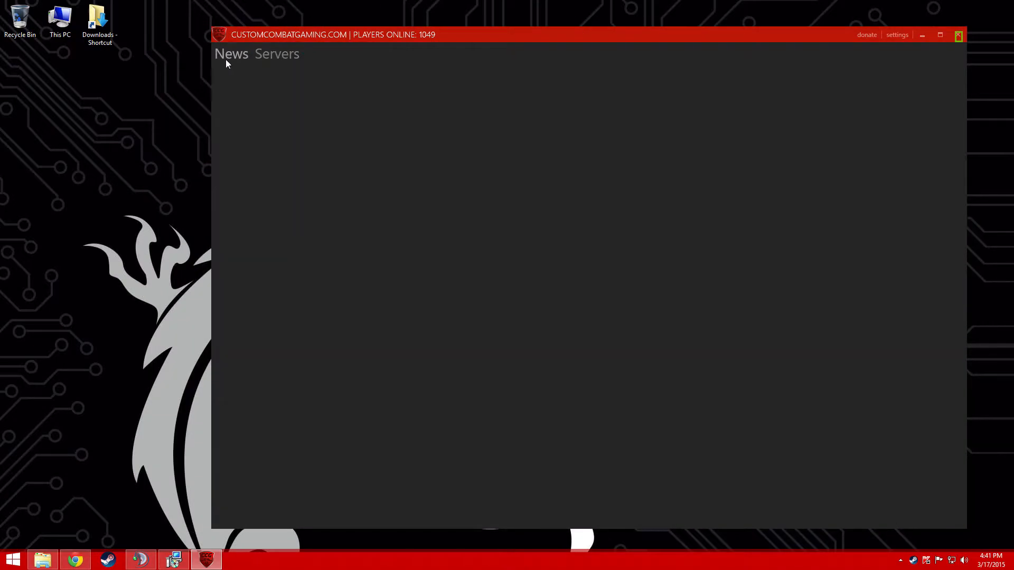
- Let the News tab load, then show the Servers list
{"action": "left_click", "coordinate": [231, 54]}
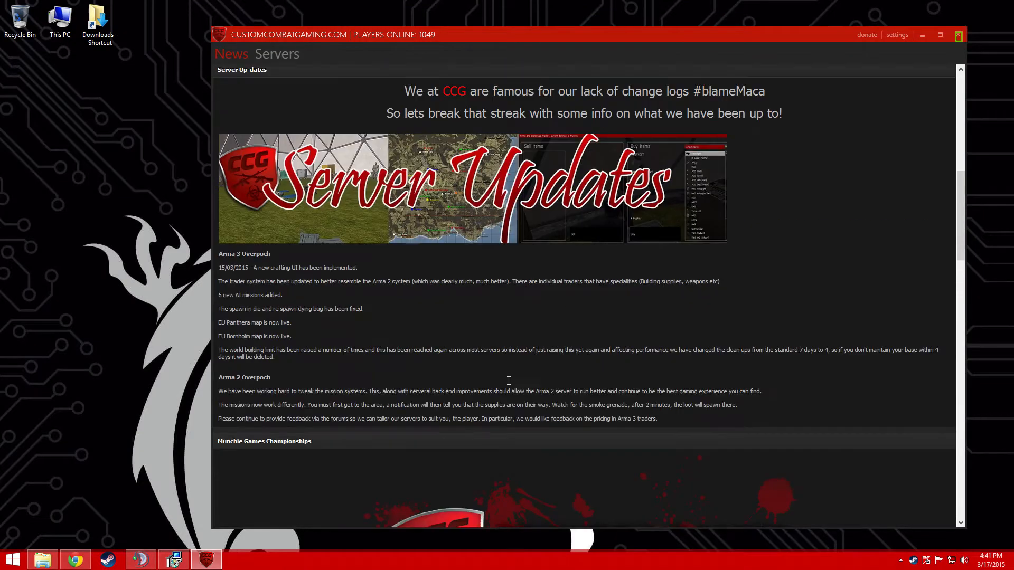
{"action": "left_click", "coordinate": [231, 54]}
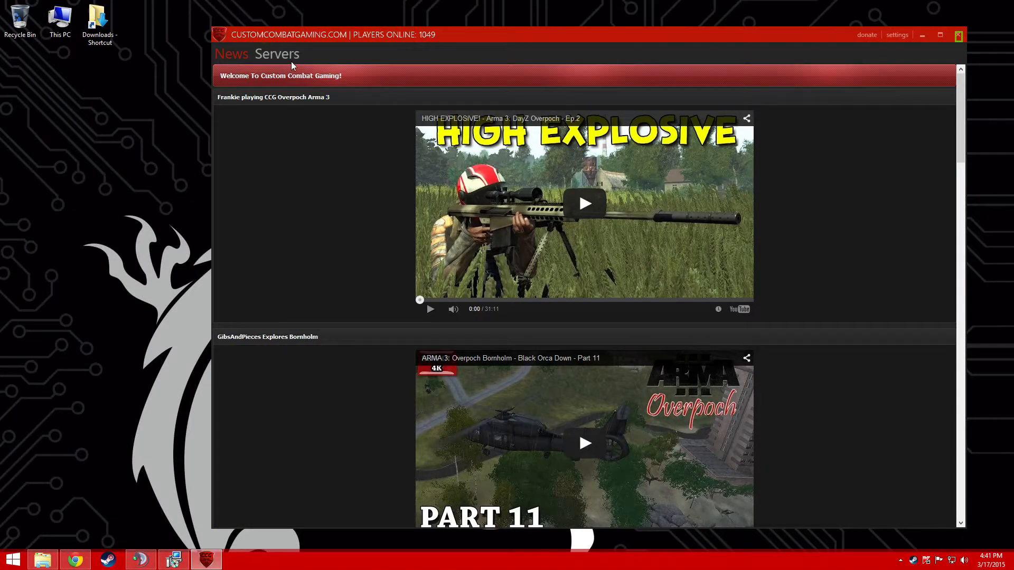
{"action": "mouse_move", "coordinate": [568, 122]}
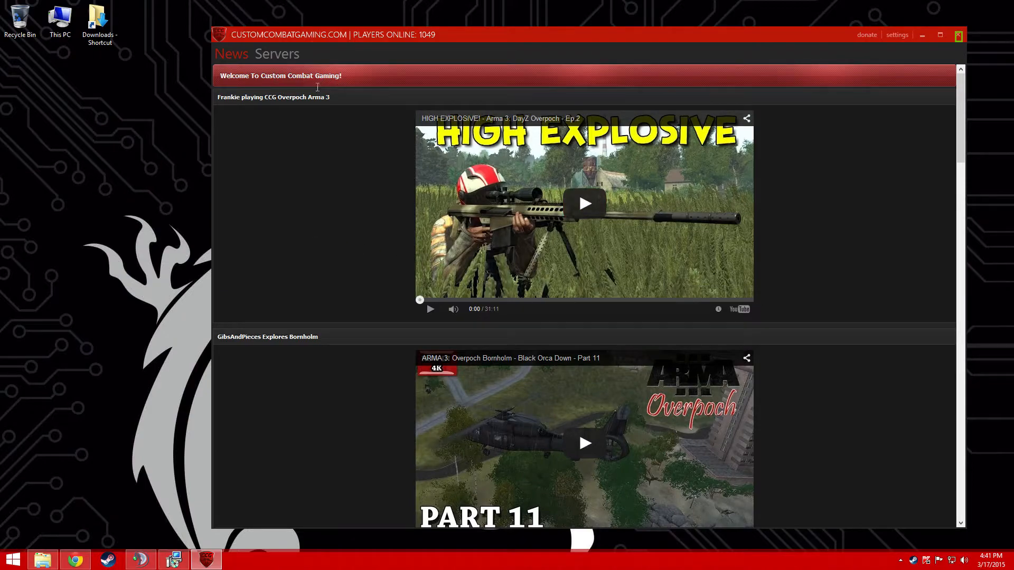
{"action": "left_click", "coordinate": [276, 54]}
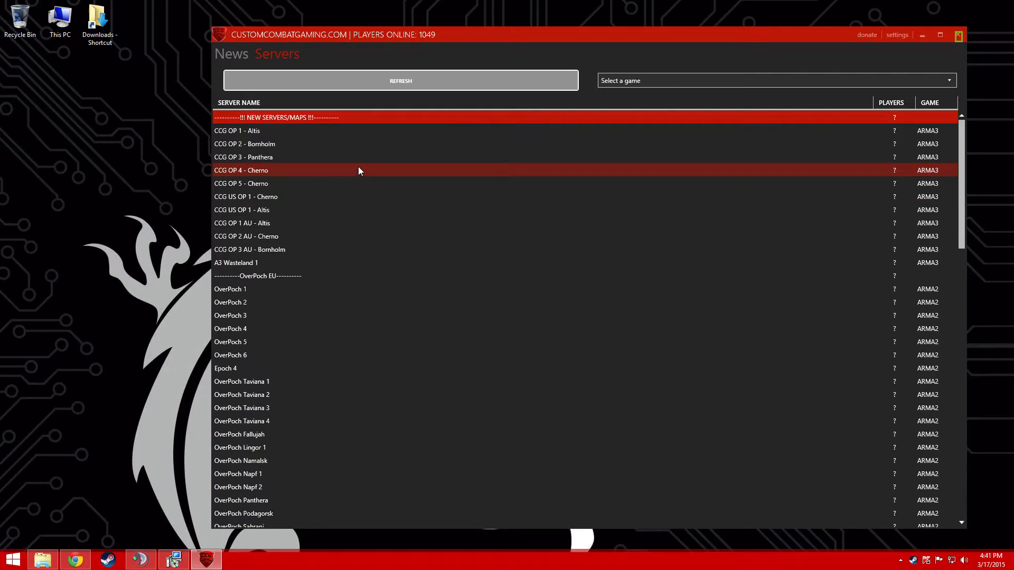
{"action": "mouse_move", "coordinate": [249, 250]}
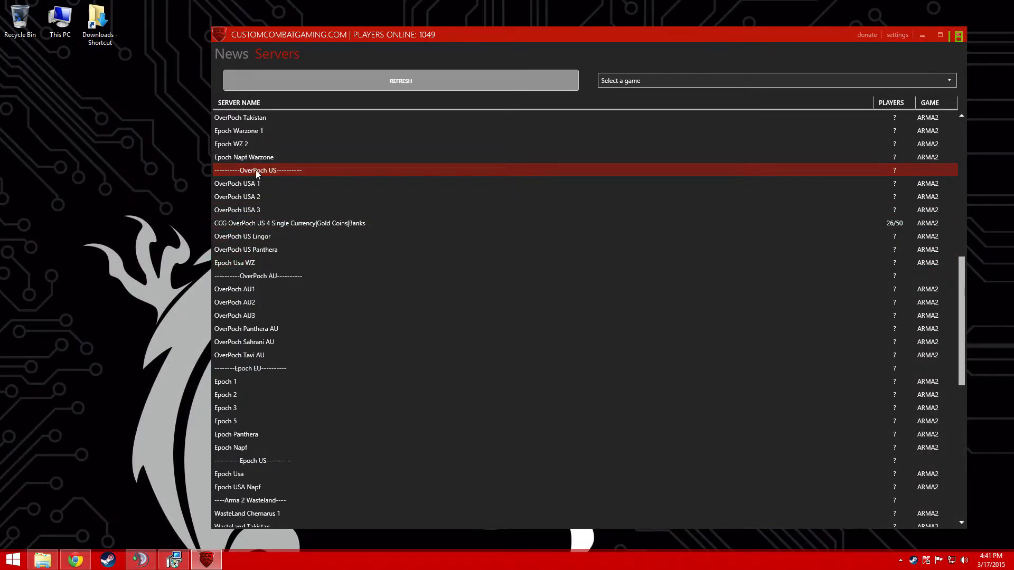
- Browse the server list from OverPoch AU1 down to OverPoch USA 1's details
{"action": "left_click", "coordinate": [234, 288]}
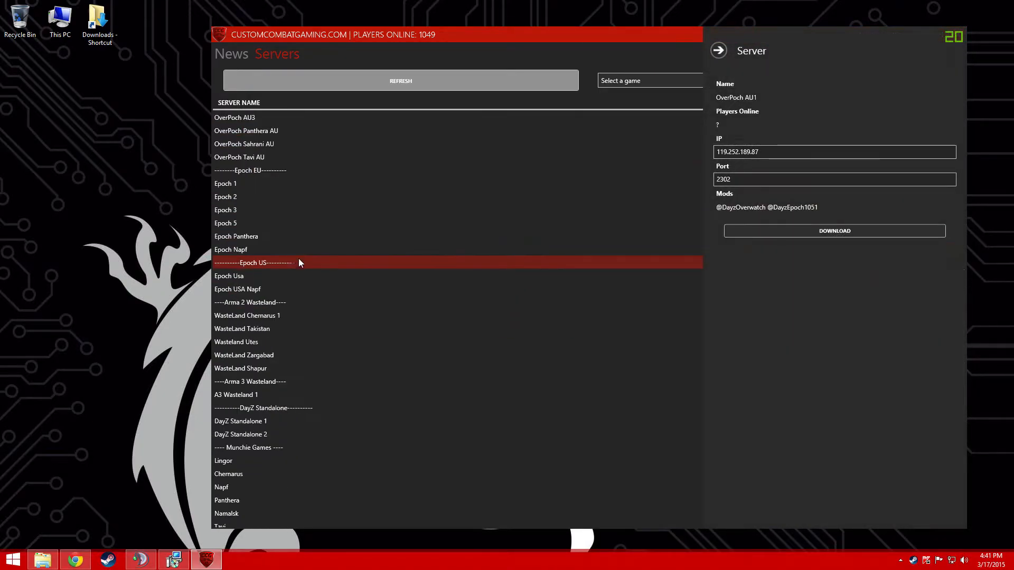
{"action": "scroll", "scroll_direction": "down", "scroll_amount": 3}
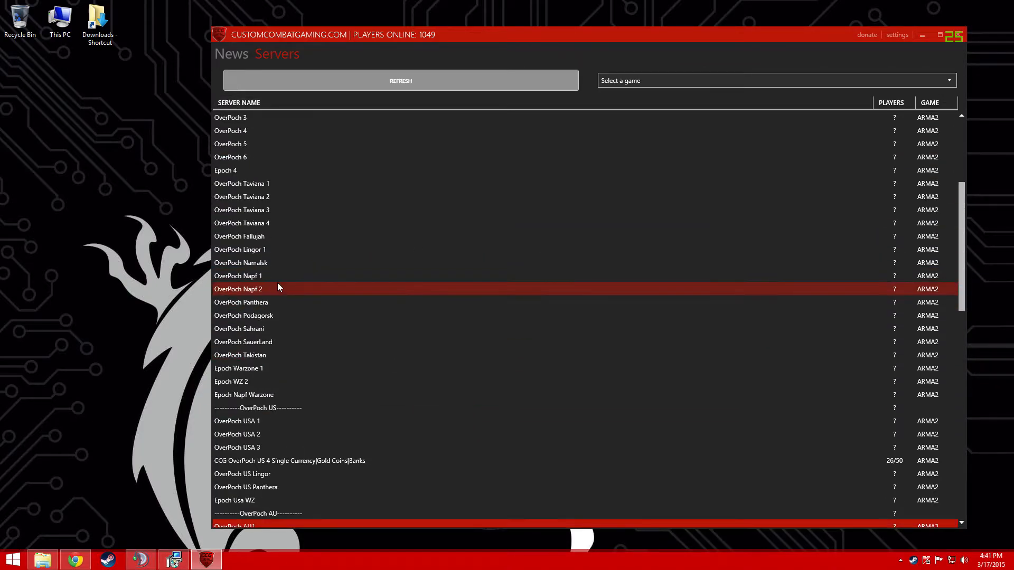
{"action": "scroll", "scroll_direction": "down", "scroll_amount": 3}
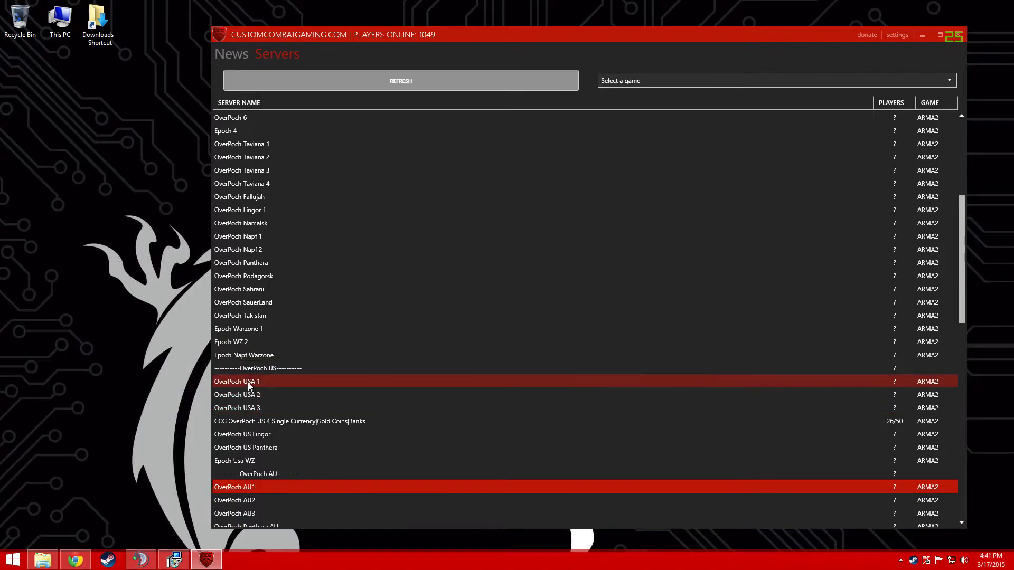
{"action": "left_click", "coordinate": [237, 380]}
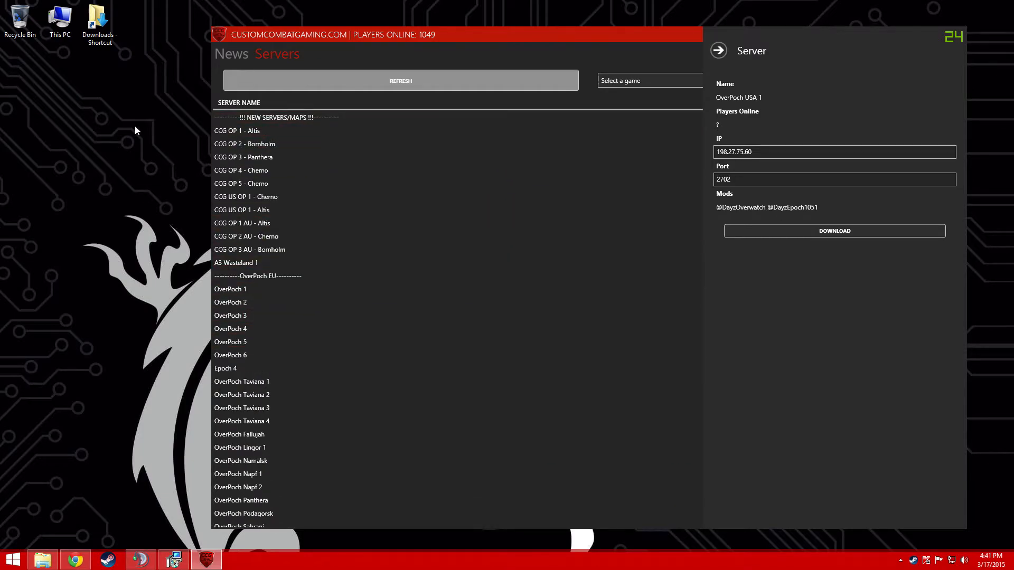
{"action": "left_click", "coordinate": [237, 131]}
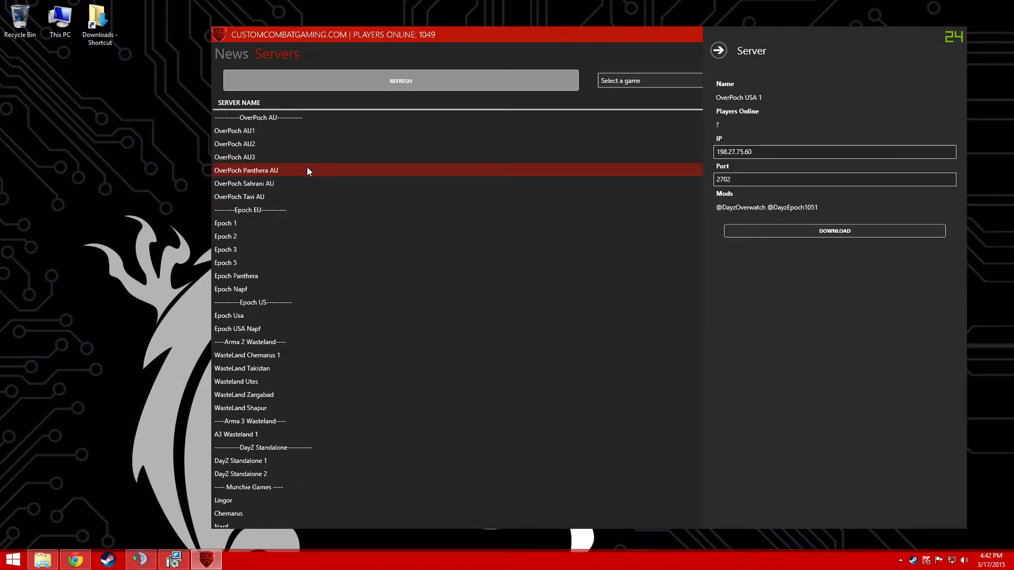
{"action": "scroll", "scroll_direction": "down", "scroll_amount": 3}
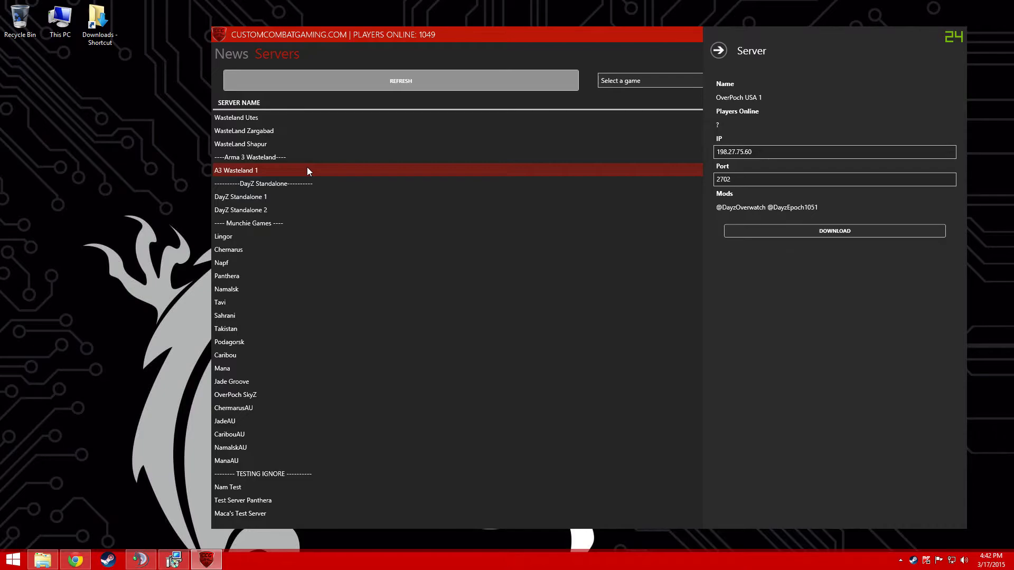
- Filter the server list to ARMA3 and view CCG US OP 1 - Cherno's details
{"action": "left_click", "coordinate": [646, 81]}
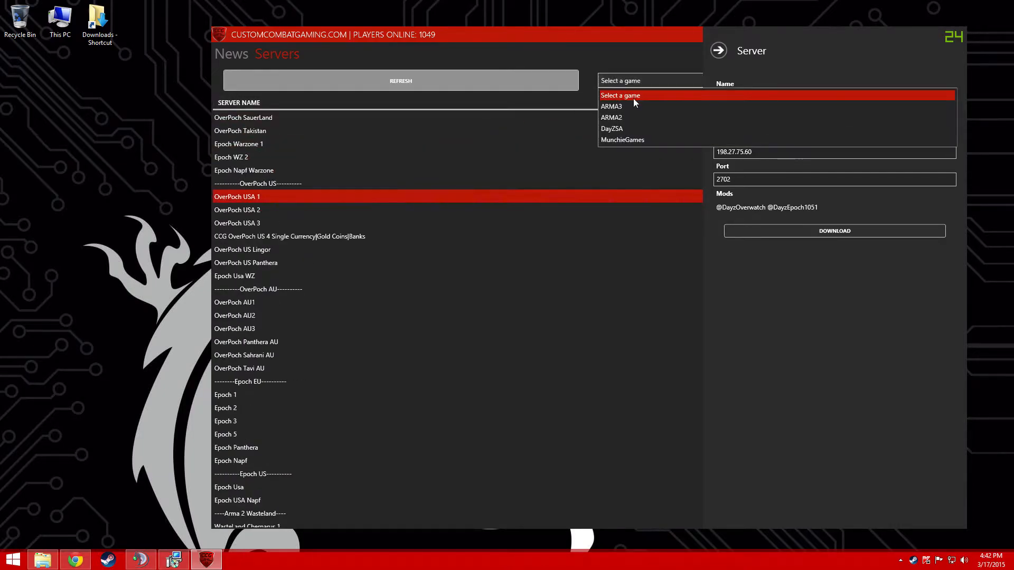
{"action": "left_click", "coordinate": [612, 106]}
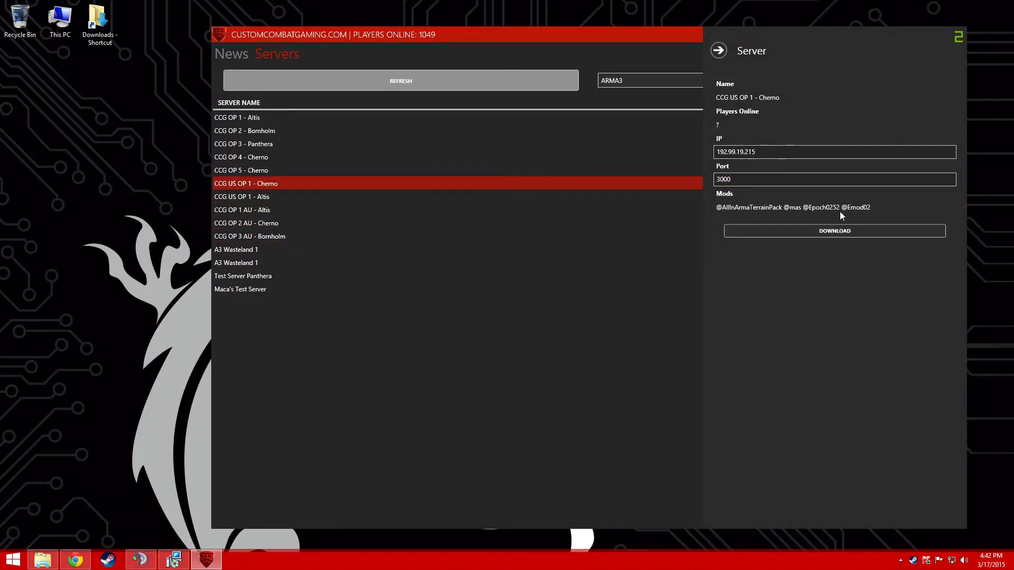
{"action": "mouse_move", "coordinate": [794, 211]}
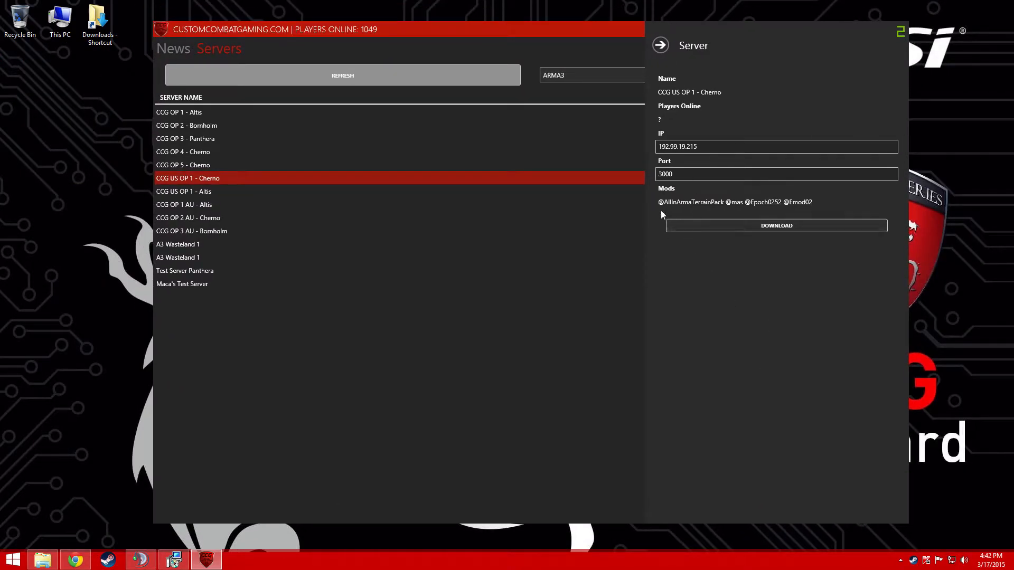
{"action": "left_click", "coordinate": [660, 45]}
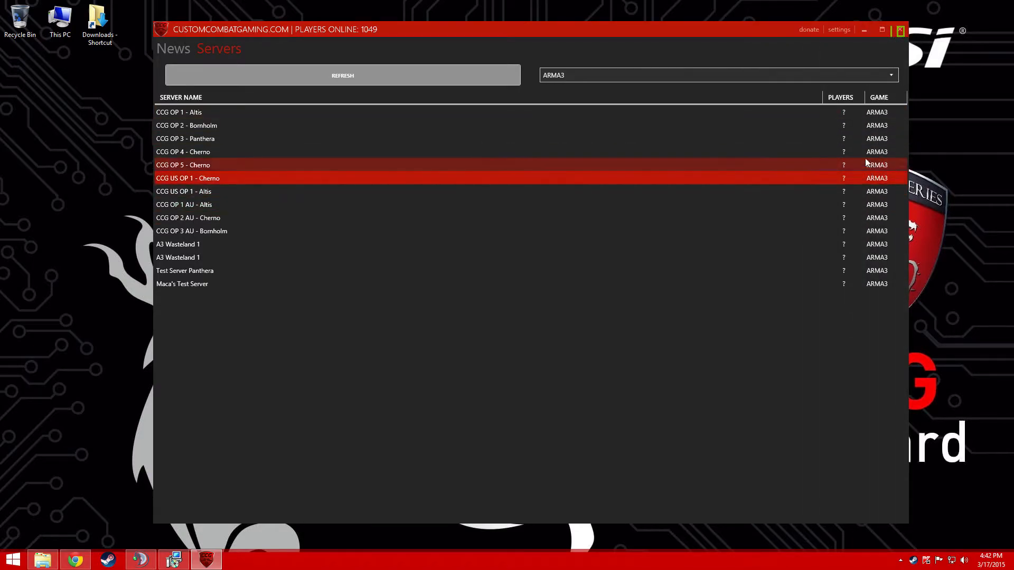
{"action": "left_click", "coordinate": [839, 29]}
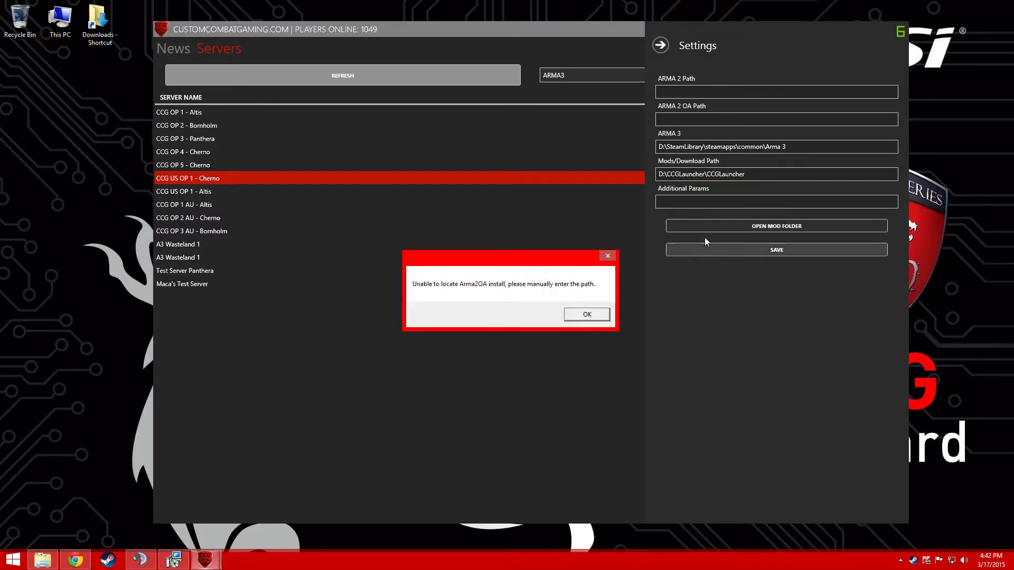
{"action": "left_click", "coordinate": [585, 314]}
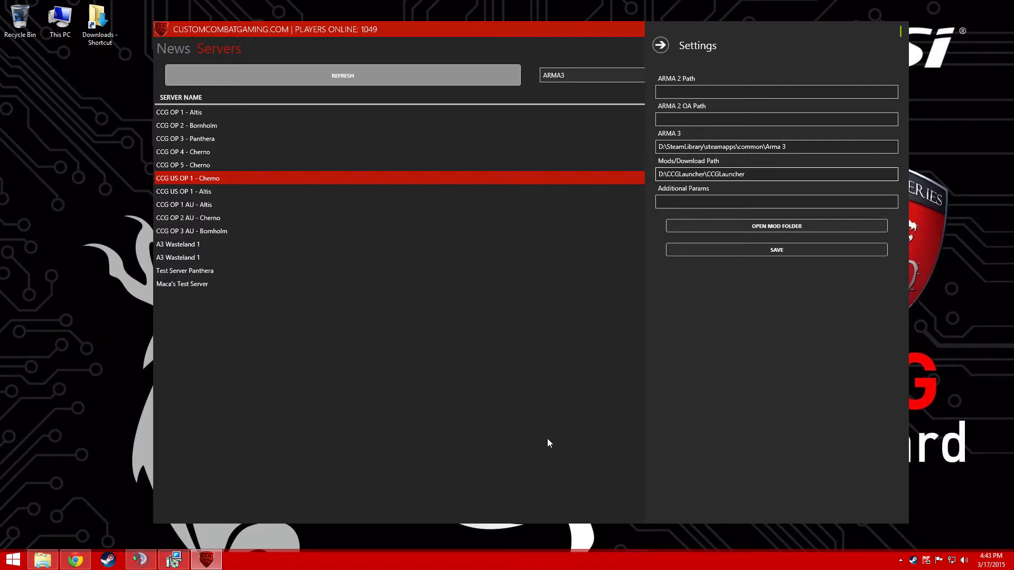
{"action": "mouse_move", "coordinate": [817, 294]}
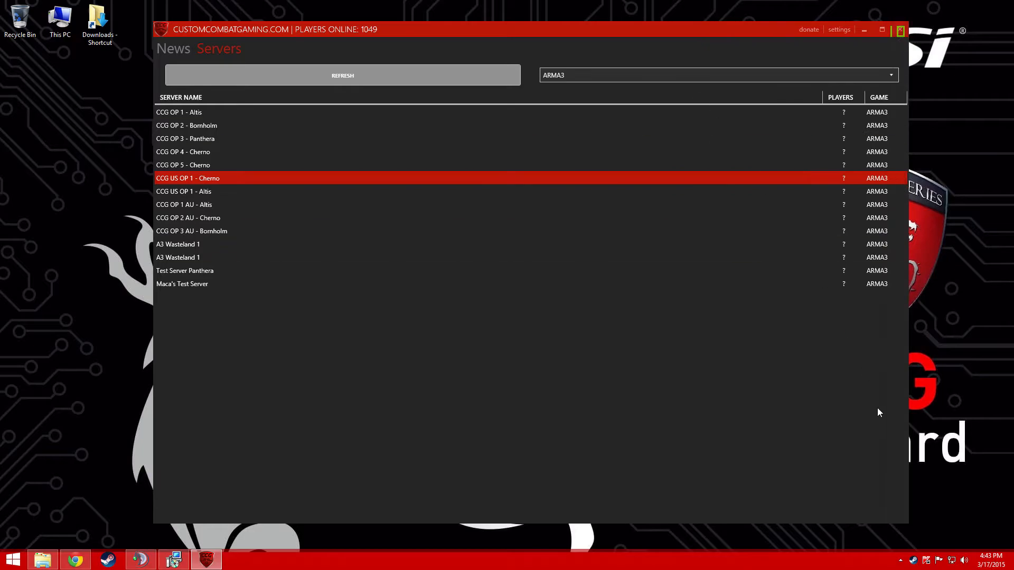
{"action": "left_click", "coordinate": [187, 178]}
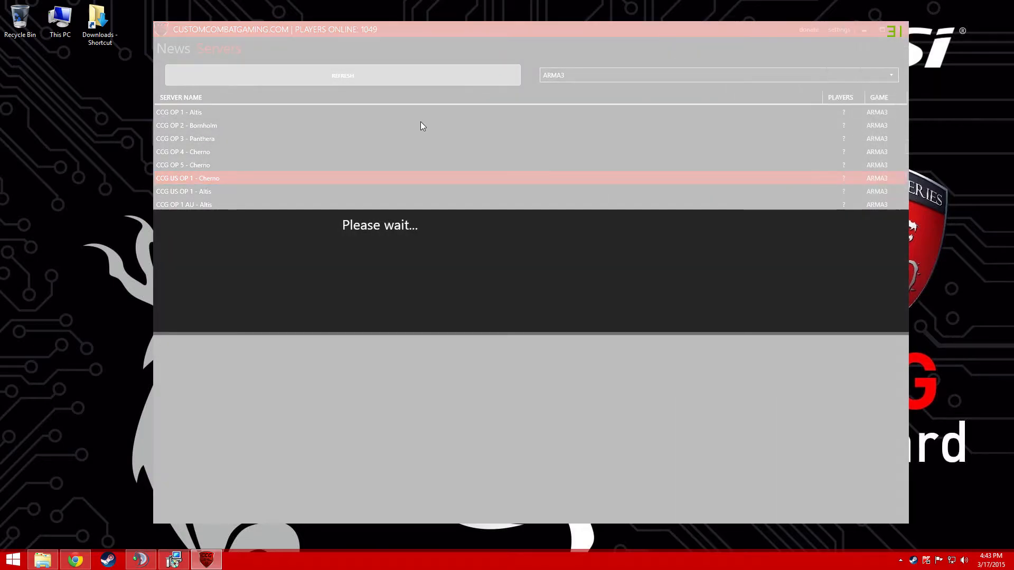
{"action": "mouse_move", "coordinate": [445, 165]}
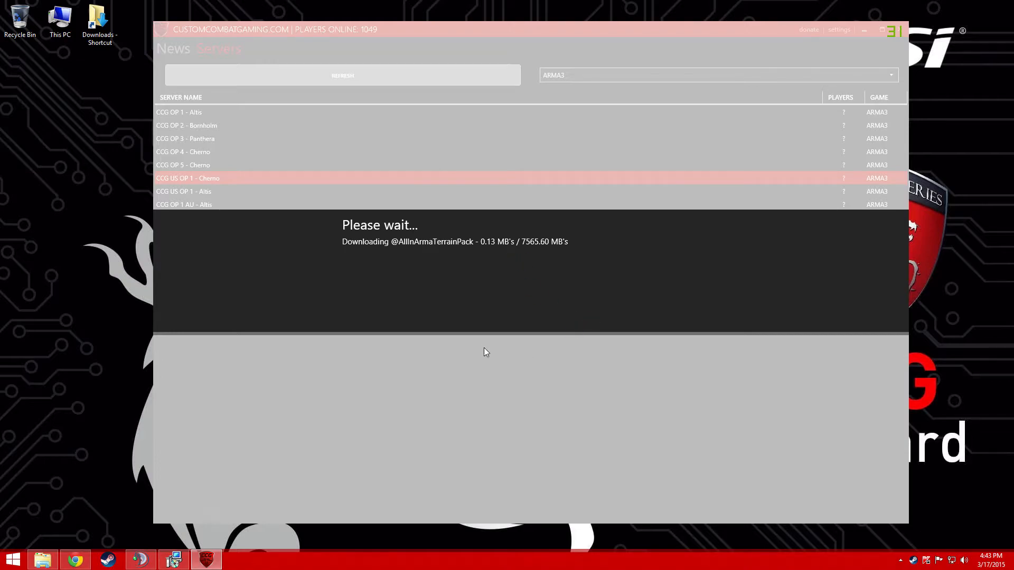
{"action": "mouse_move", "coordinate": [616, 71]}
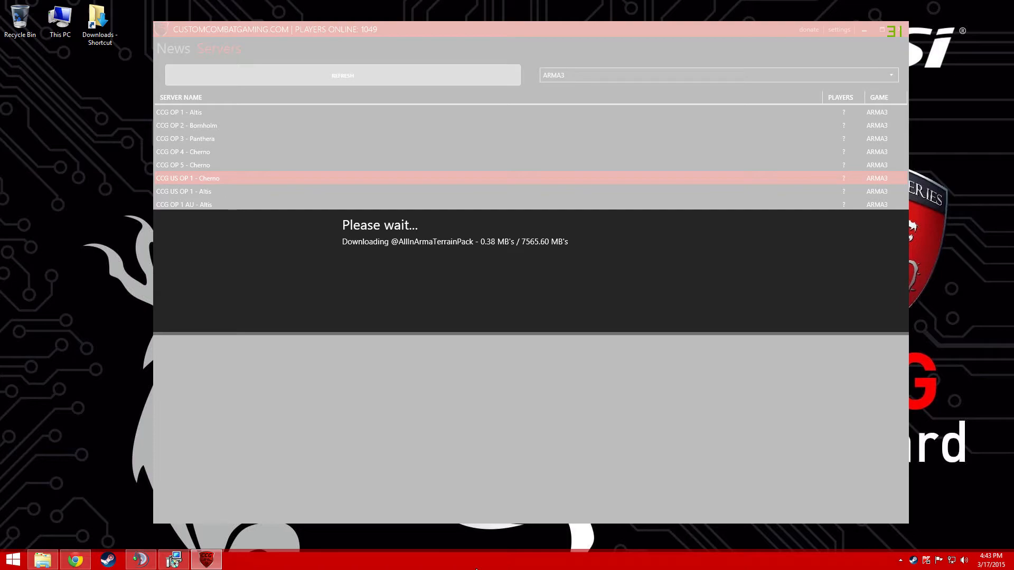
{"action": "mouse_move", "coordinate": [545, 179]}
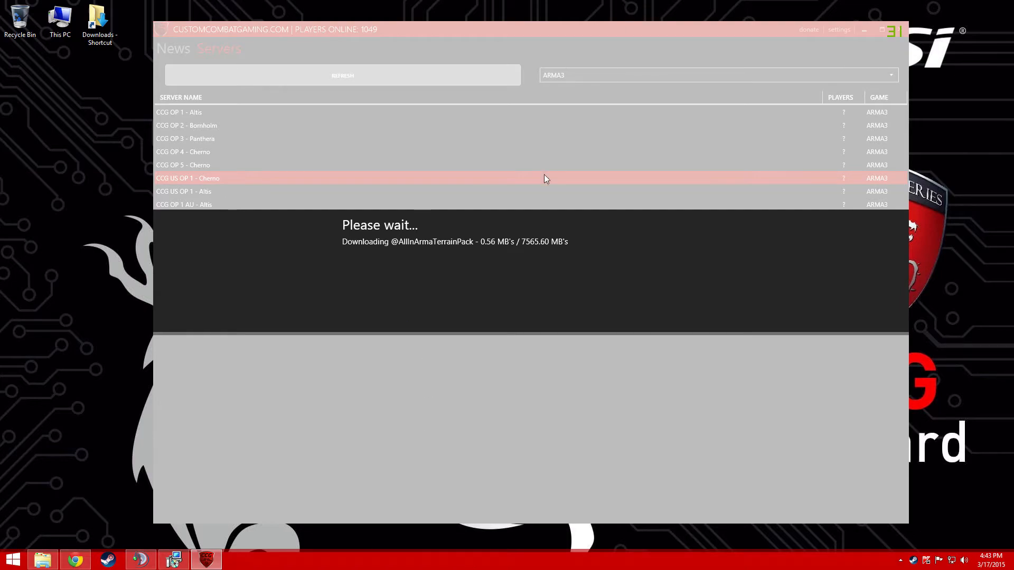
{"action": "mouse_move", "coordinate": [613, 473]}
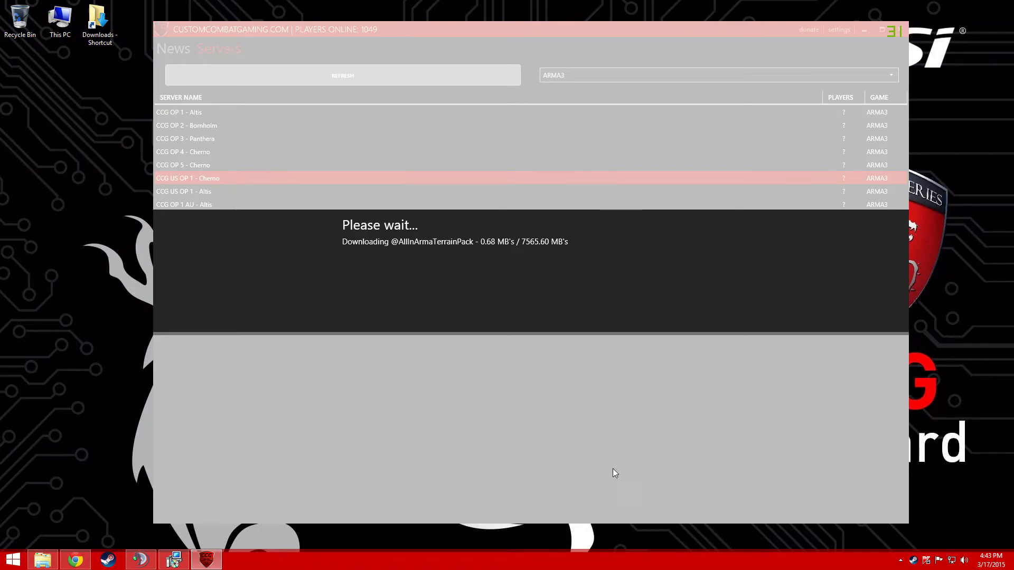
{"action": "mouse_move", "coordinate": [668, 39]}
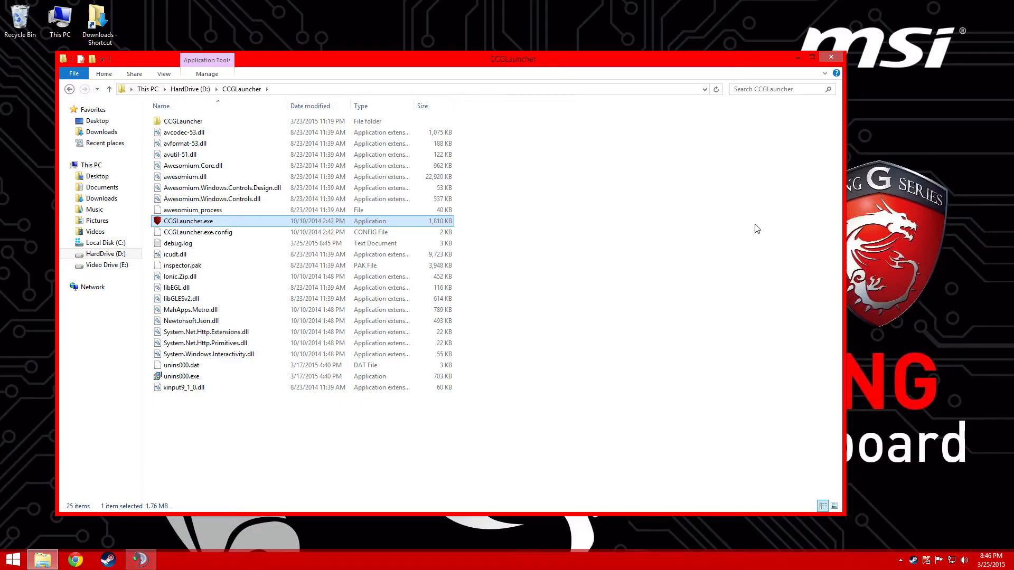
{"action": "left_click", "coordinate": [830, 57]}
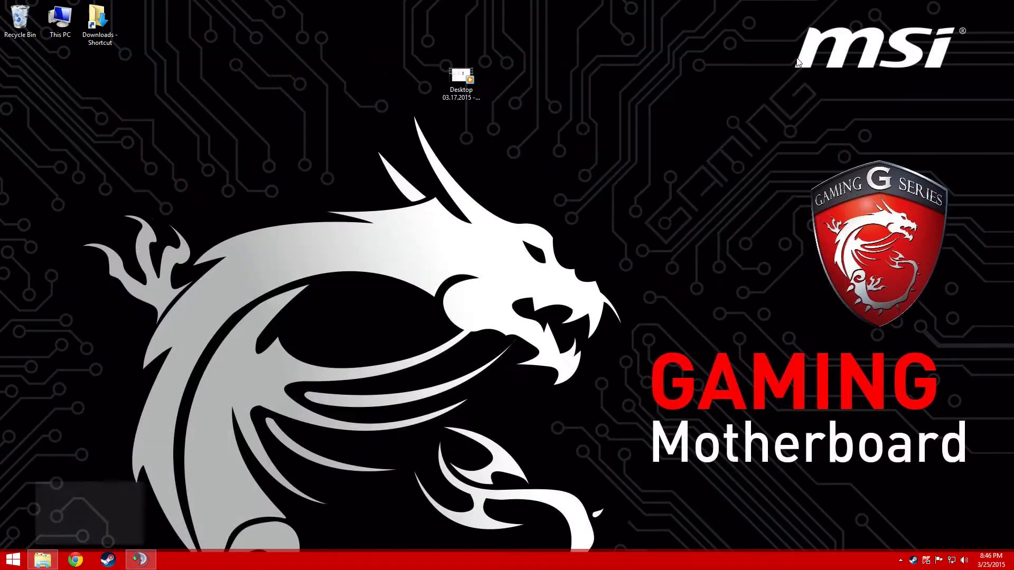
{"action": "mouse_move", "coordinate": [185, 542]}
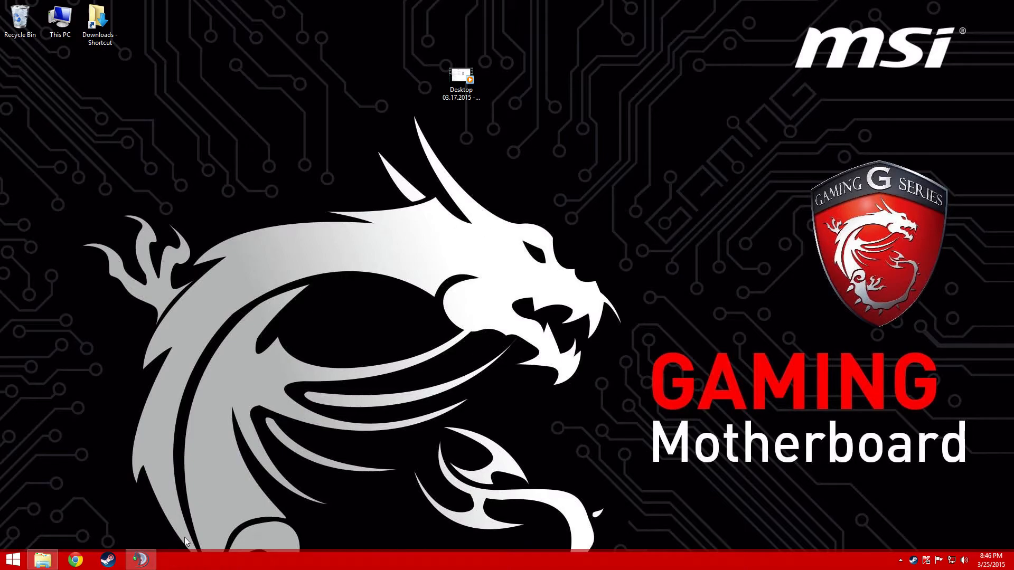
{"action": "mouse_move", "coordinate": [1, 234]}
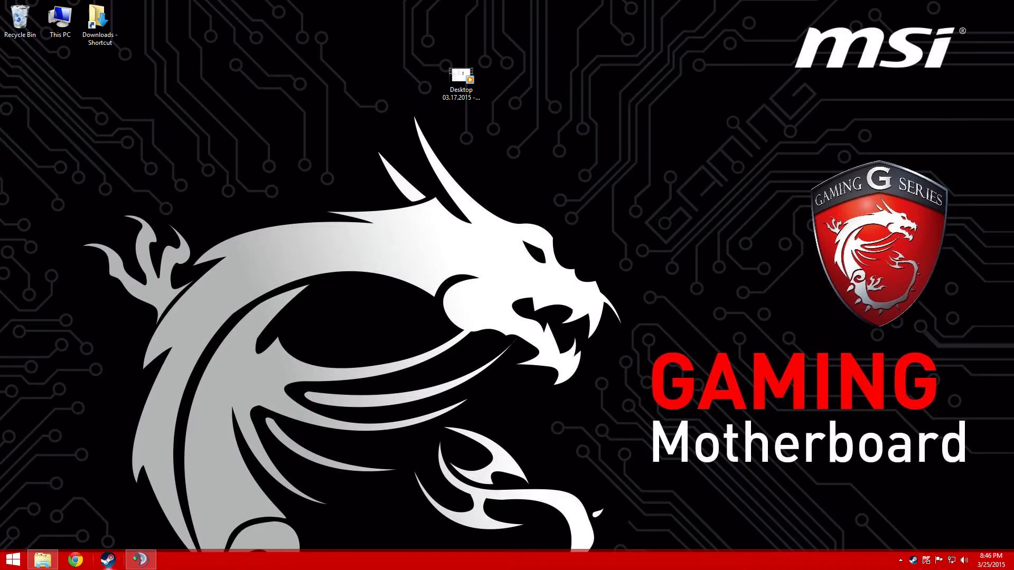
{"action": "mouse_move", "coordinate": [699, 173]}
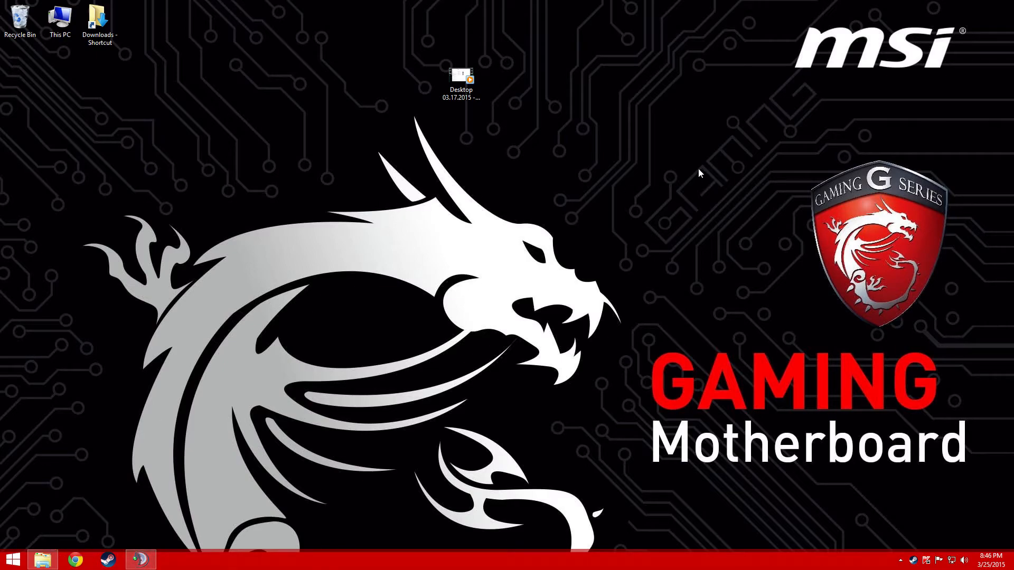
{"action": "left_click", "coordinate": [43, 560]}
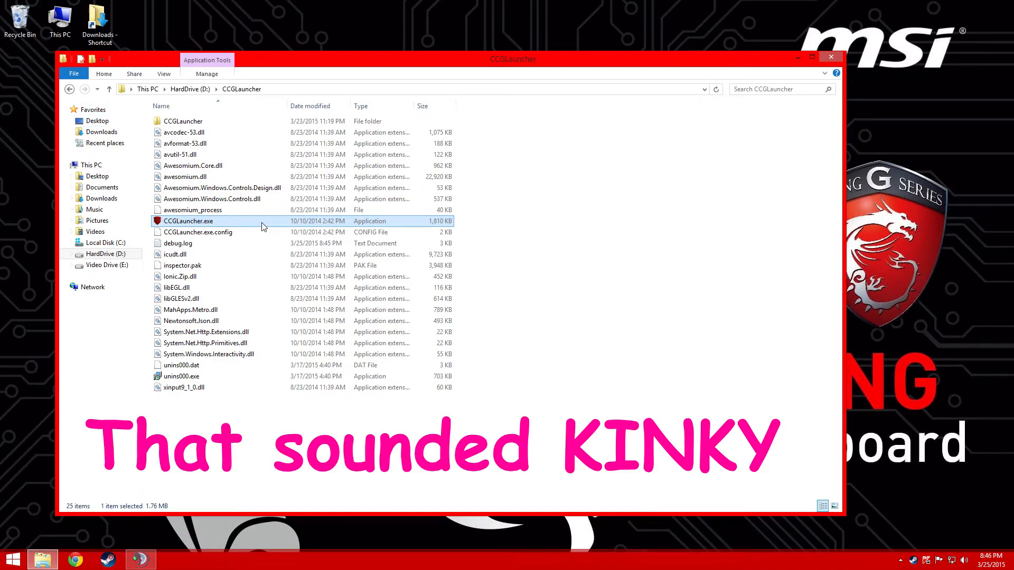
- Relaunch CCGLauncher.exe and dismiss the Arma2 and Arma2OA path warnings
{"action": "double_click", "coordinate": [188, 221]}
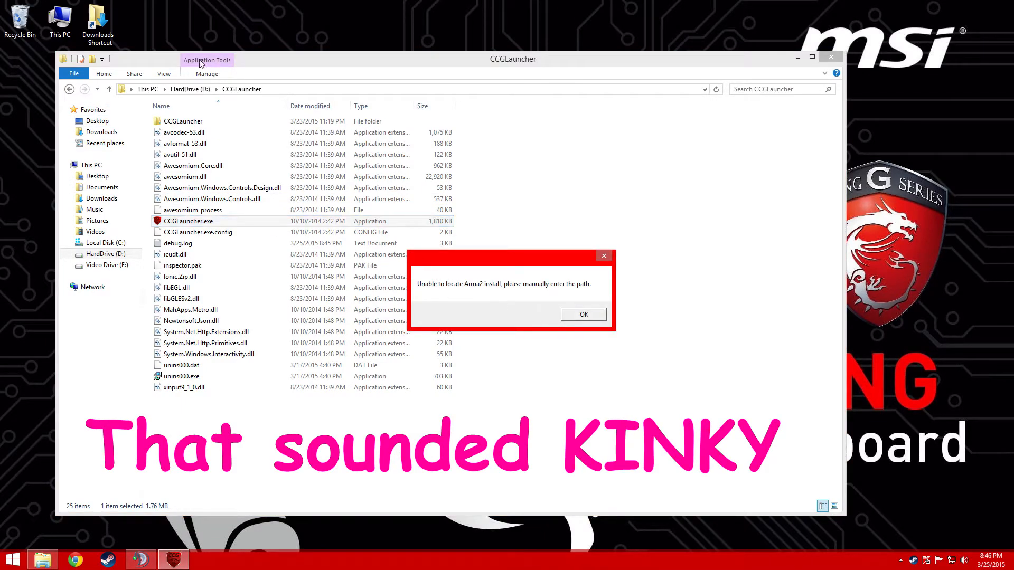
{"action": "left_click", "coordinate": [582, 314]}
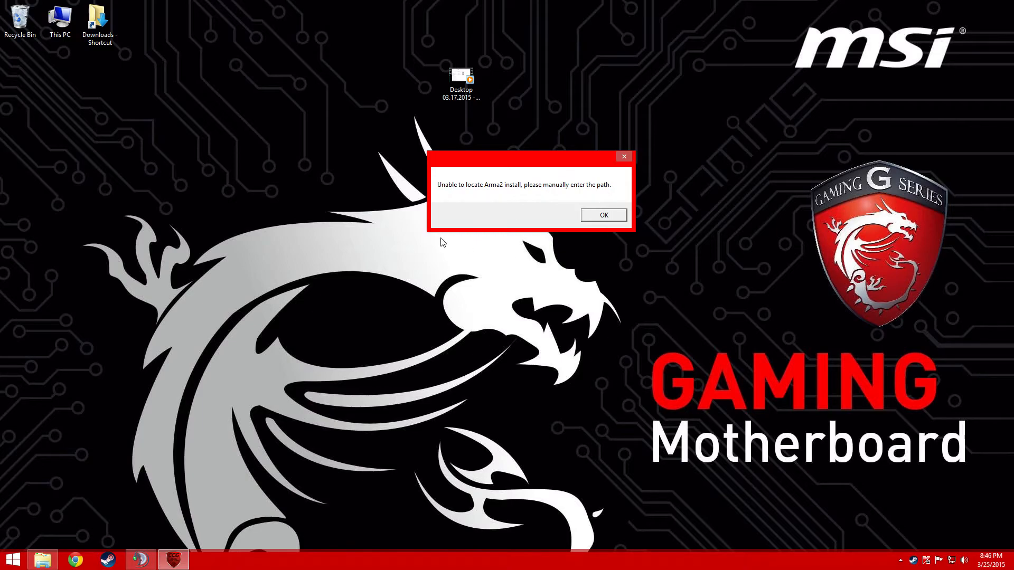
{"action": "left_click", "coordinate": [602, 215]}
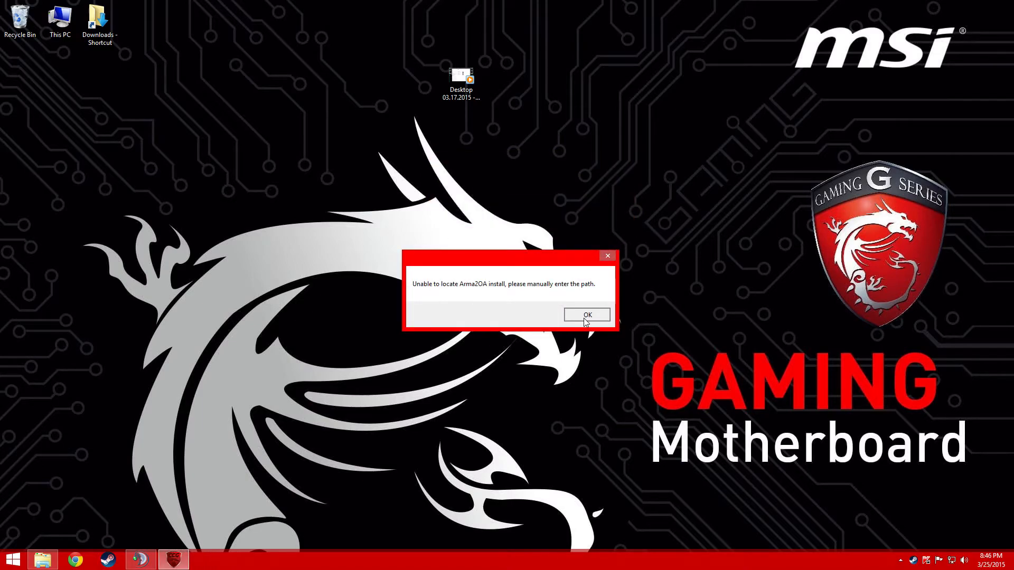
{"action": "left_click", "coordinate": [585, 315]}
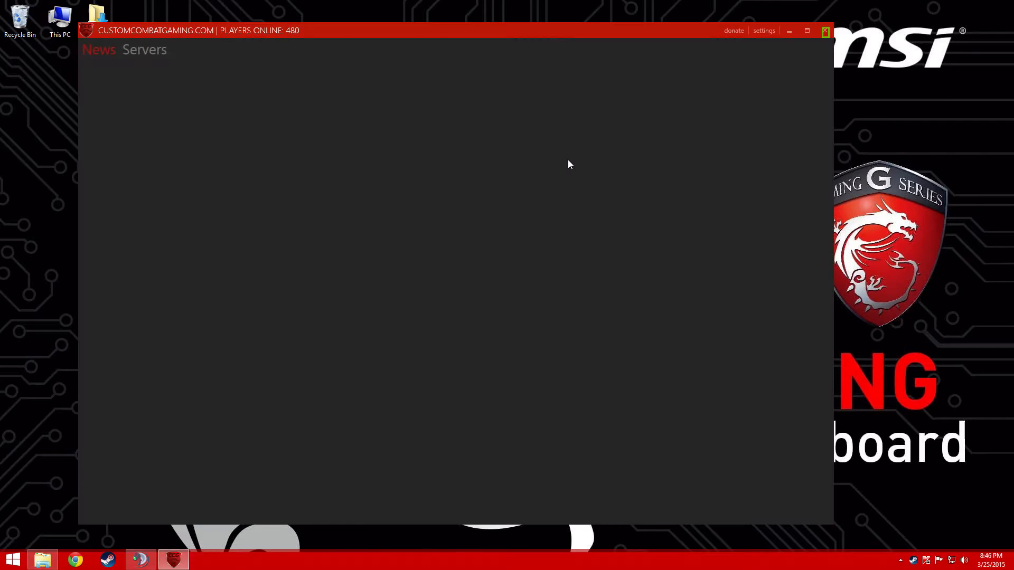
- Open the Servers tab and scroll through the unfiltered ARMA3 and ARMA2 servers
{"action": "left_click", "coordinate": [144, 50]}
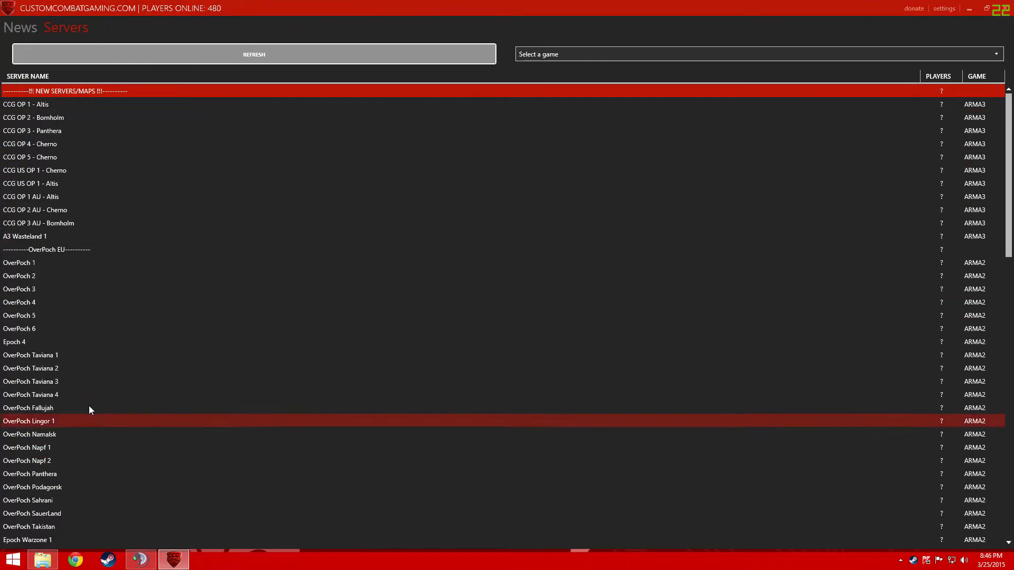
{"action": "scroll", "scroll_direction": "down", "scroll_amount": 3}
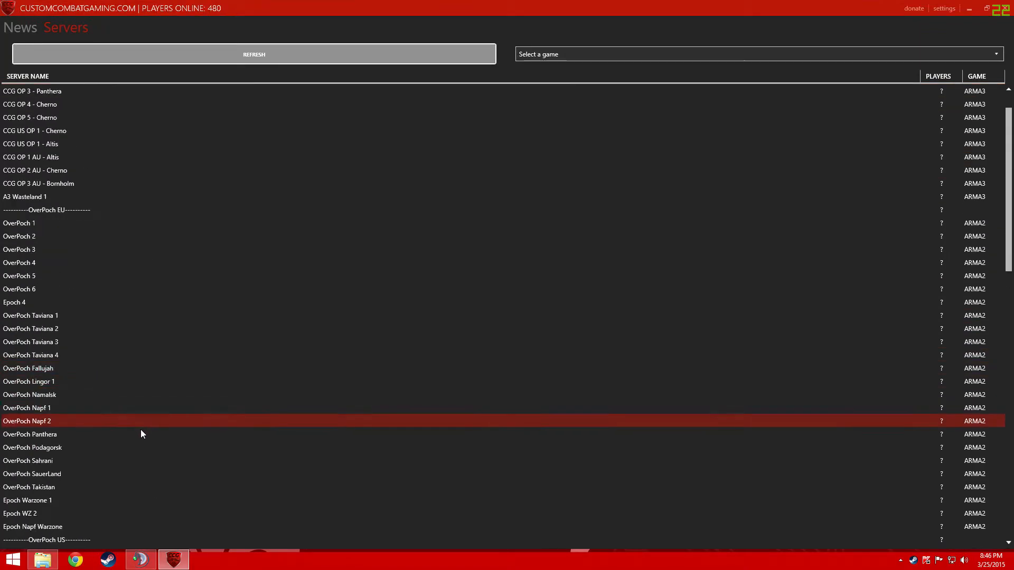
{"action": "scroll", "scroll_direction": "down", "scroll_amount": 3}
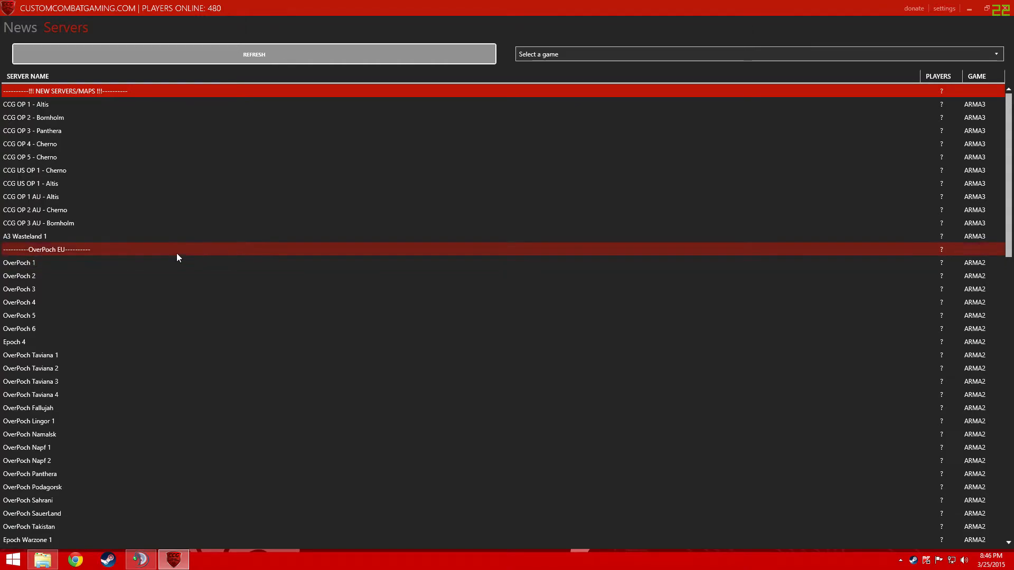
{"action": "scroll", "scroll_direction": "down", "scroll_amount": 3}
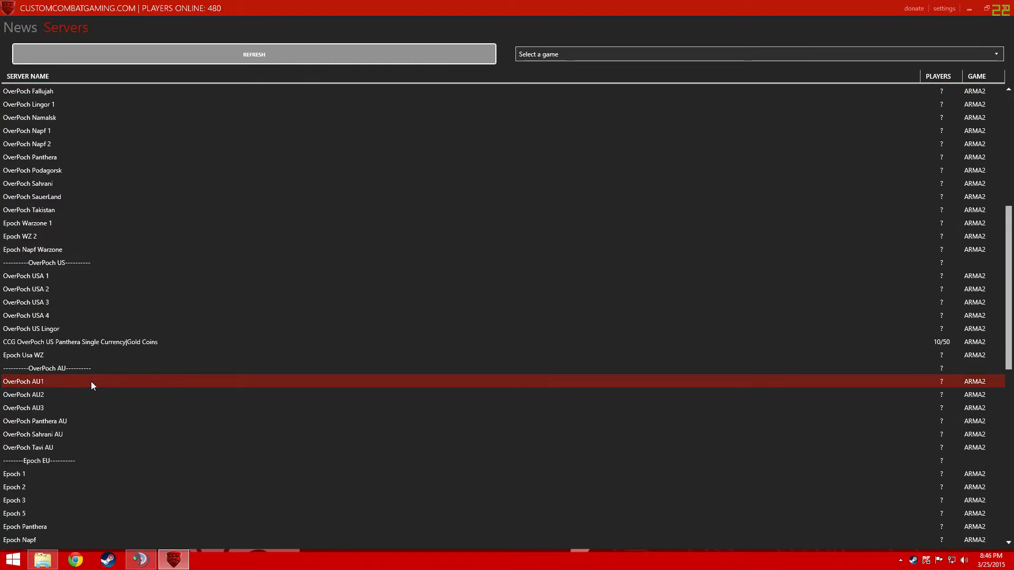
- Filter to ARMA3, select CCG US OP 1 - Cherno, and join it
{"action": "left_click", "coordinate": [756, 54]}
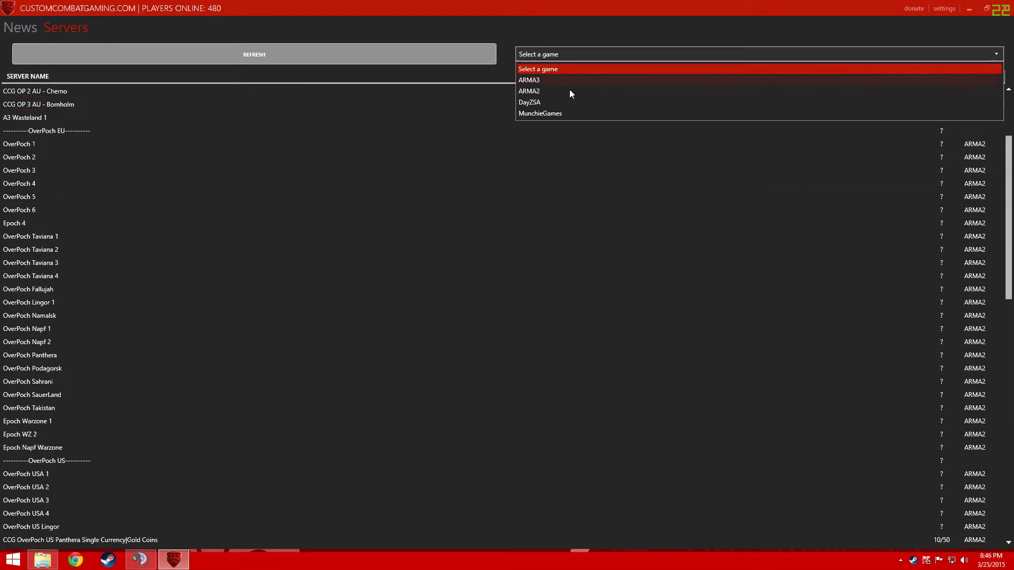
{"action": "left_click", "coordinate": [529, 79]}
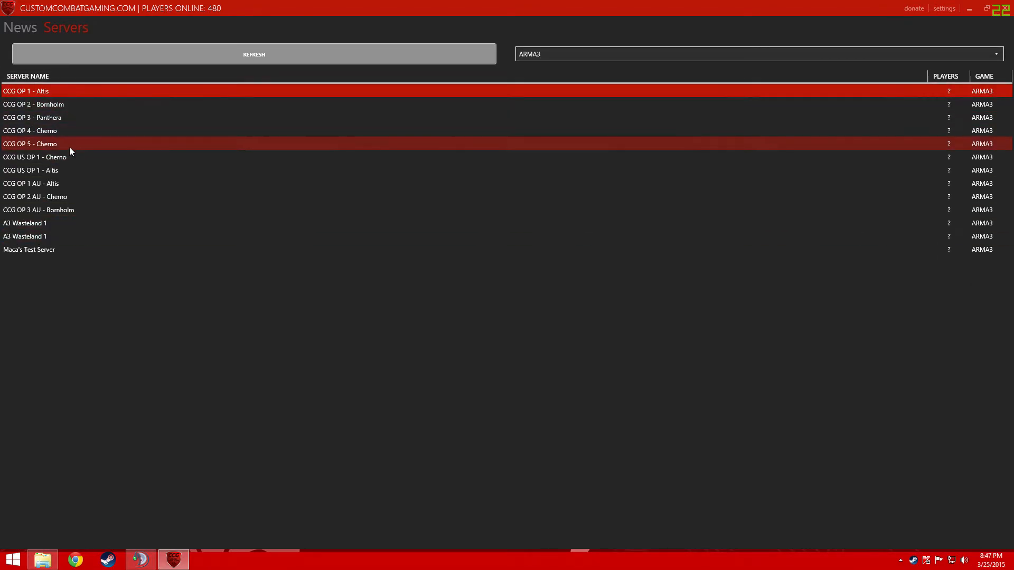
{"action": "left_click", "coordinate": [35, 156]}
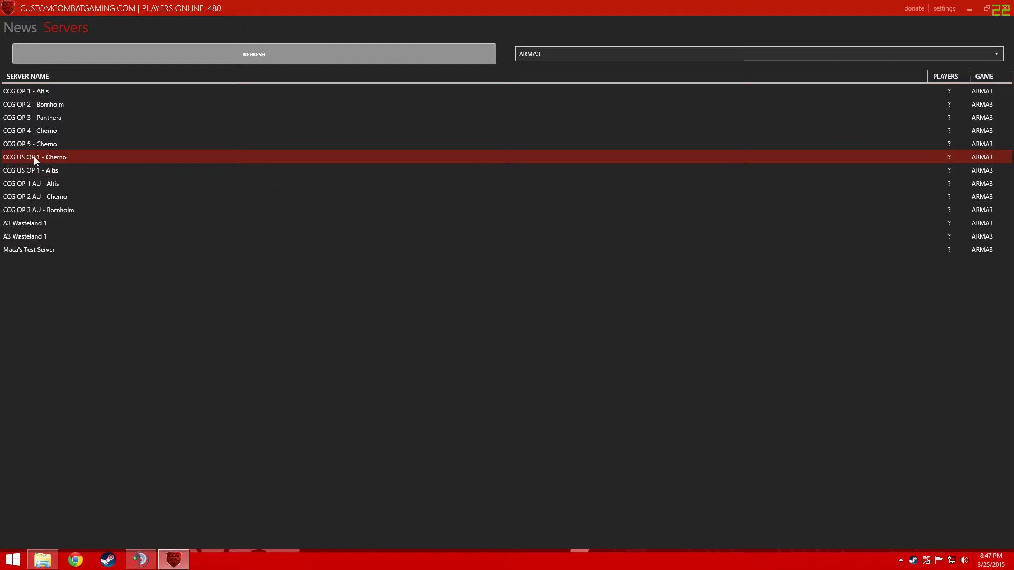
{"action": "left_click", "coordinate": [34, 156]}
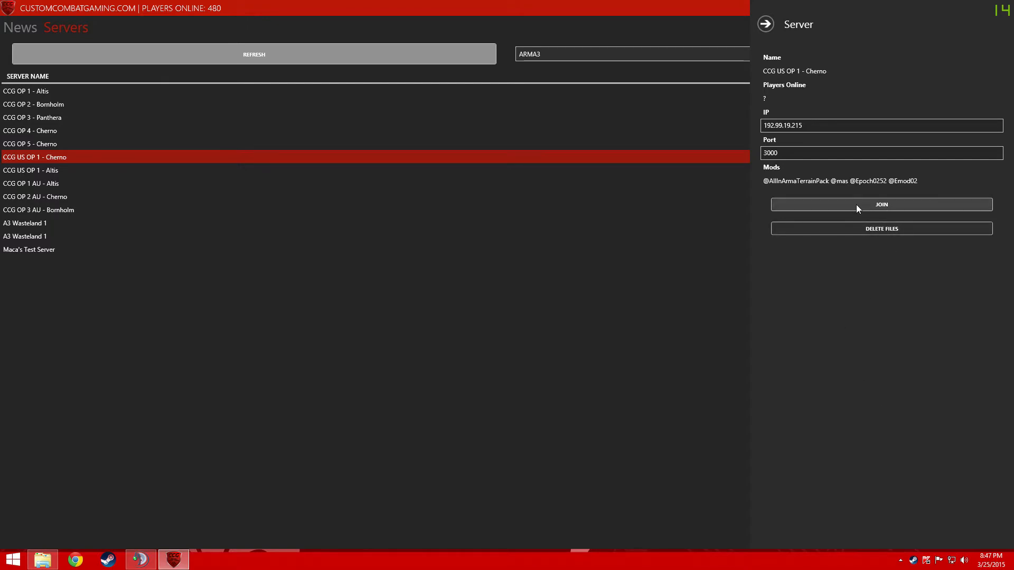
{"action": "left_click", "coordinate": [881, 205]}
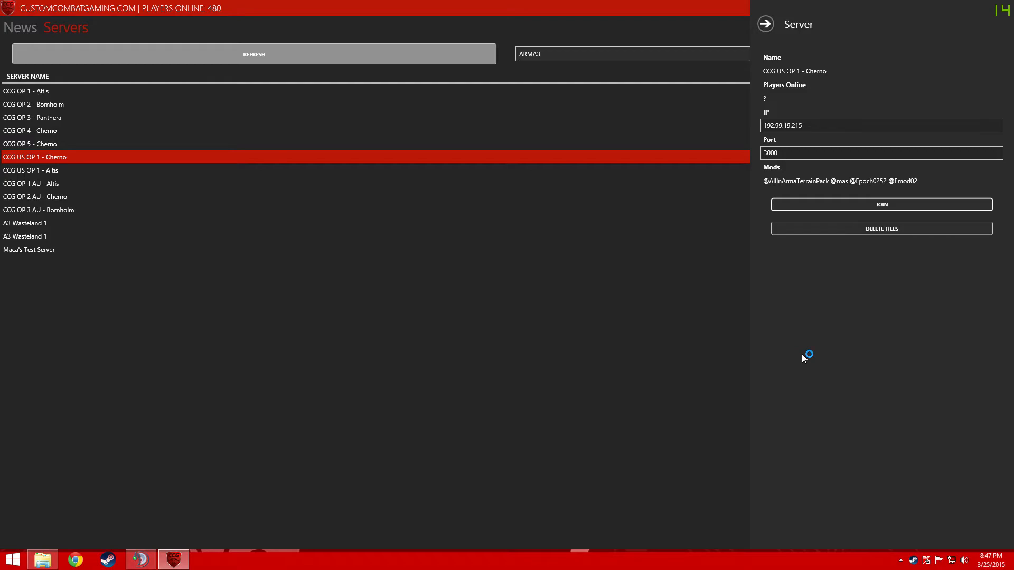
{"action": "left_click", "coordinate": [881, 204]}
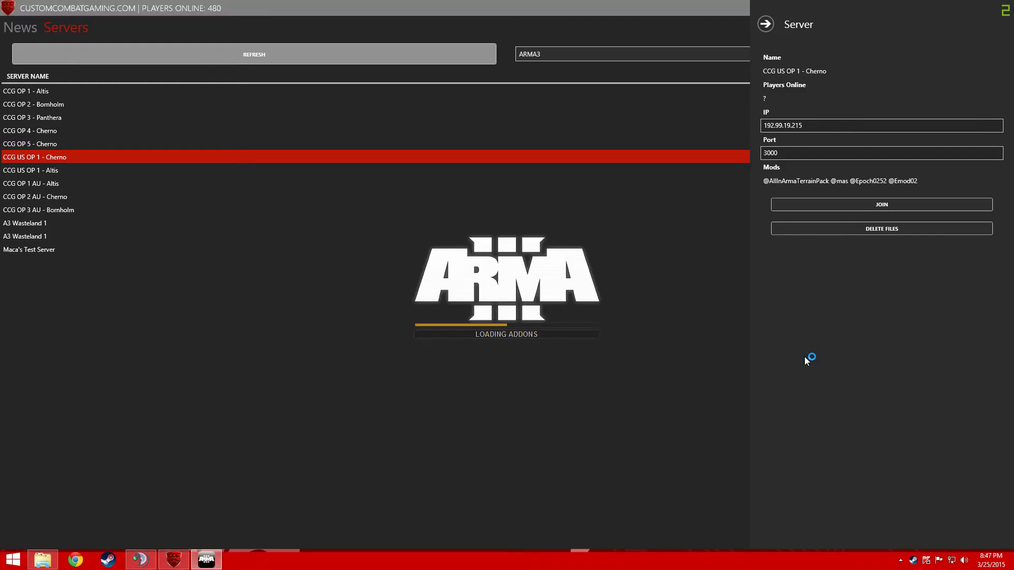
{"action": "mouse_move", "coordinate": [476, 370]}
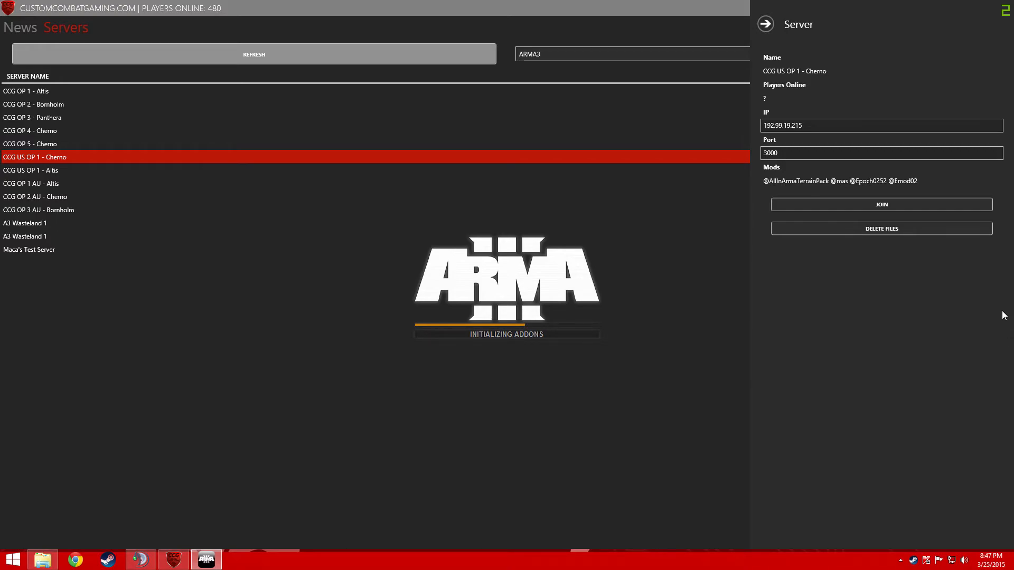
{"action": "mouse_move", "coordinate": [837, 417]}
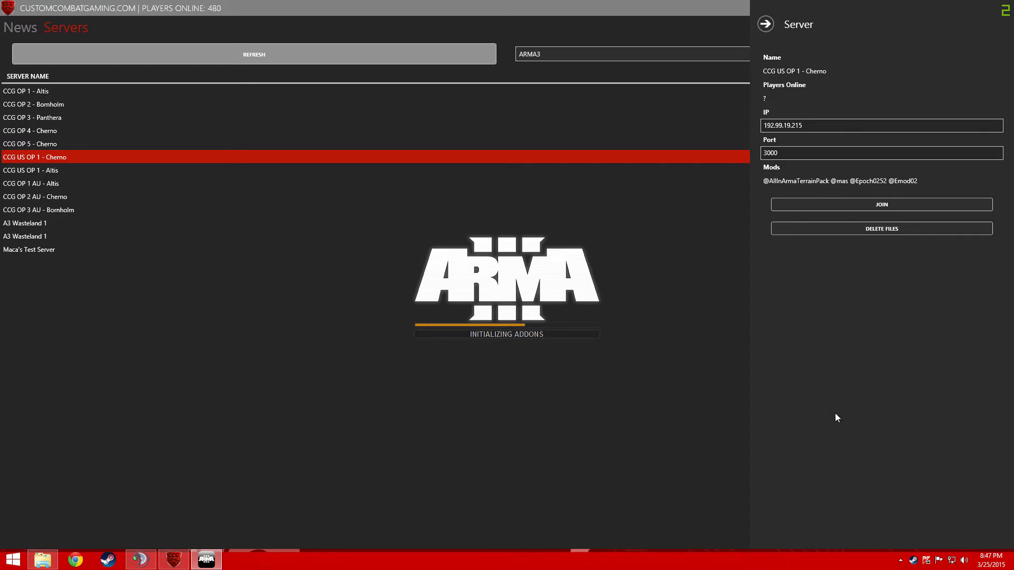
{"action": "mouse_move", "coordinate": [706, 433]}
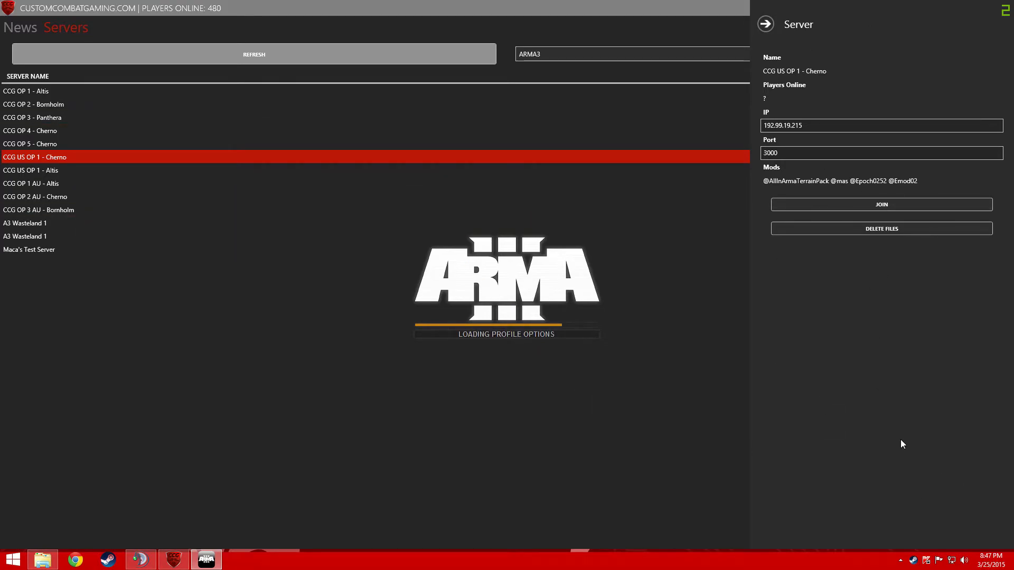
- Wait for Arma 3 to load addons until the Epoch Welcome window appears
{"action": "left_click", "coordinate": [880, 205]}
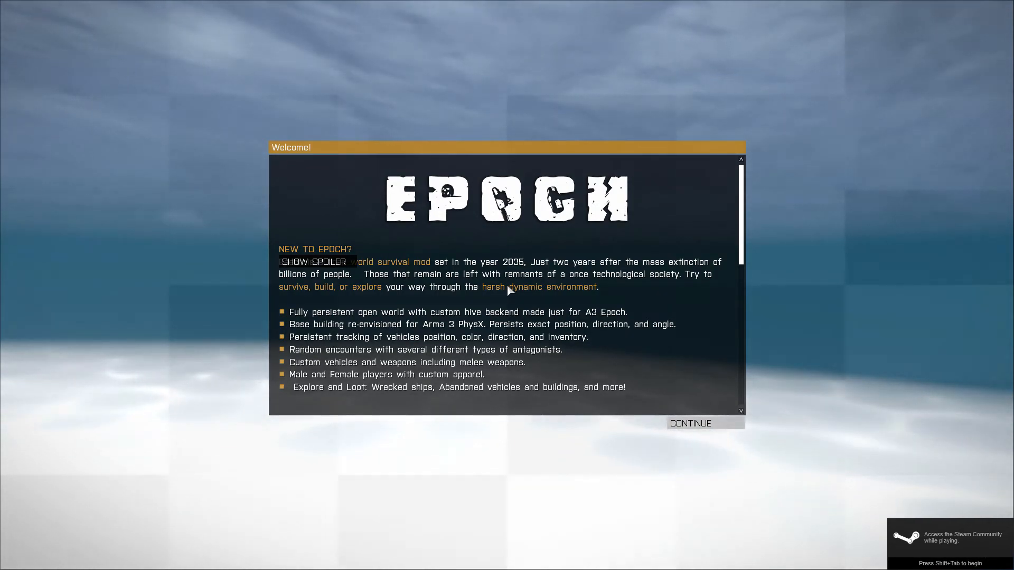
- Dismiss the Epoch welcome window and acknowledge the 'Maximum number of players' server-full notice
{"action": "left_click", "coordinate": [313, 262]}
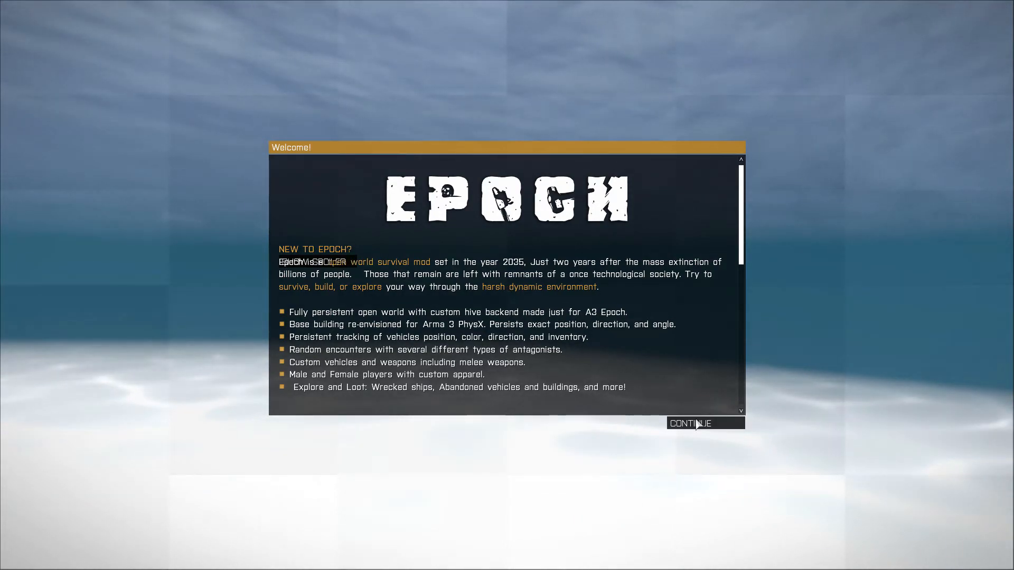
{"action": "left_click", "coordinate": [690, 423]}
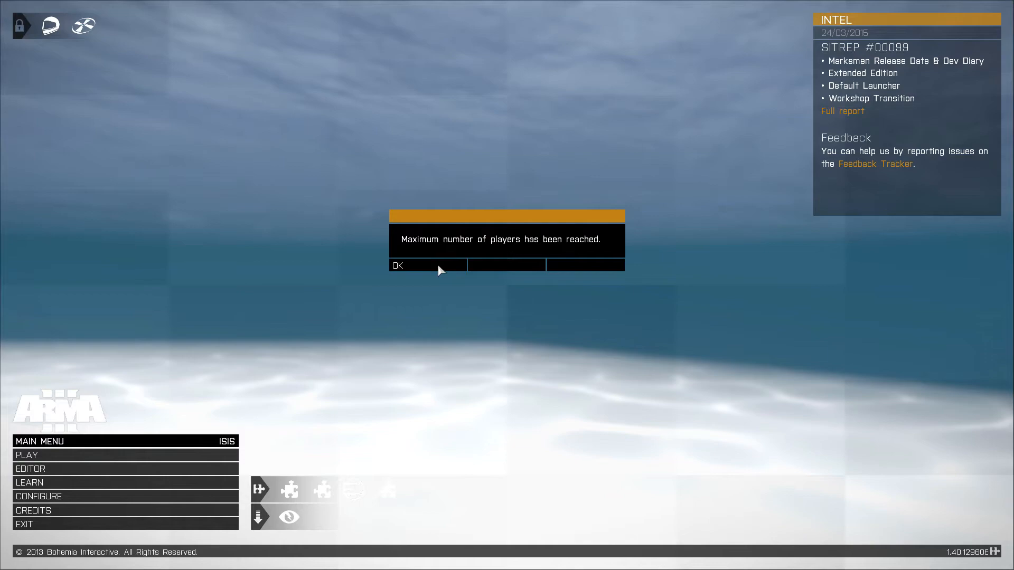
{"action": "left_click", "coordinate": [397, 265]}
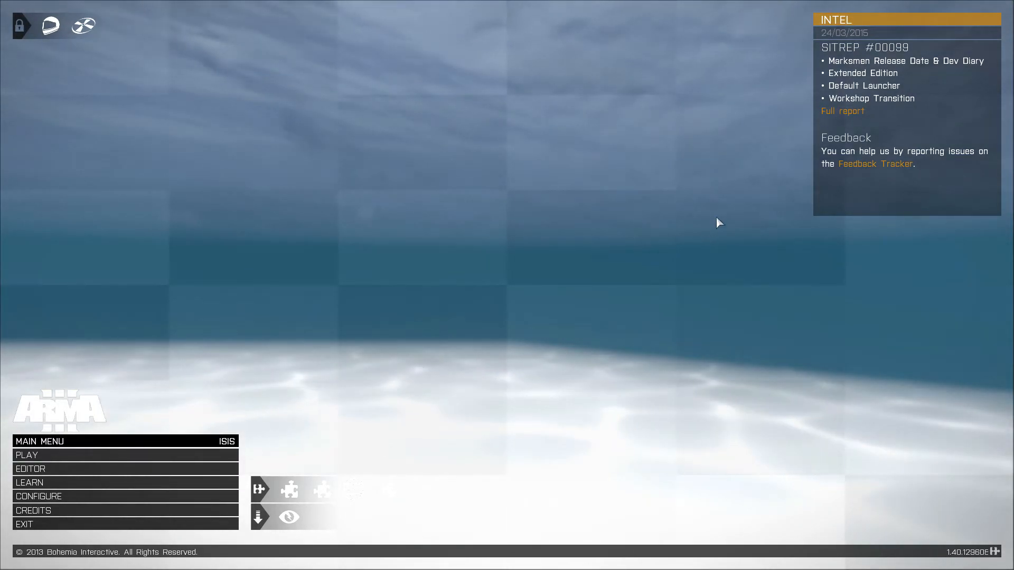
{"action": "mouse_move", "coordinate": [576, 96]}
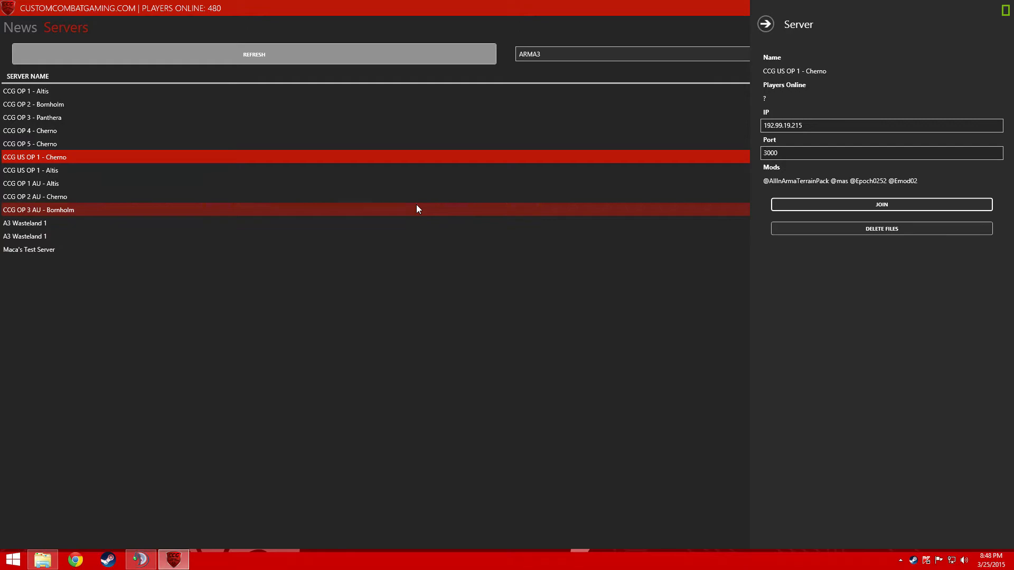
{"action": "mouse_move", "coordinate": [94, 196]}
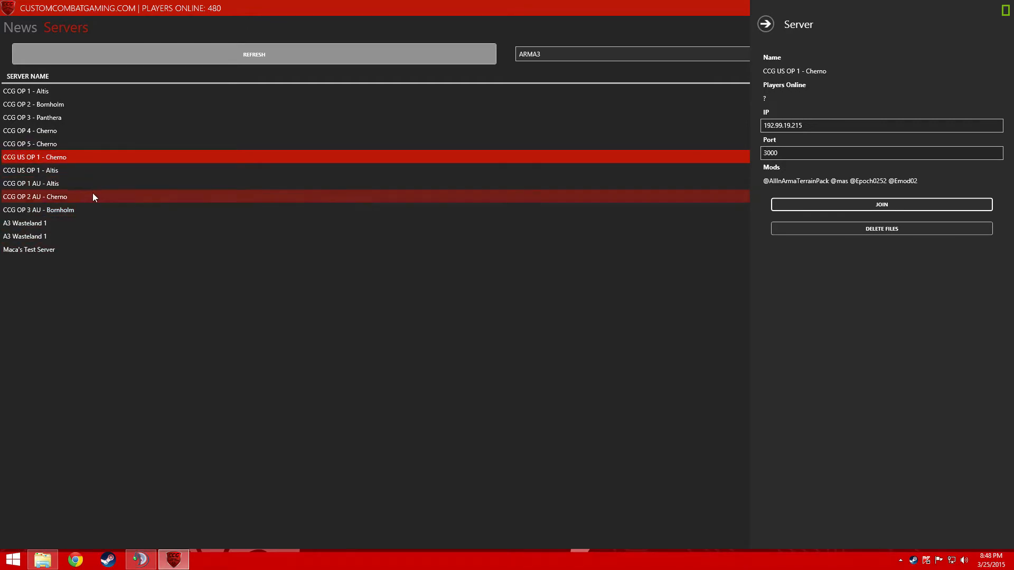
- Select CCG OP 2 AU - Cherno in the Servers list and join it
{"action": "left_click", "coordinate": [35, 197]}
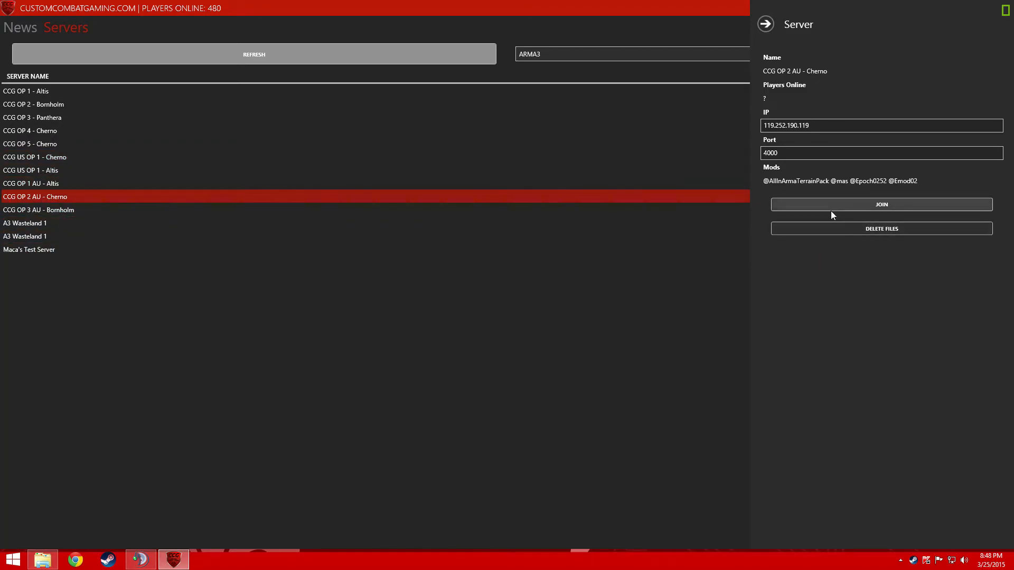
{"action": "left_click", "coordinate": [881, 205]}
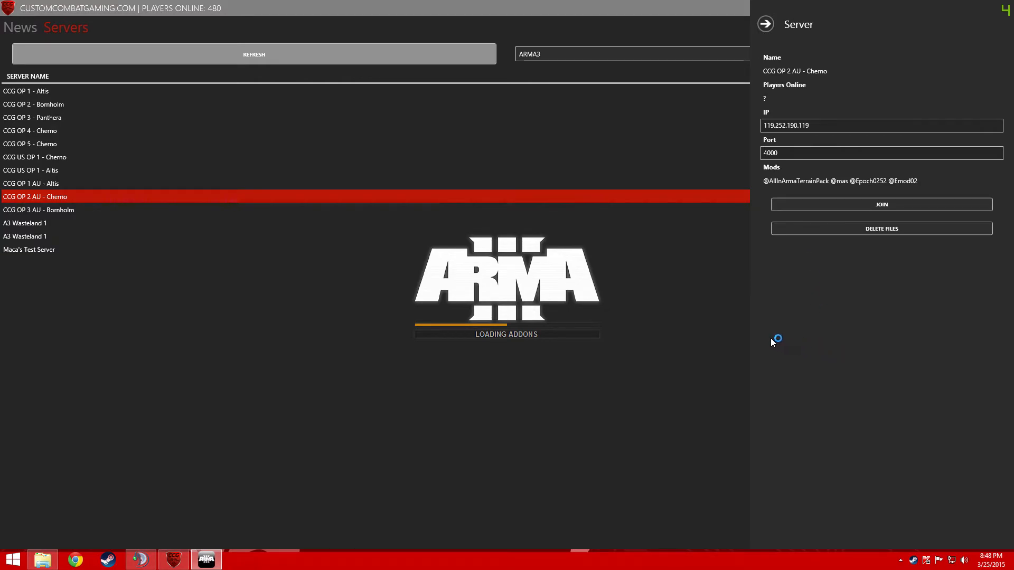
{"action": "mouse_move", "coordinate": [765, 340]}
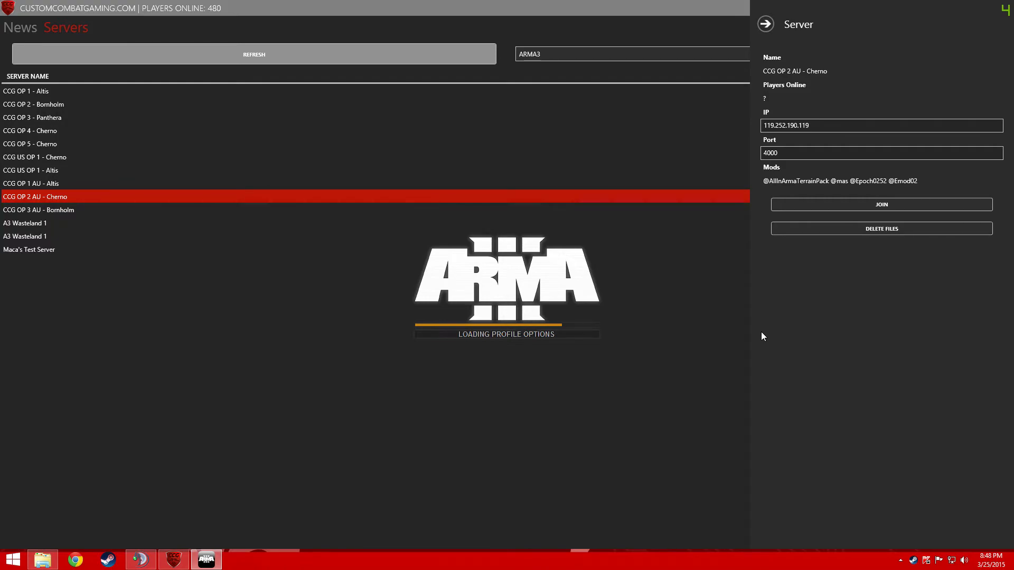
- Wait for Arma 3 to load until the BattlEye license prompt appears
{"action": "left_click", "coordinate": [880, 204]}
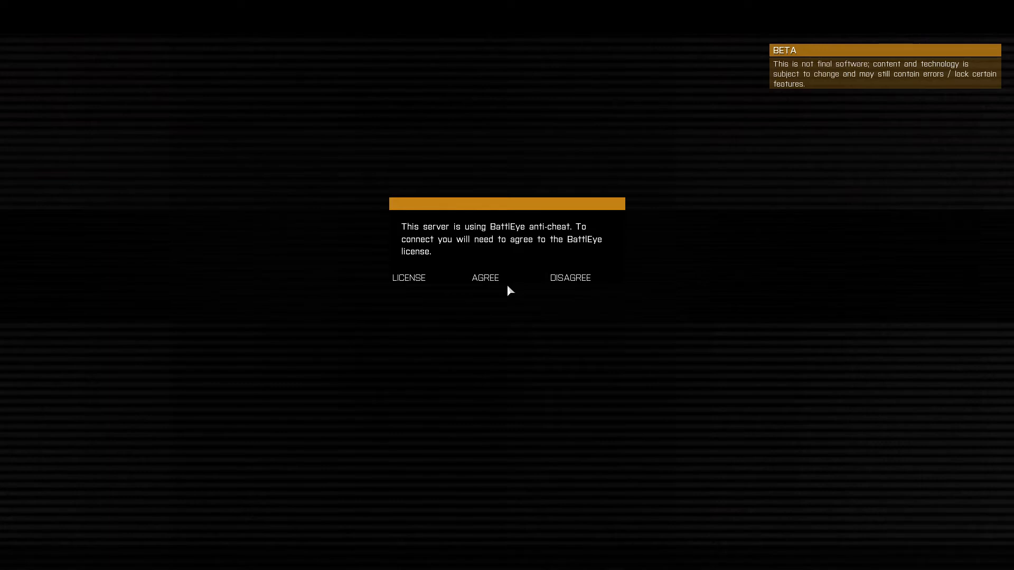
{"action": "mouse_move", "coordinate": [503, 283]}
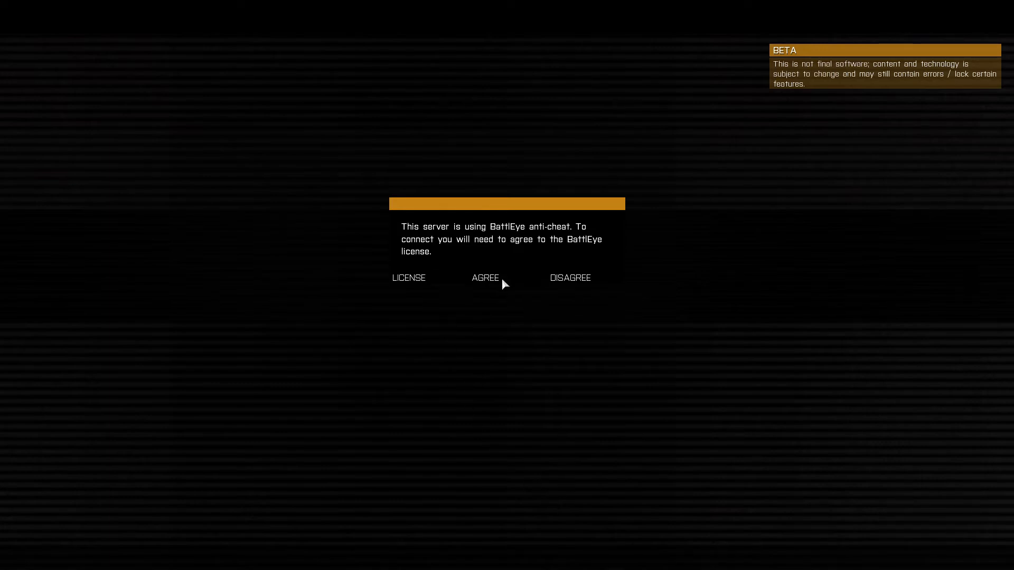
- Agree to the BattlEye anti-cheat license to connect to CCG OP 2 AU - Cherno
{"action": "left_click", "coordinate": [484, 277]}
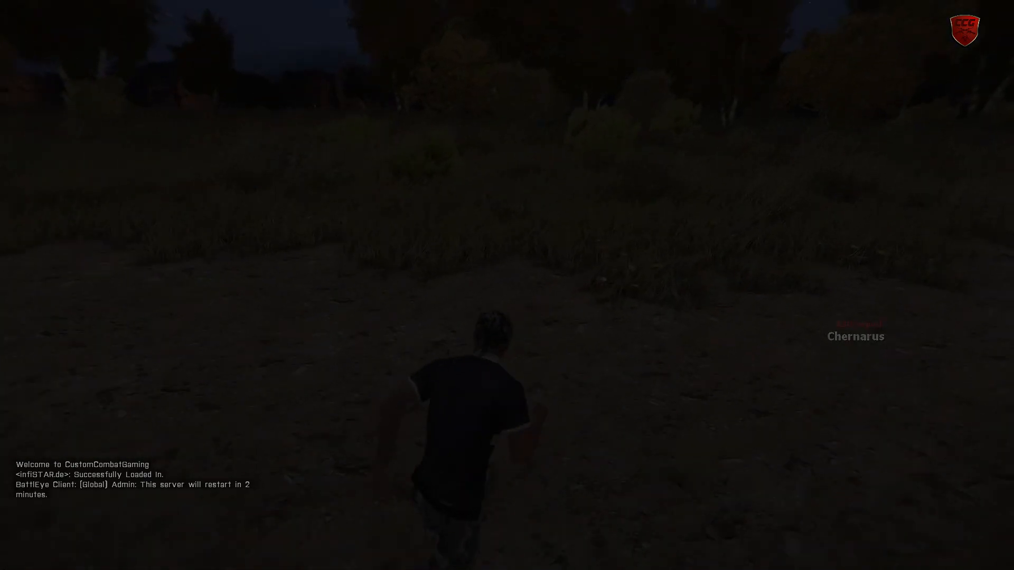
- Open the in-game pause menu with Esc while standing in Chernarus
{"action": "key", "text": "Escape"}
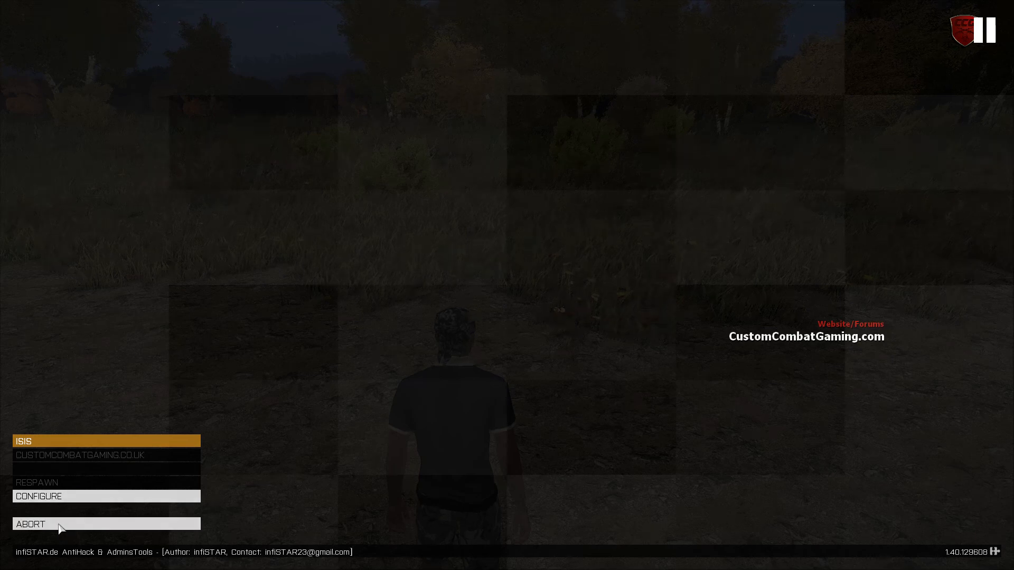
- Abort the session to reach the Epoch Mod Chernarus Role Assignment lobby
{"action": "left_click", "coordinate": [38, 495]}
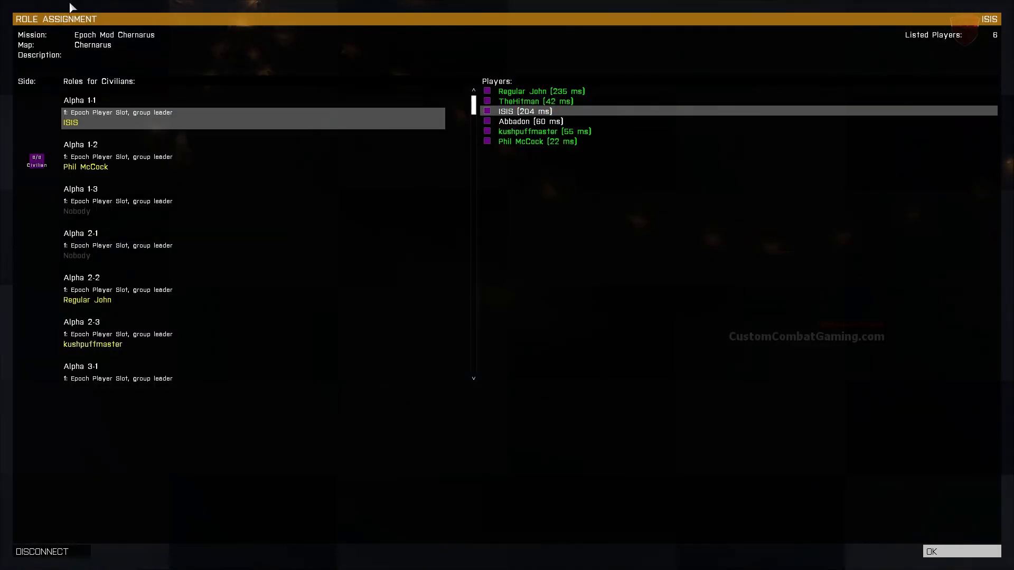
{"action": "mouse_move", "coordinate": [532, 368]}
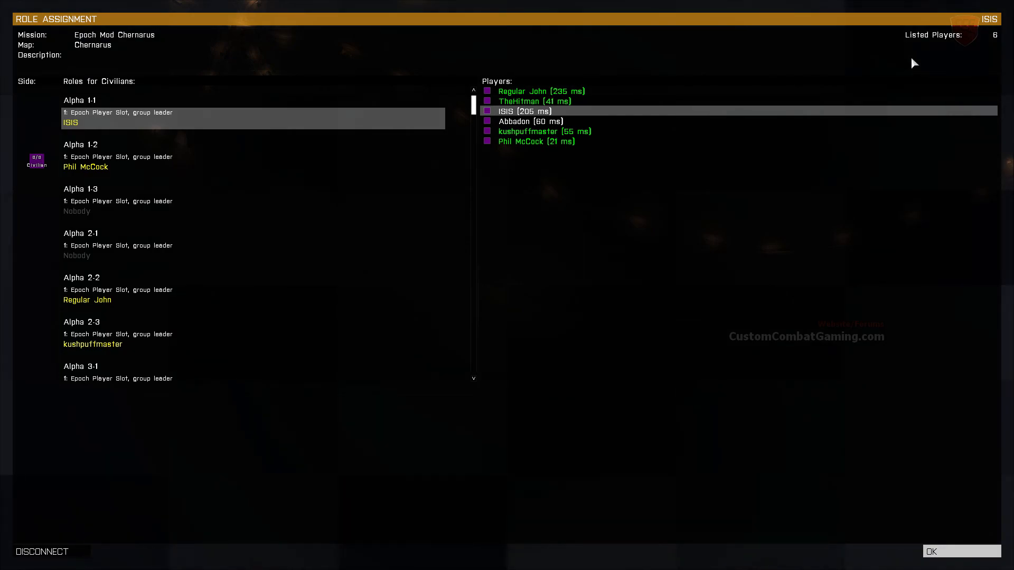
{"action": "mouse_move", "coordinate": [930, 18]}
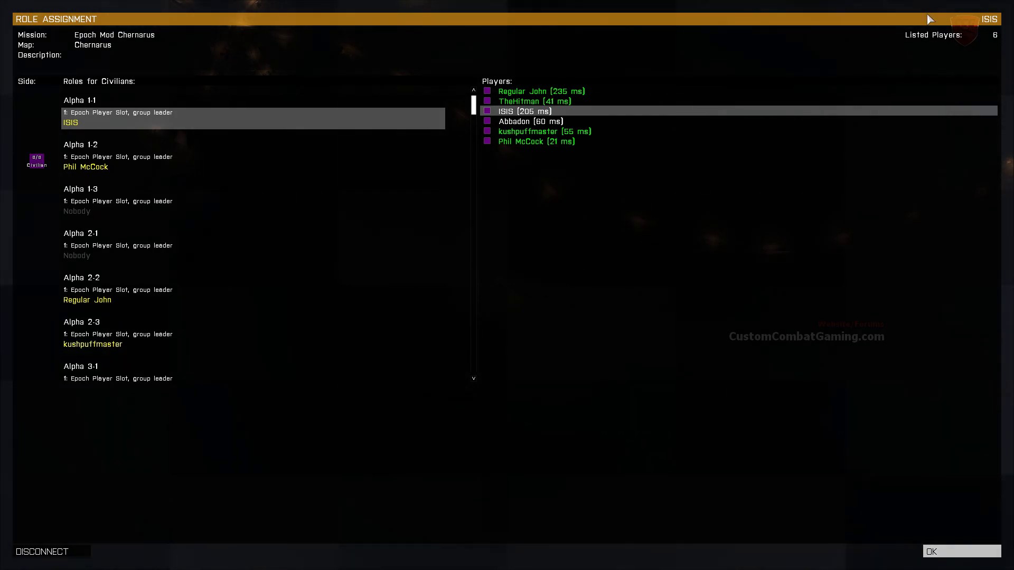
{"action": "mouse_move", "coordinate": [797, 173]}
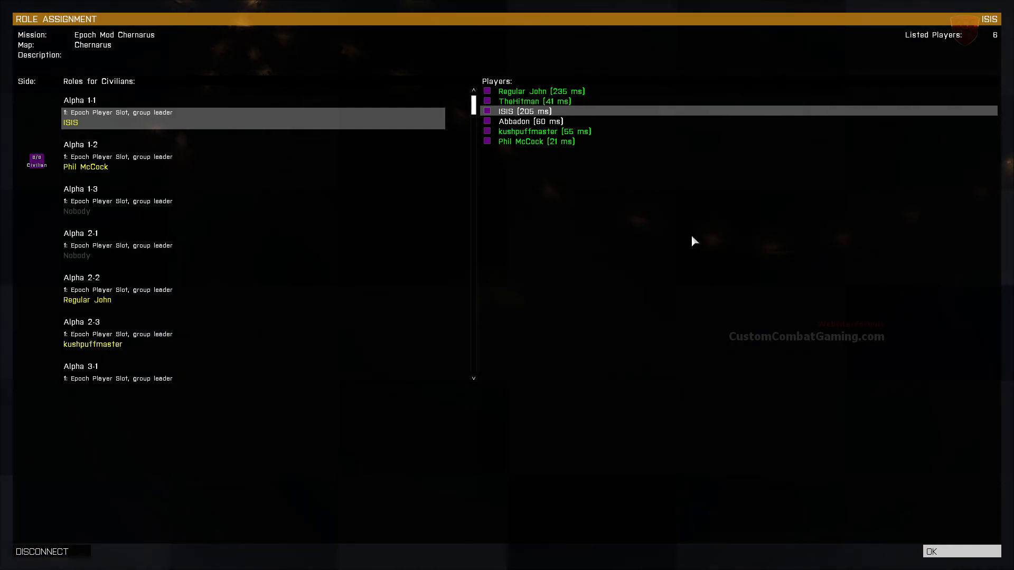
{"action": "mouse_move", "coordinate": [648, 60]}
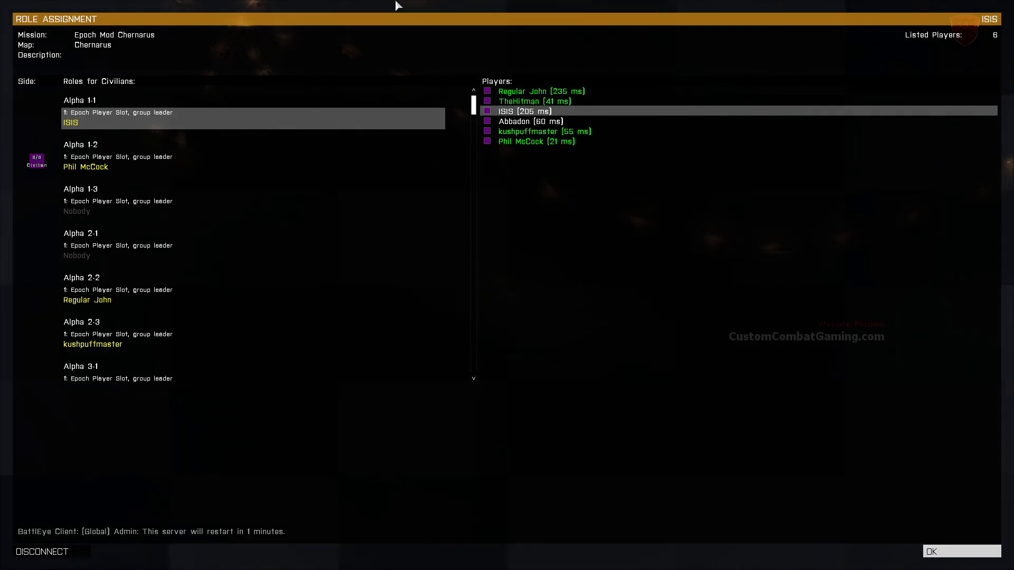
{"action": "mouse_move", "coordinate": [472, 58]}
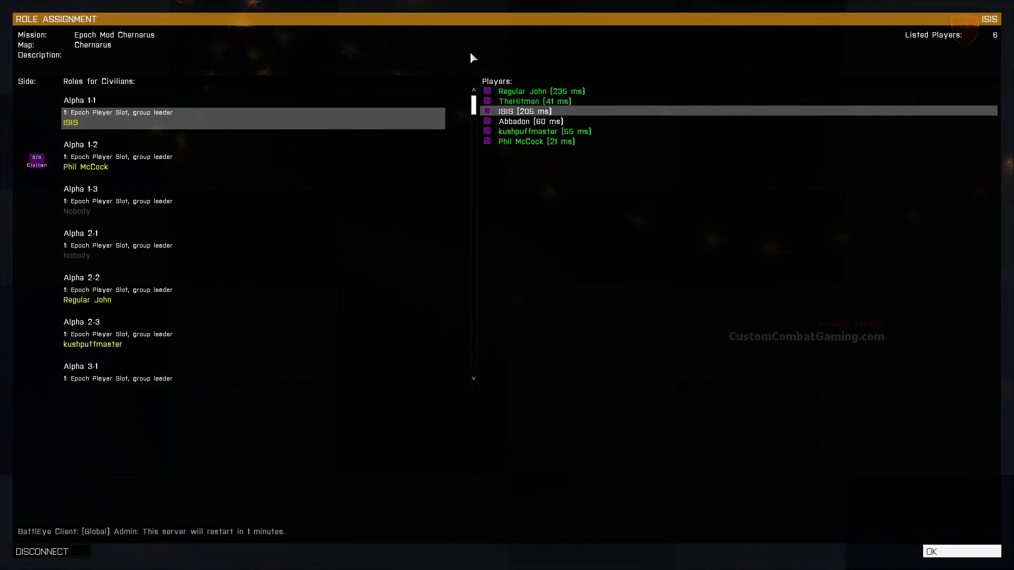
{"action": "mouse_move", "coordinate": [770, 242]}
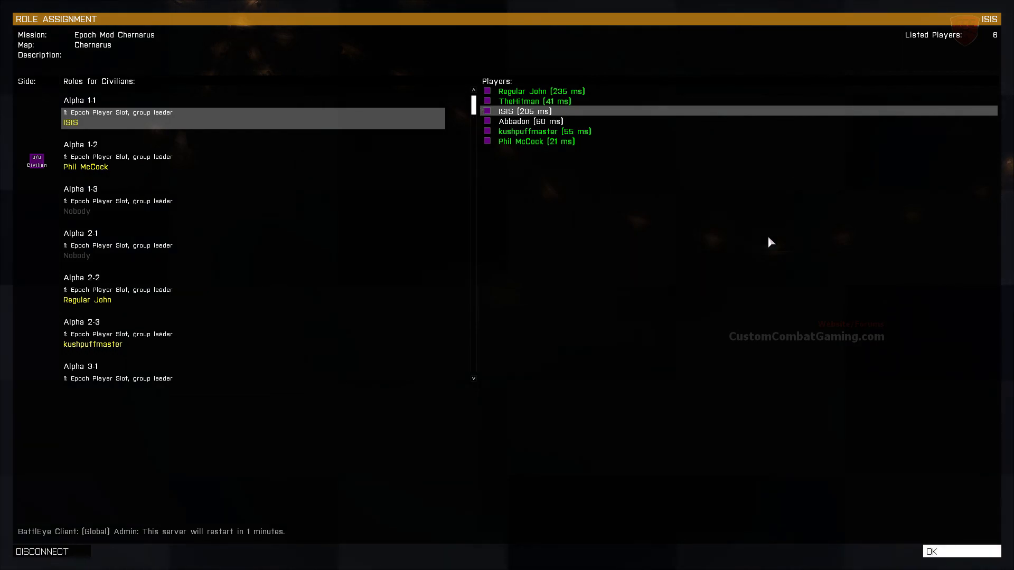
{"action": "mouse_move", "coordinate": [518, 259]}
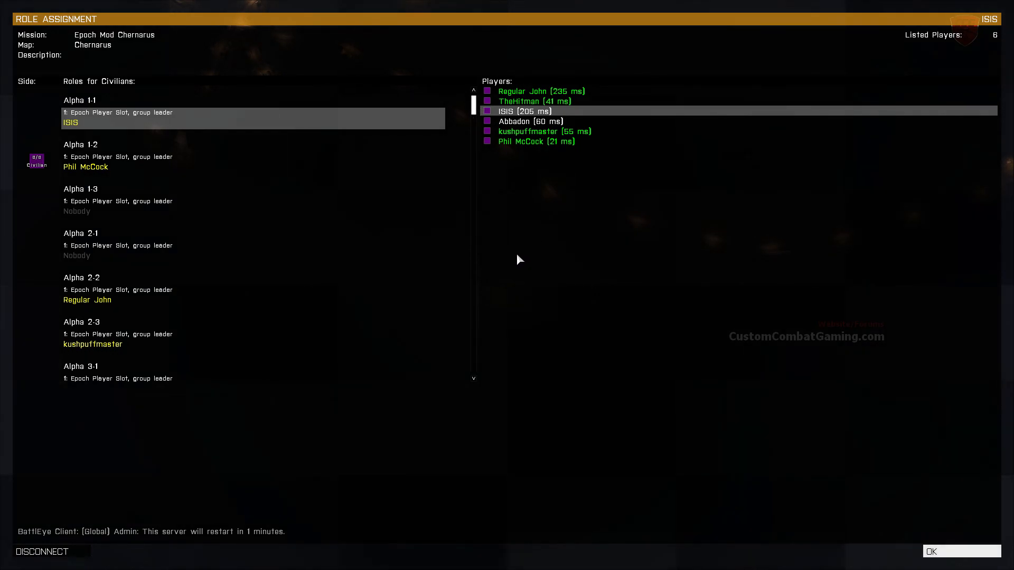